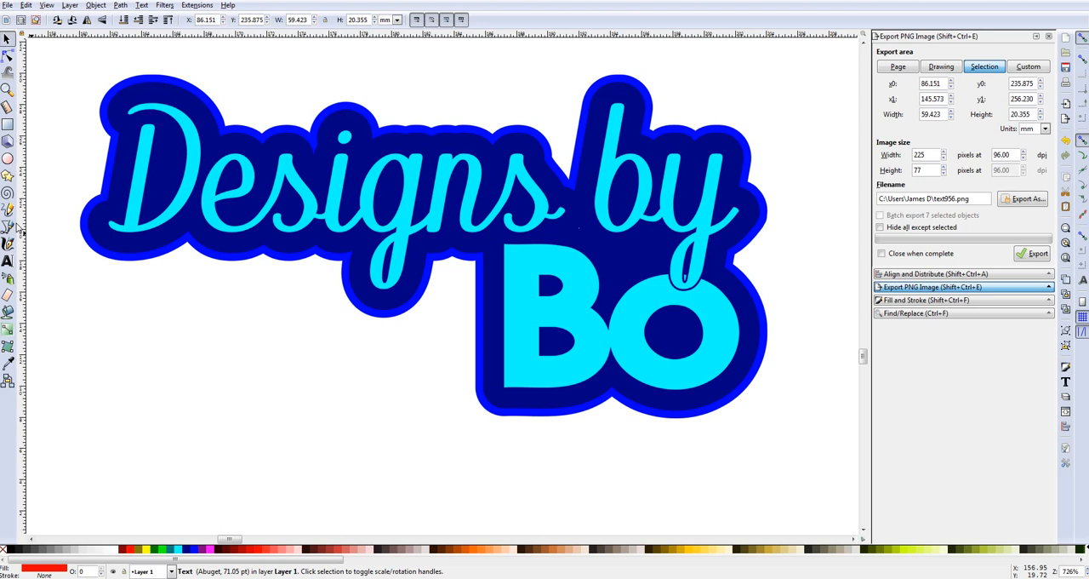
mouse_move(112, 504)
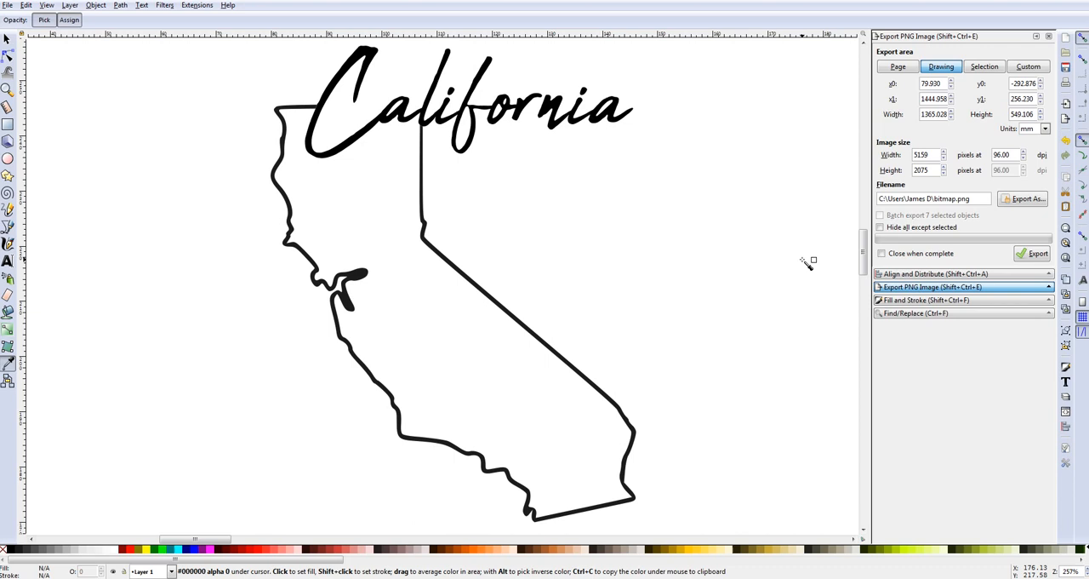
mouse_move(815, 262)
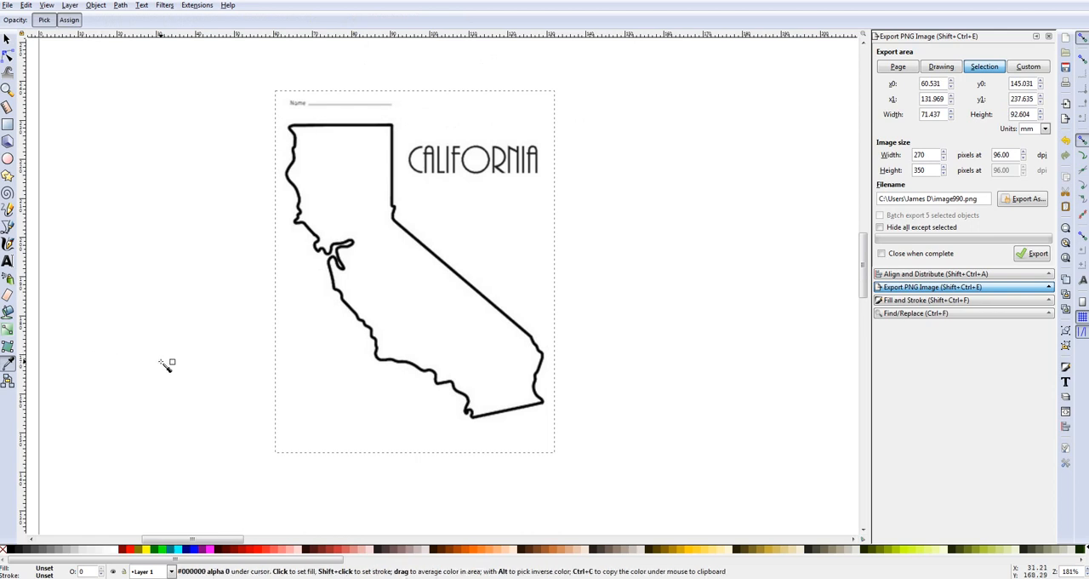
mouse_move(183, 363)
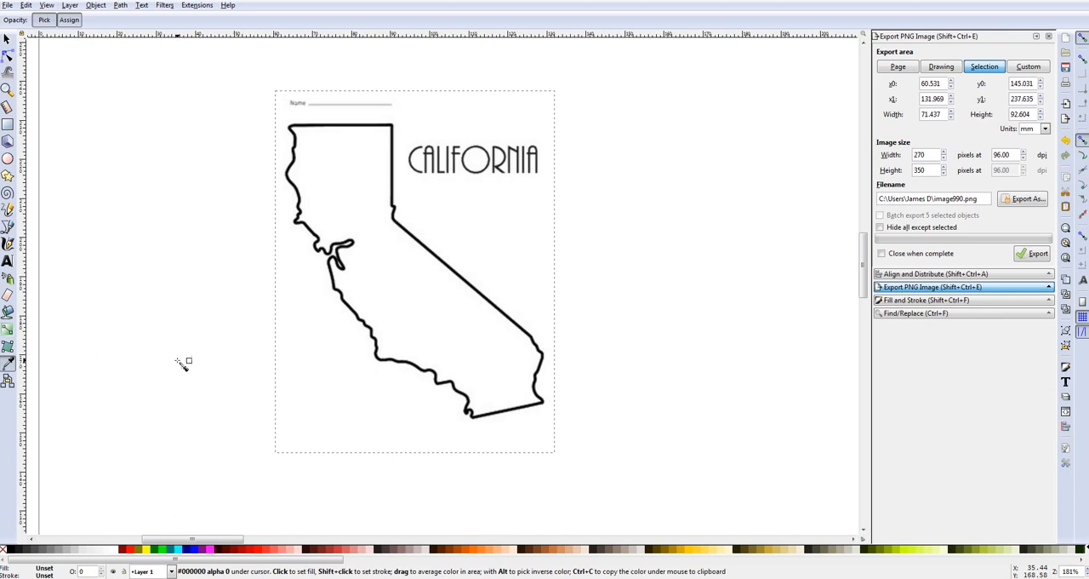
mouse_move(338, 228)
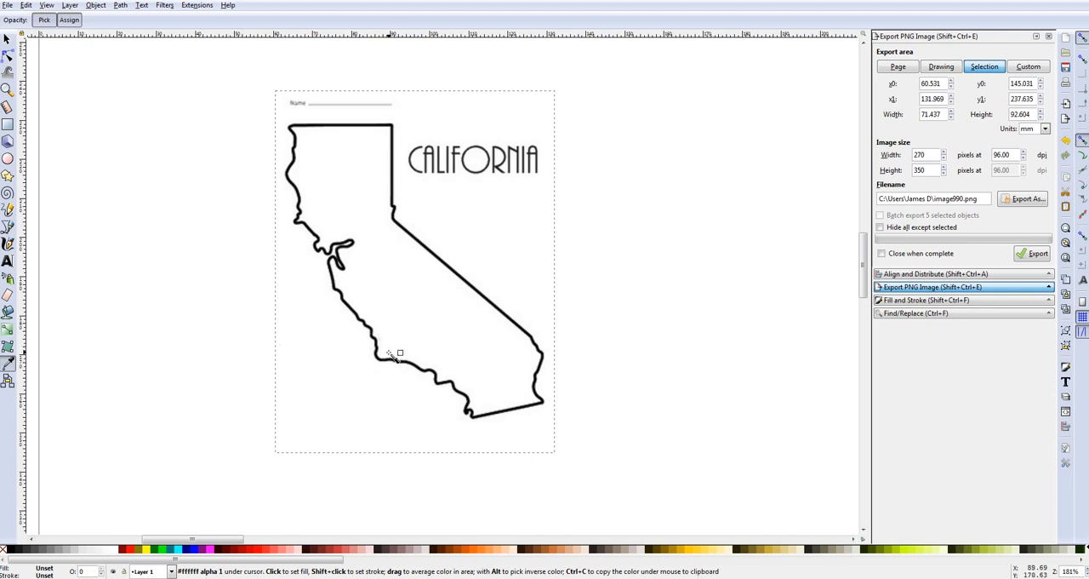
mouse_move(418, 392)
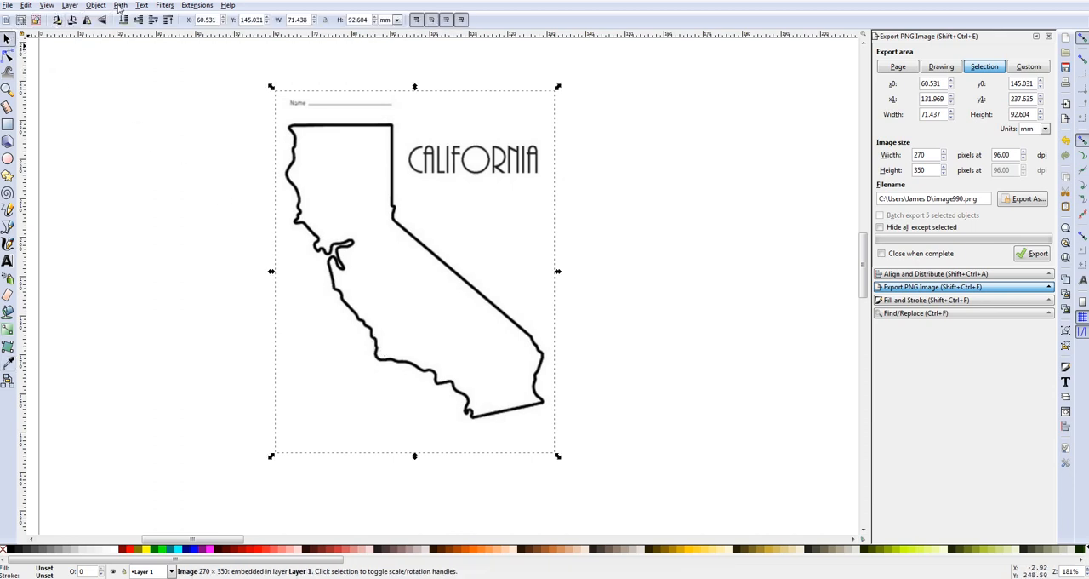
Trace the California image with multiple colour scans, creating a 266-node vector path.
click(119, 4)
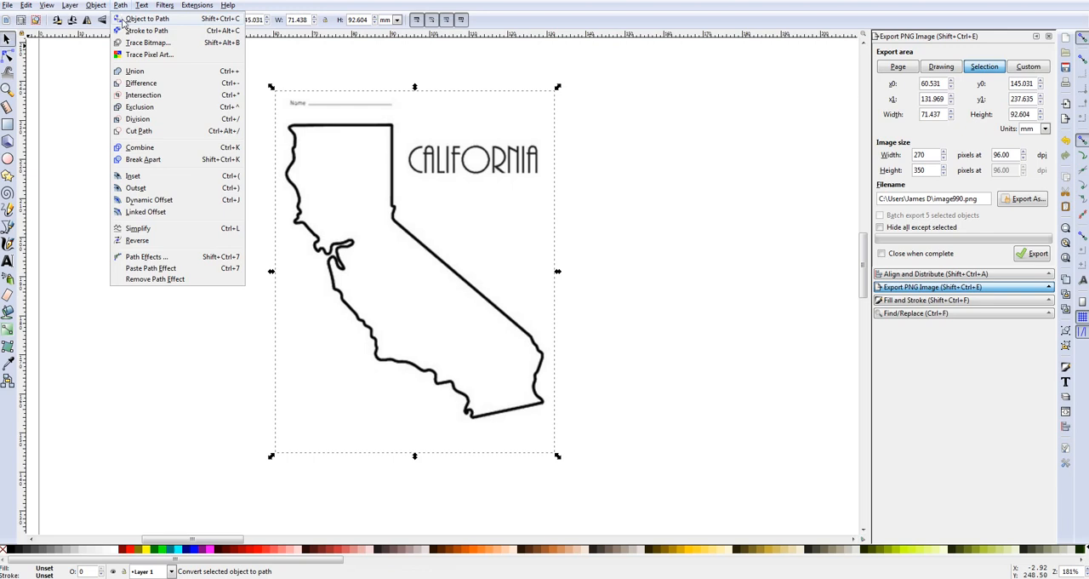
mouse_move(152, 55)
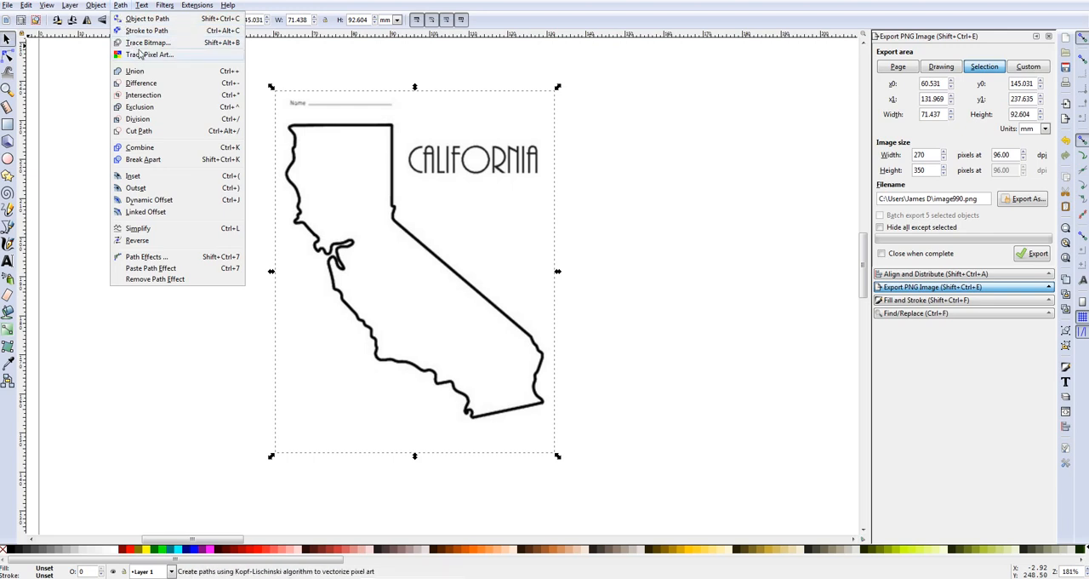
click(151, 43)
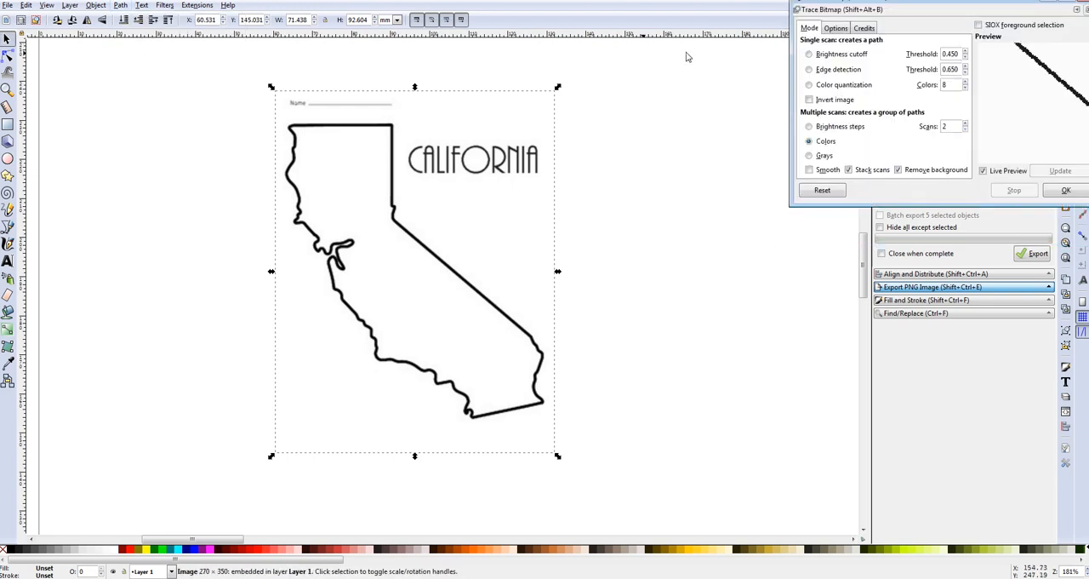
mouse_move(844, 85)
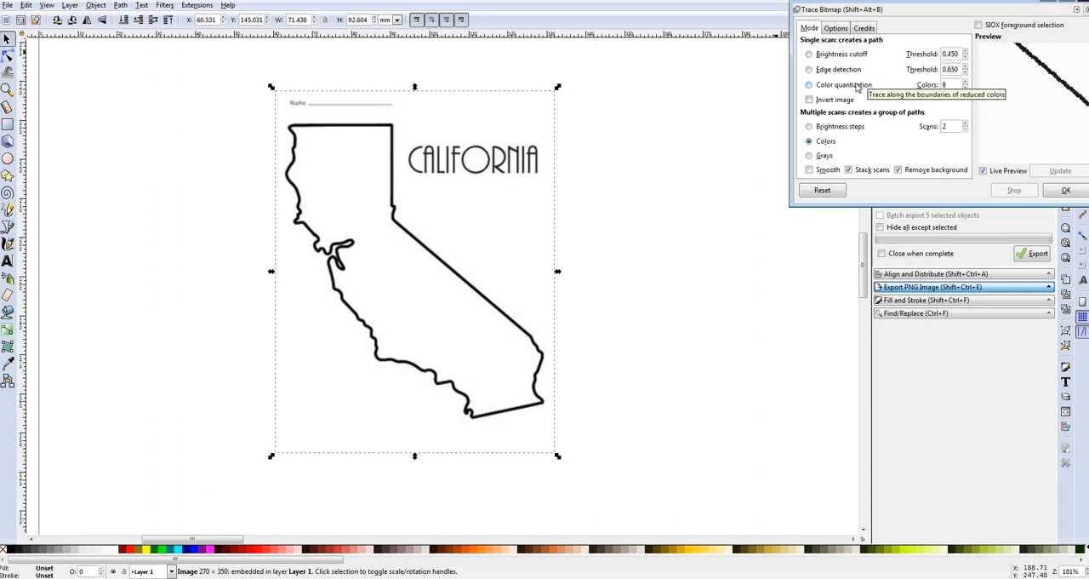
mouse_move(835, 124)
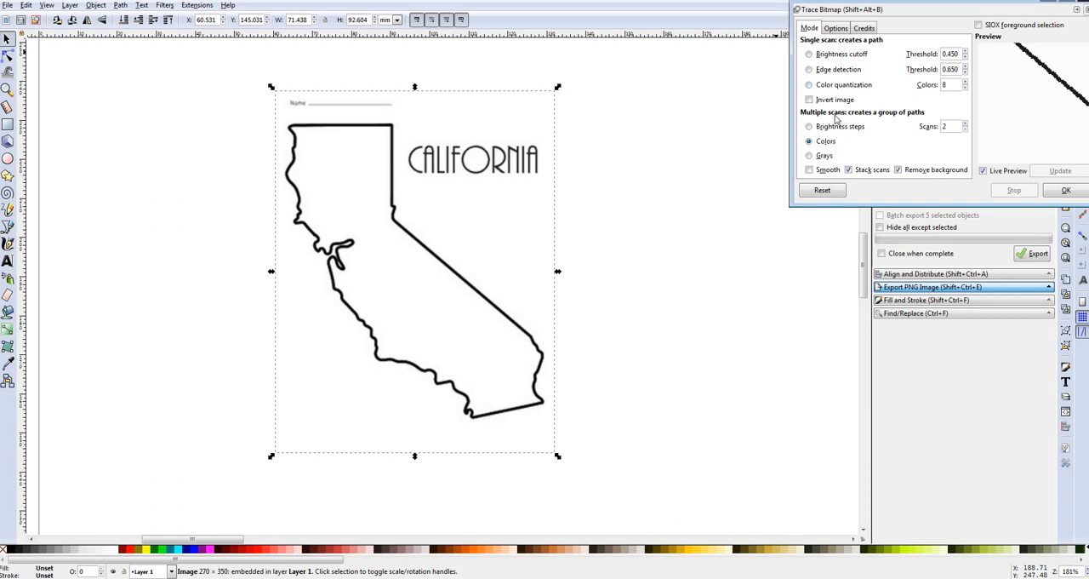
mouse_move(863, 123)
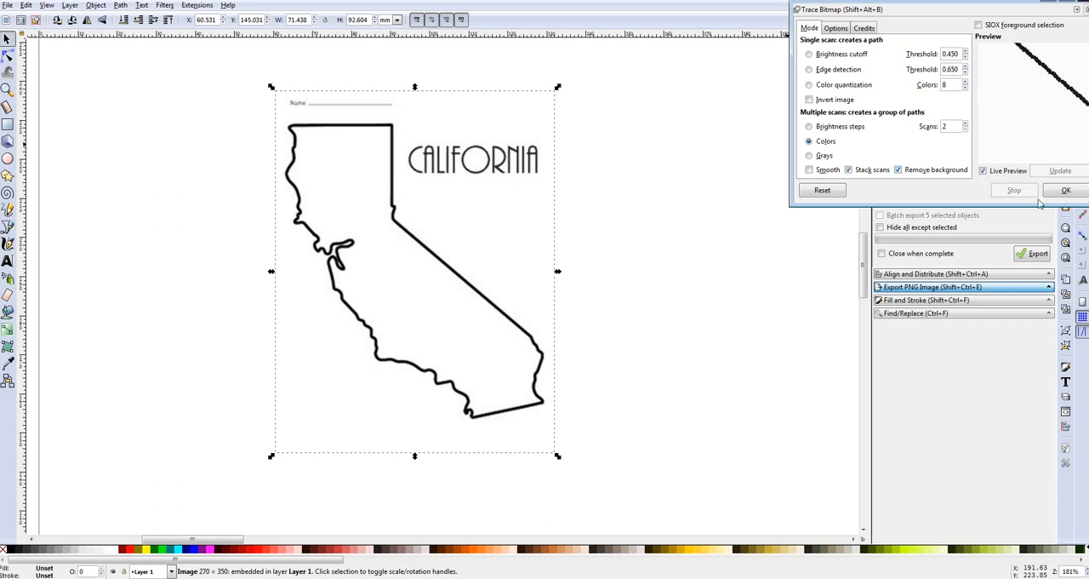
mouse_move(1066, 190)
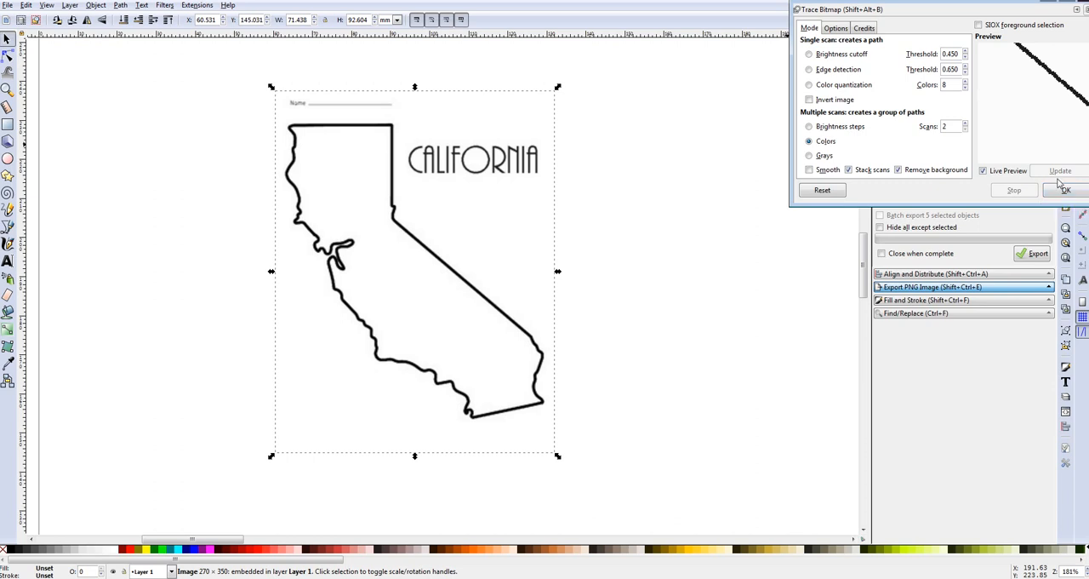
click(984, 171)
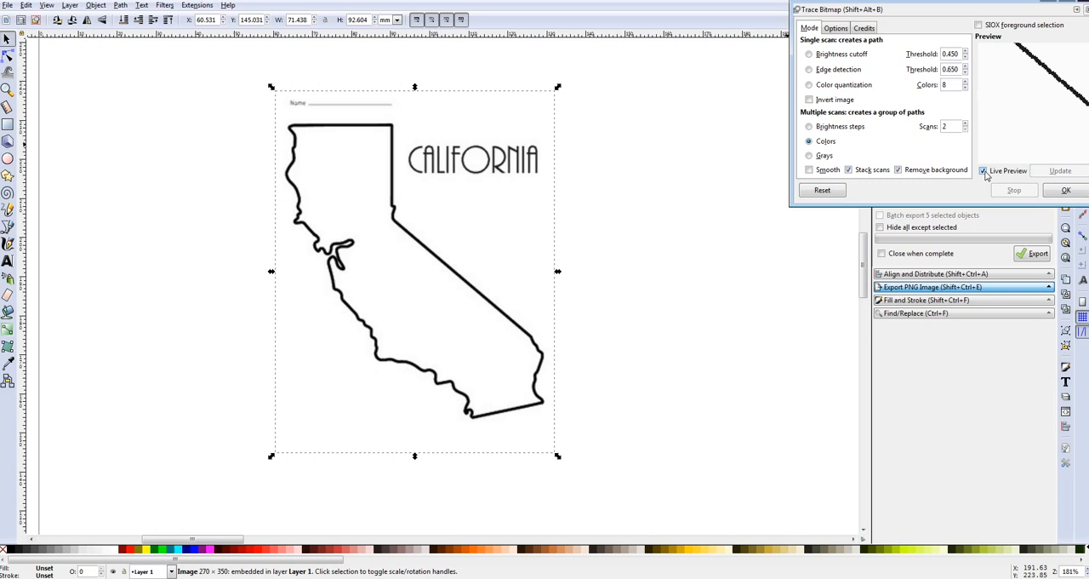
click(983, 170)
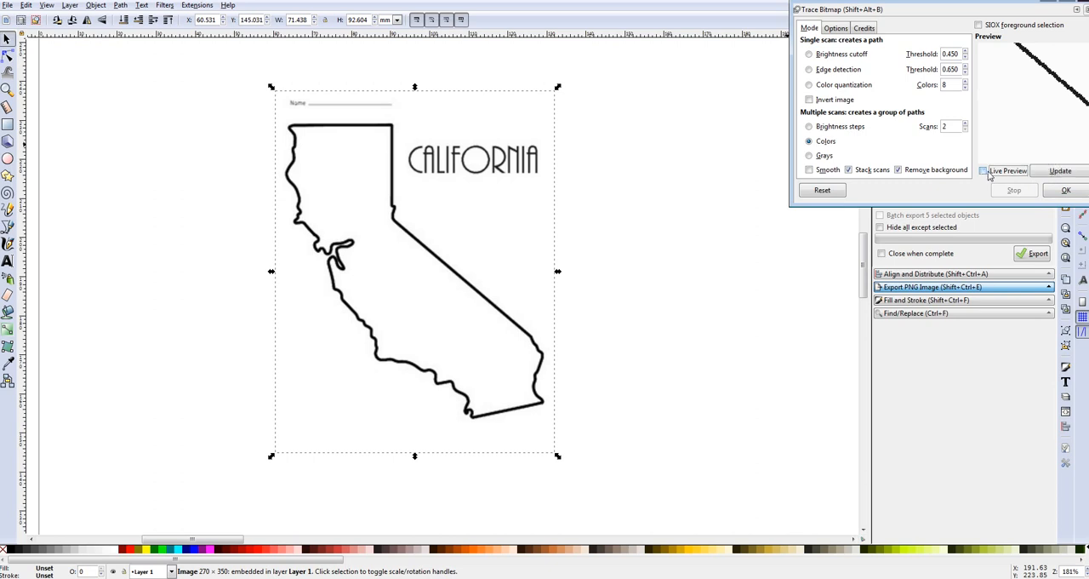
click(982, 171)
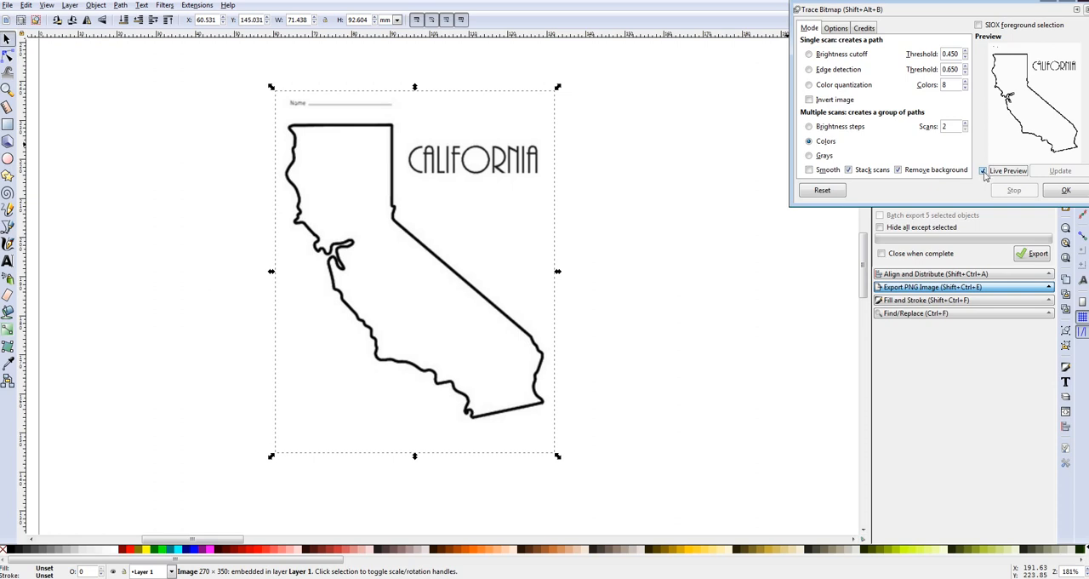
mouse_move(1061, 190)
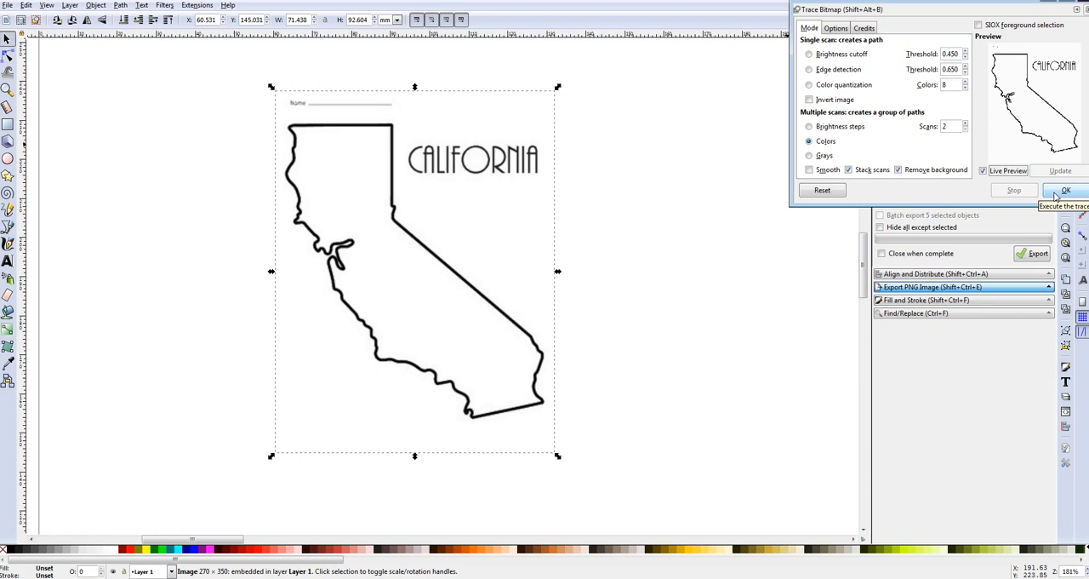
click(1068, 189)
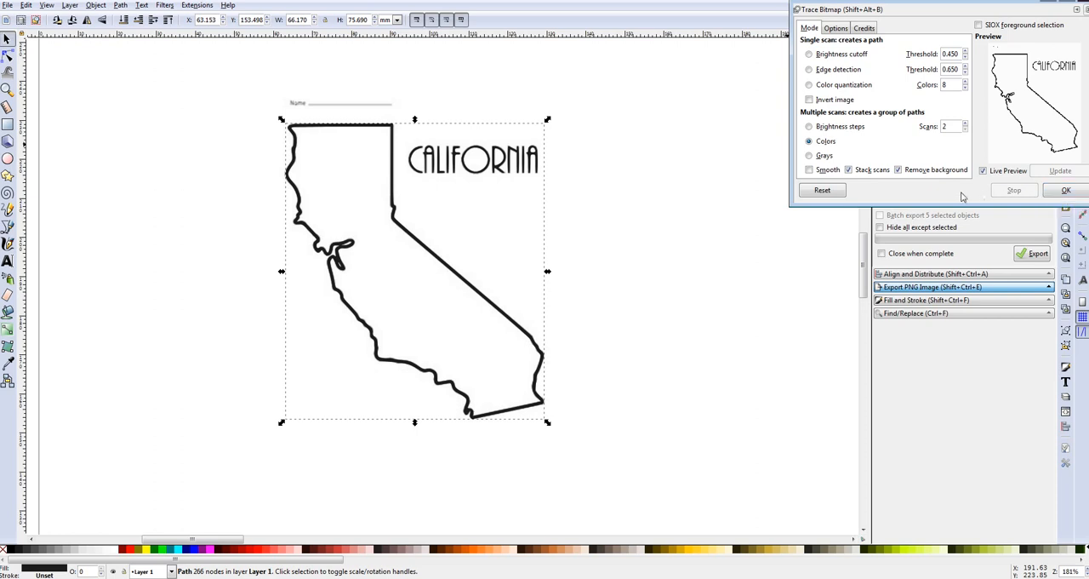
mouse_move(400, 225)
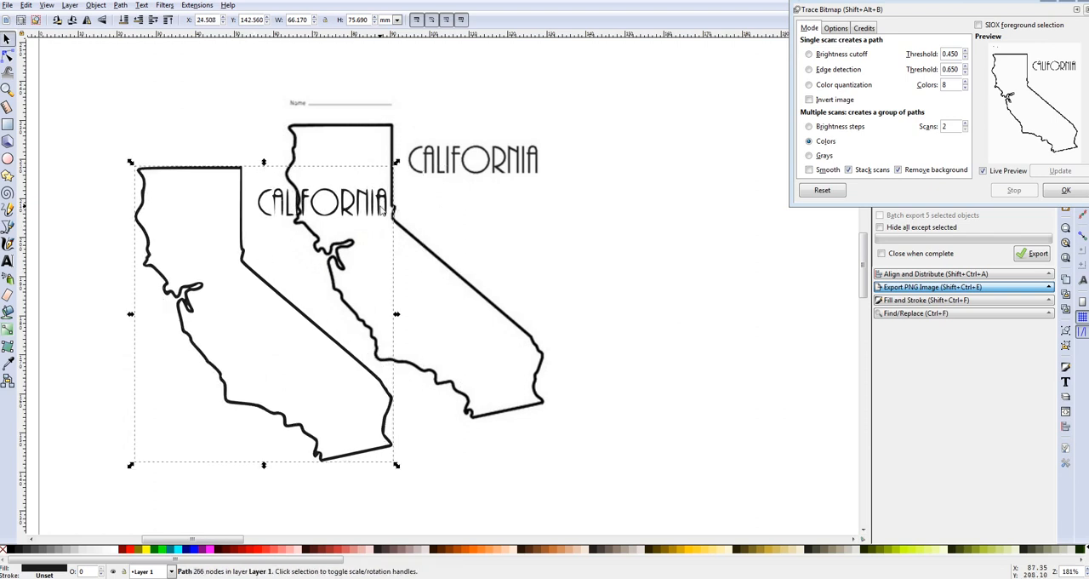
mouse_move(485, 174)
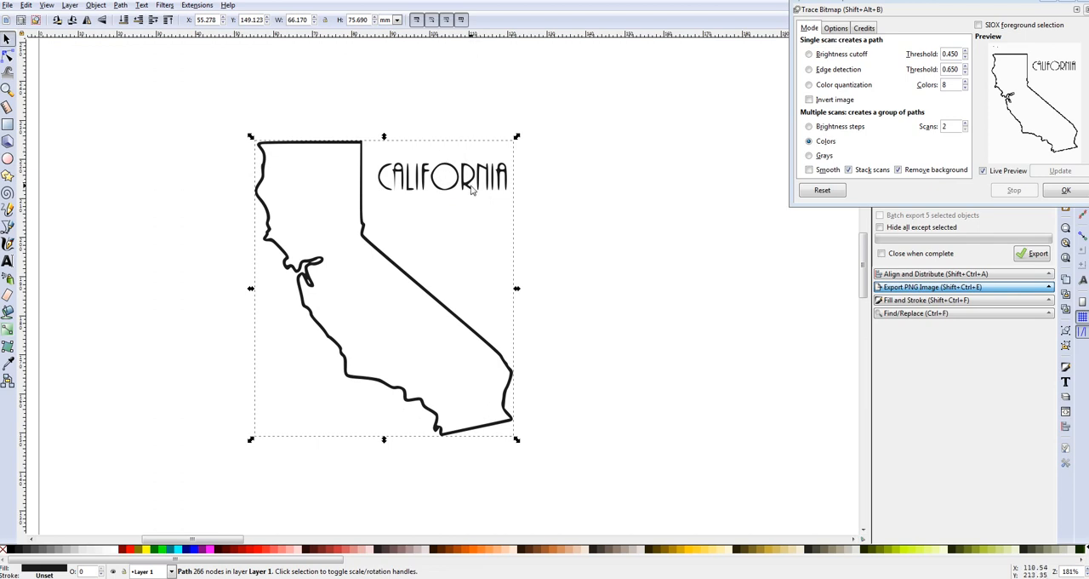
mouse_move(441, 192)
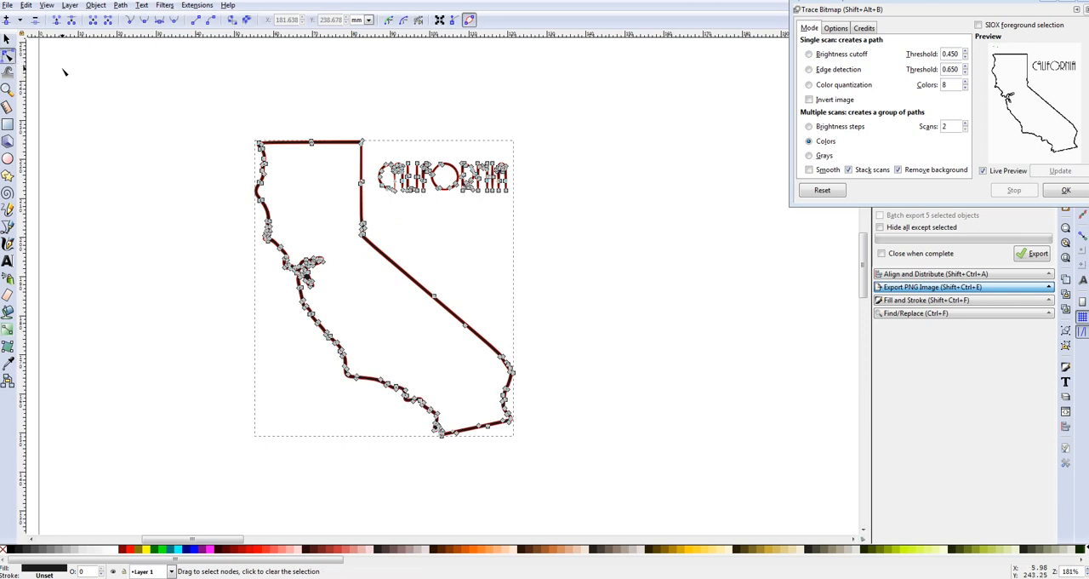
mouse_move(528, 164)
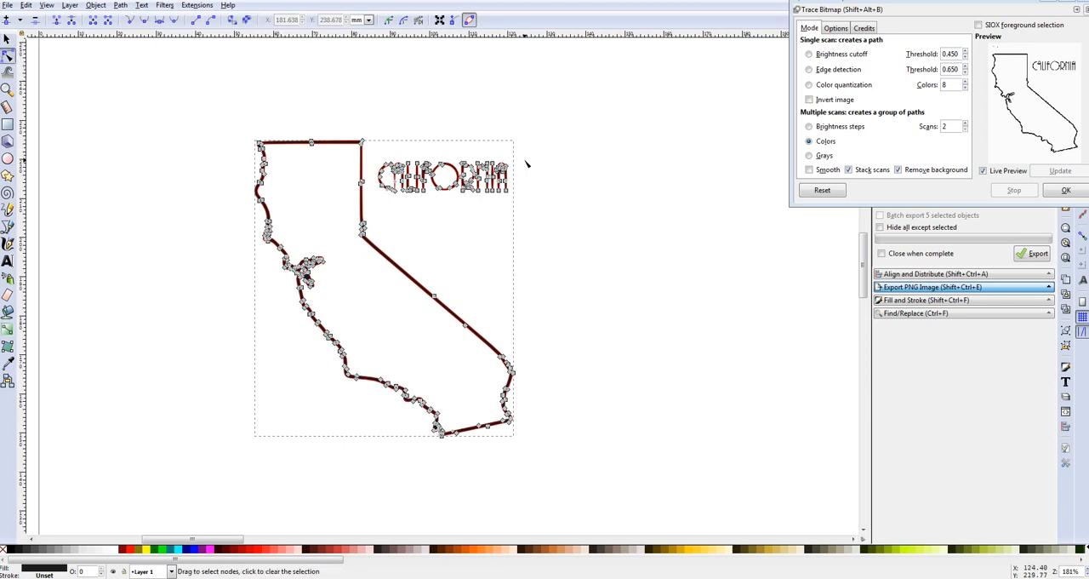
mouse_move(538, 153)
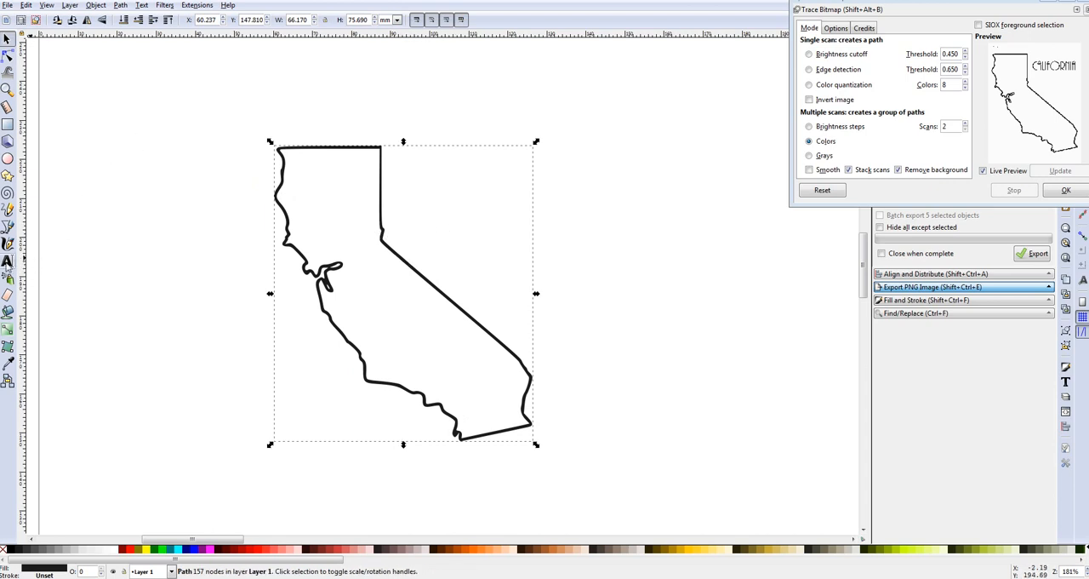
mouse_move(8, 261)
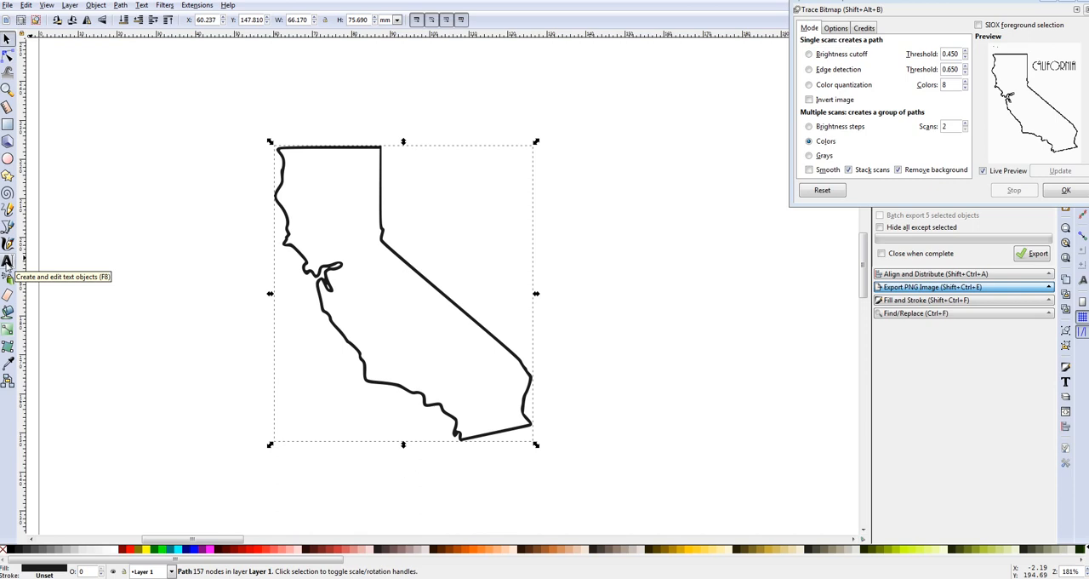
Type 'California' above the traced outline and set it in a flowing script font.
click(7, 261)
text(Calif)
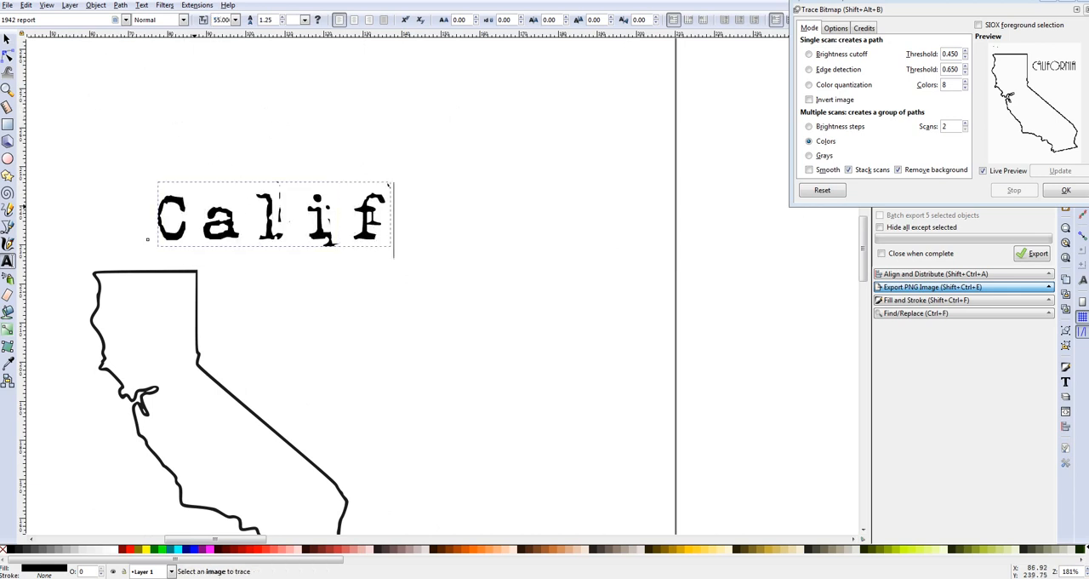
text(ornia)
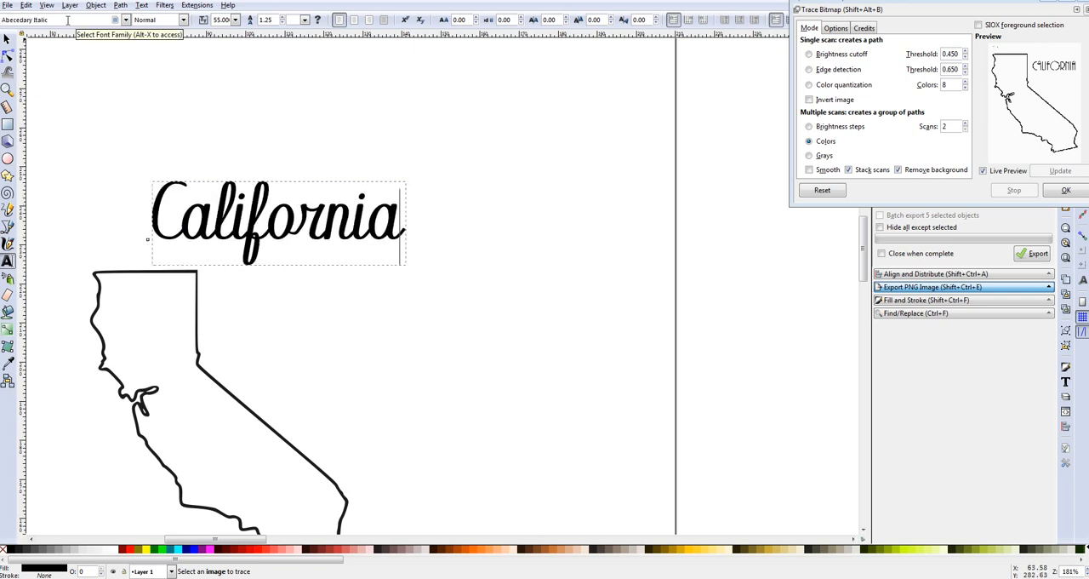
click(39, 20)
text(Abuget)
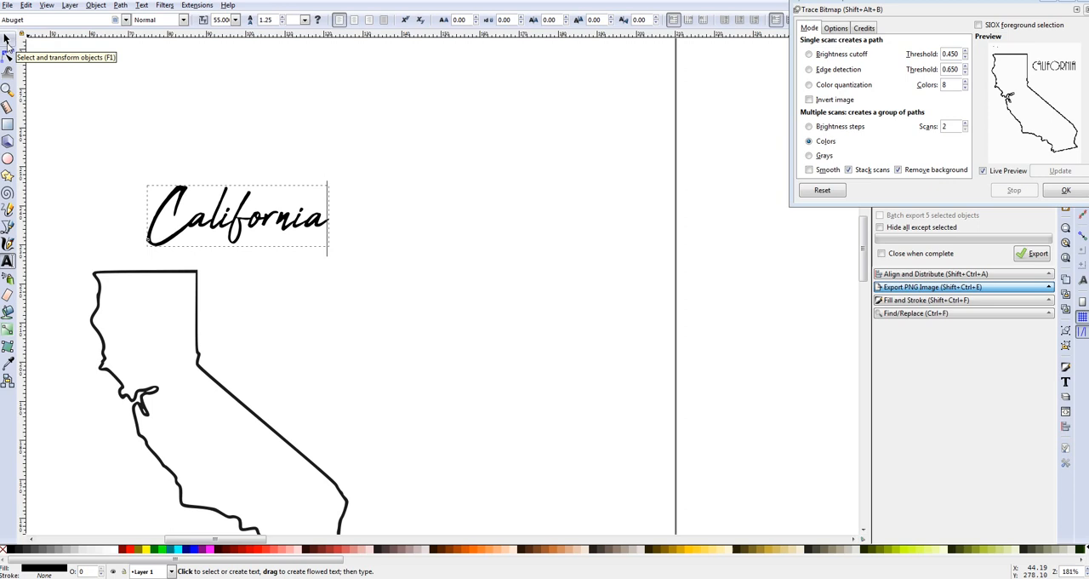
click(238, 217)
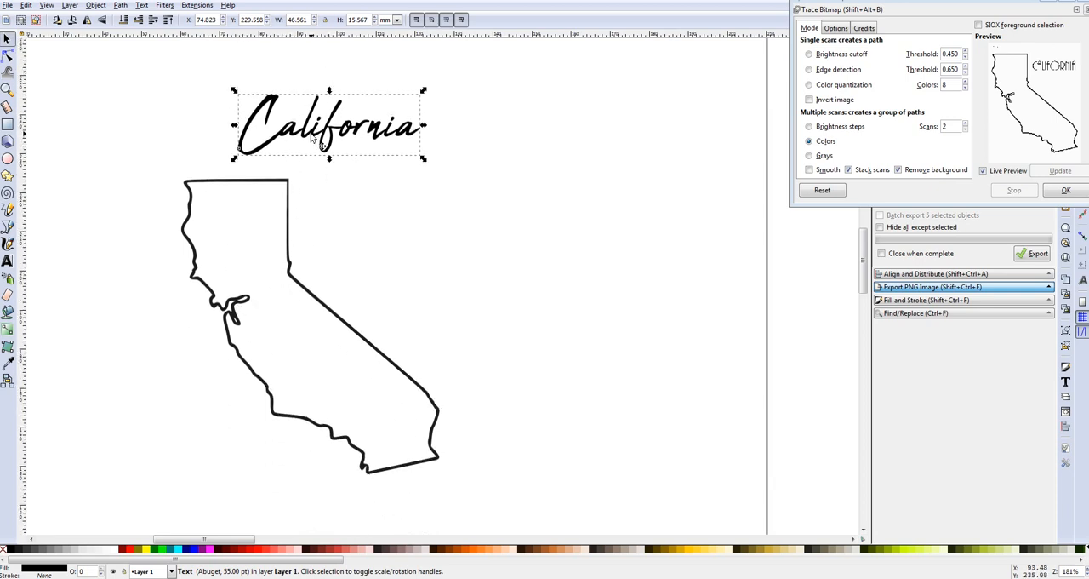
Drag the script 'California' lettering down onto the outline's top edge.
drag(329, 123, 301, 171)
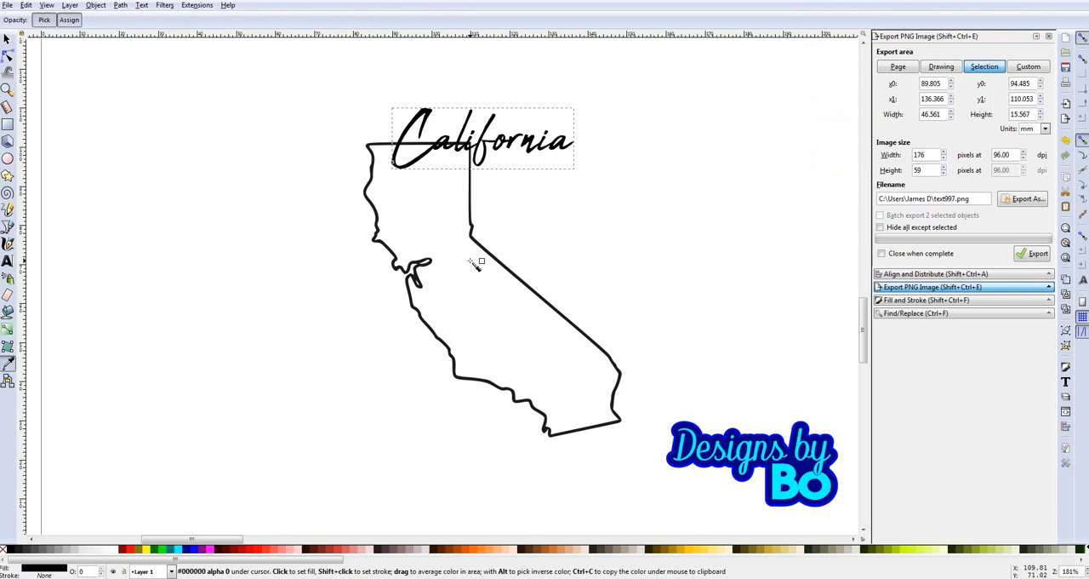
mouse_move(59, 75)
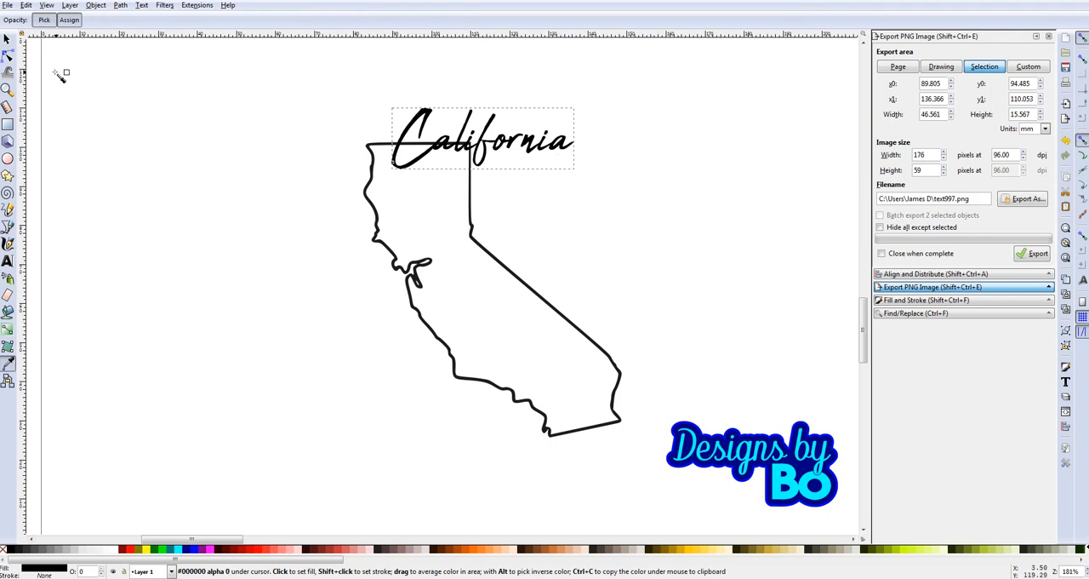
click(485, 143)
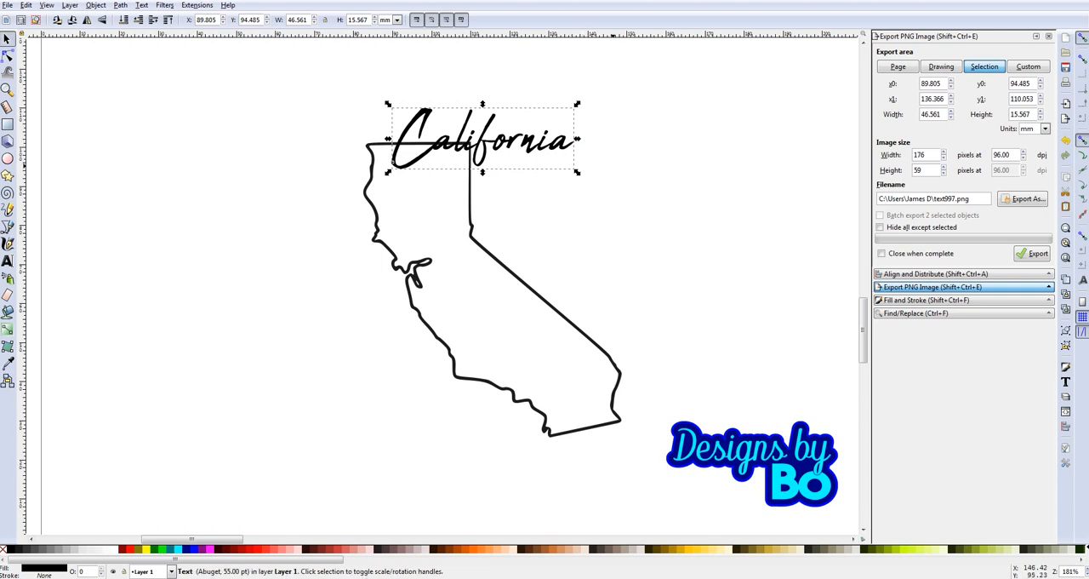
mouse_move(644, 395)
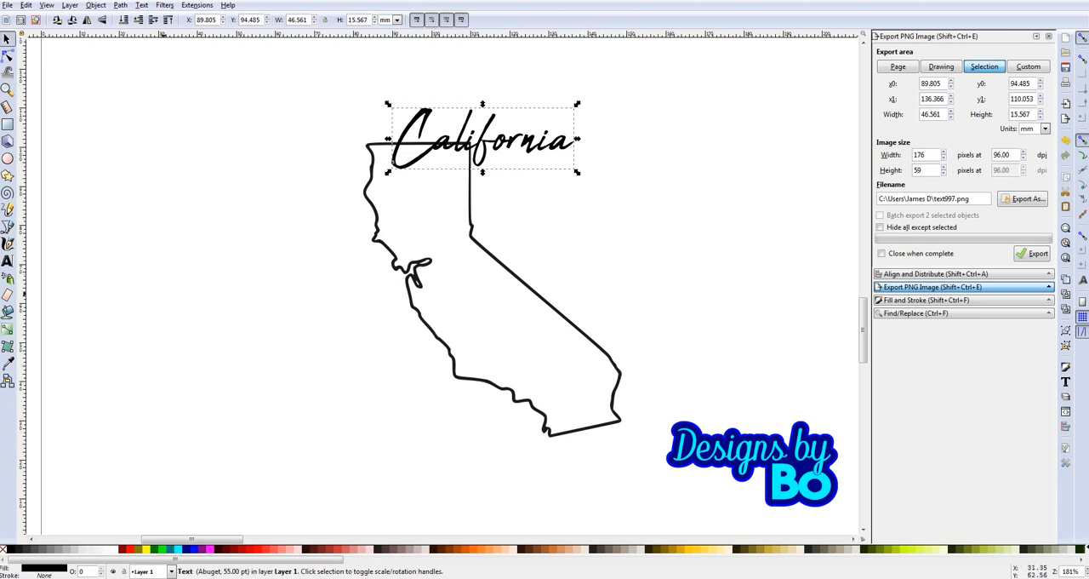
mouse_move(235, 321)
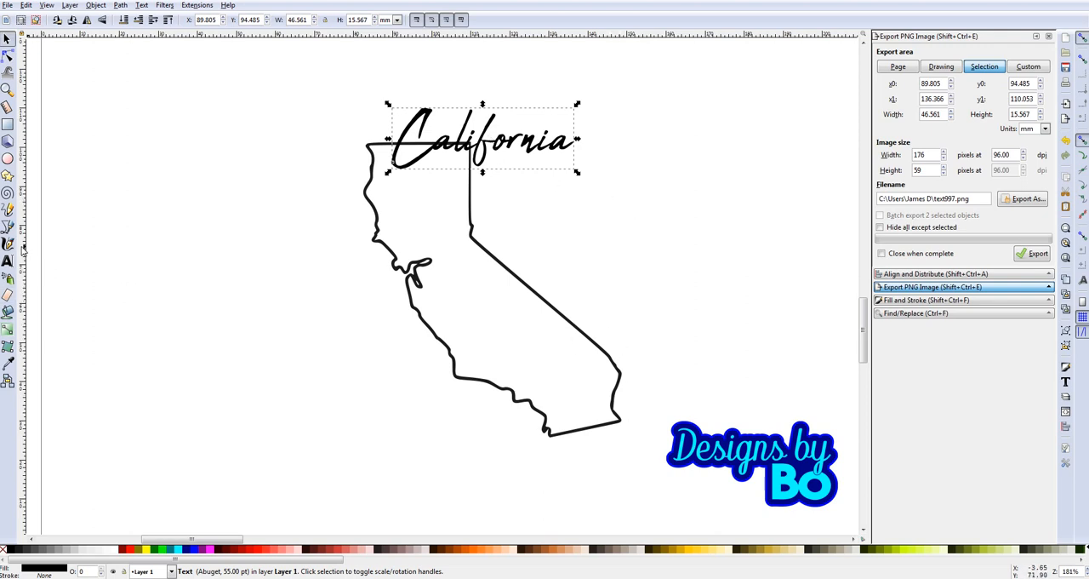
mouse_move(22, 248)
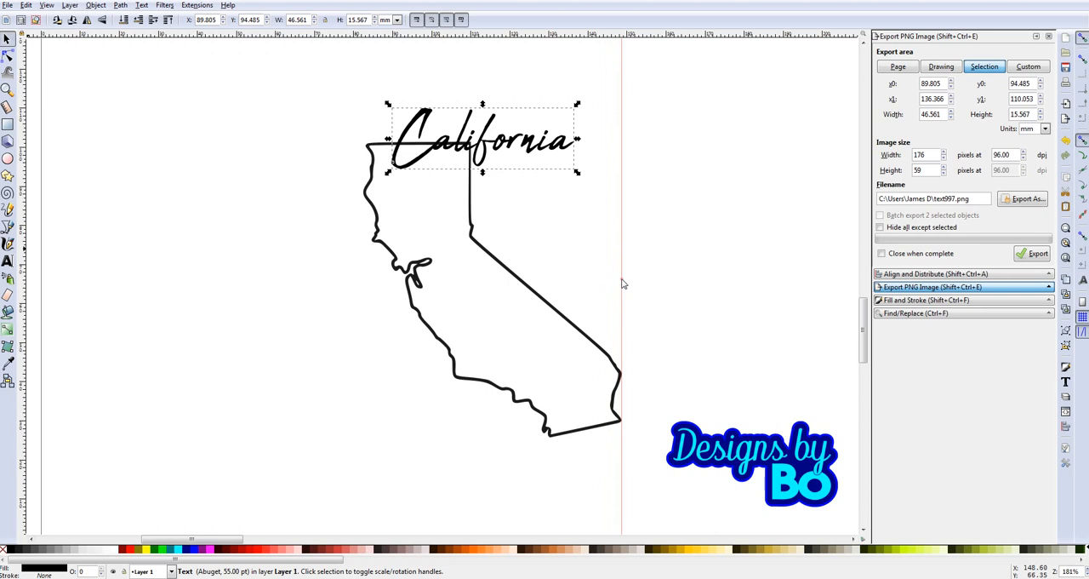
mouse_move(649, 171)
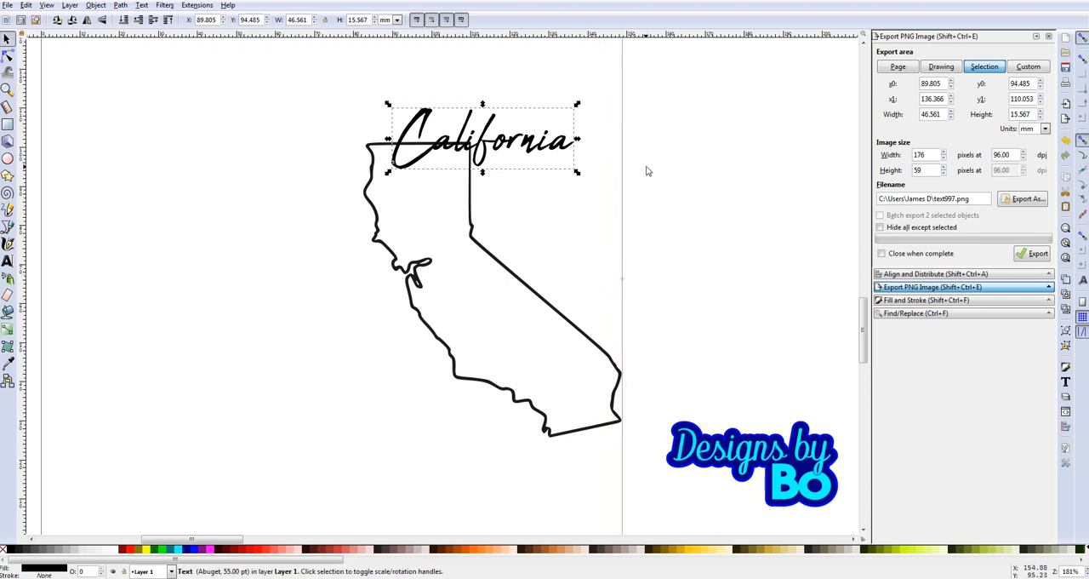
mouse_move(647, 170)
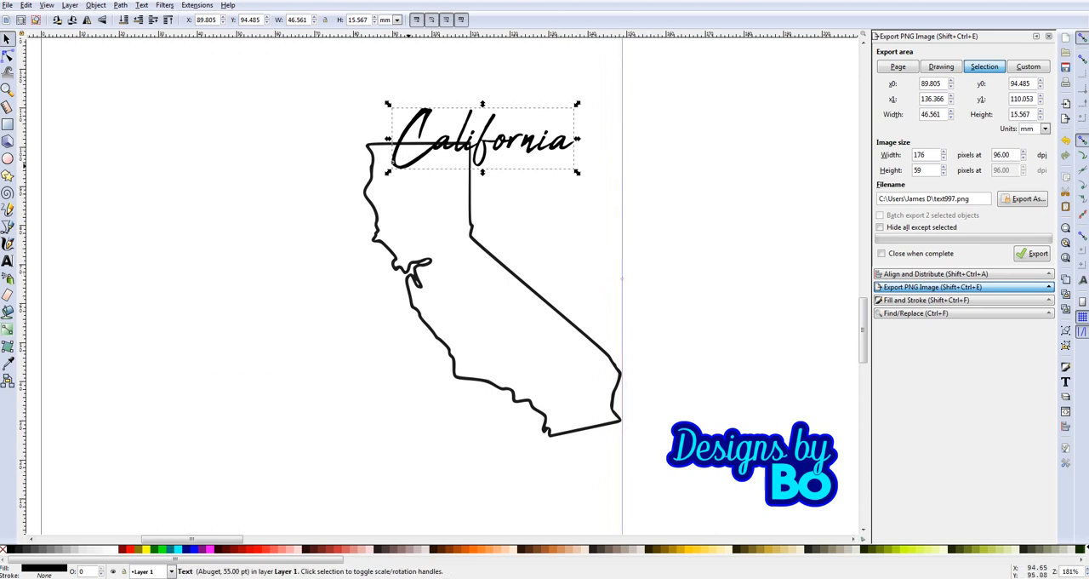
mouse_move(579, 137)
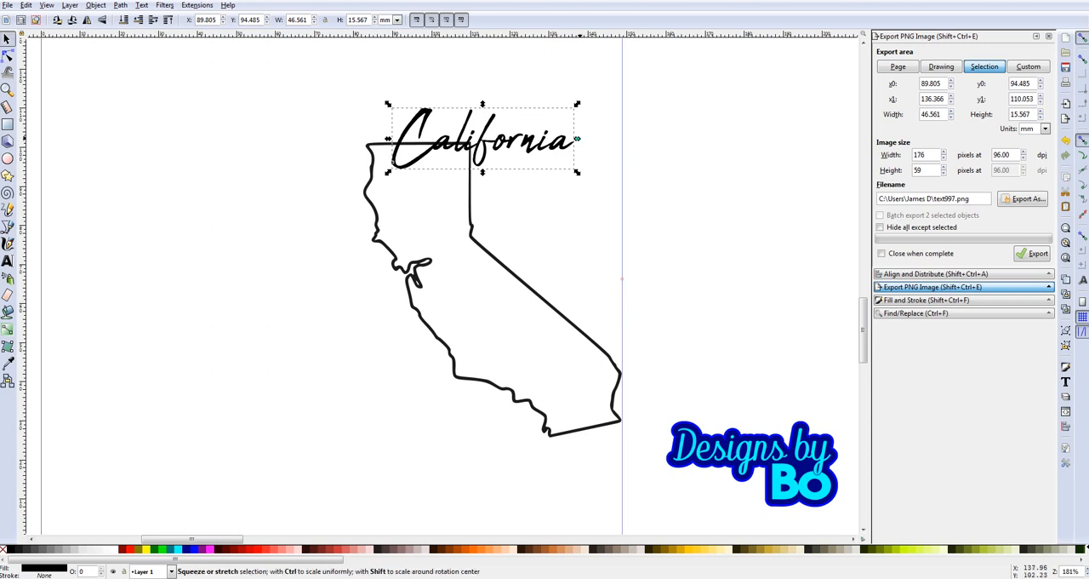
mouse_move(575, 141)
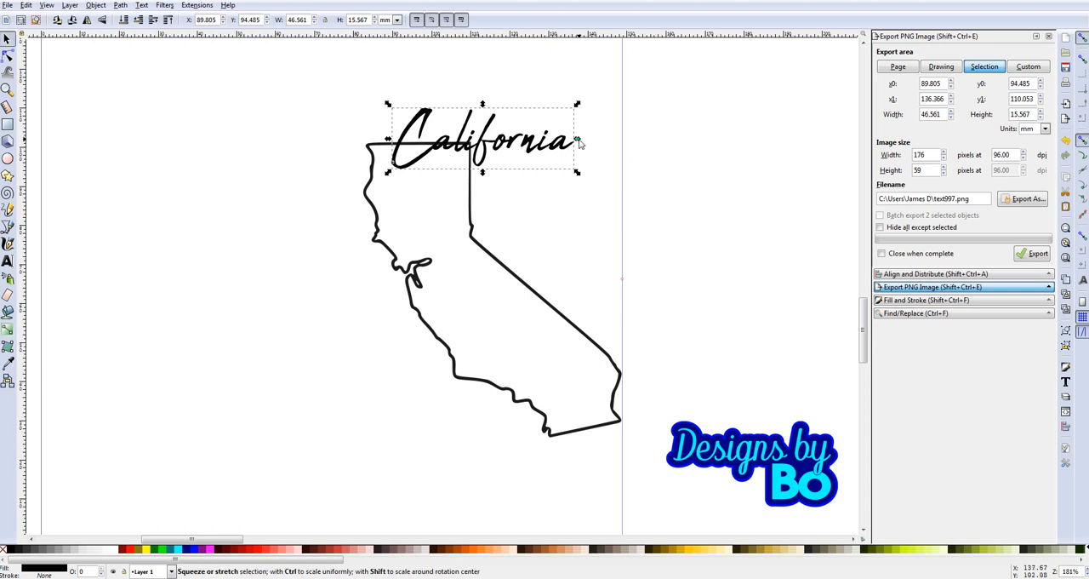
Stretch the 'California' lettering to the guide, nearly the full outline width.
drag(577, 142, 588, 142)
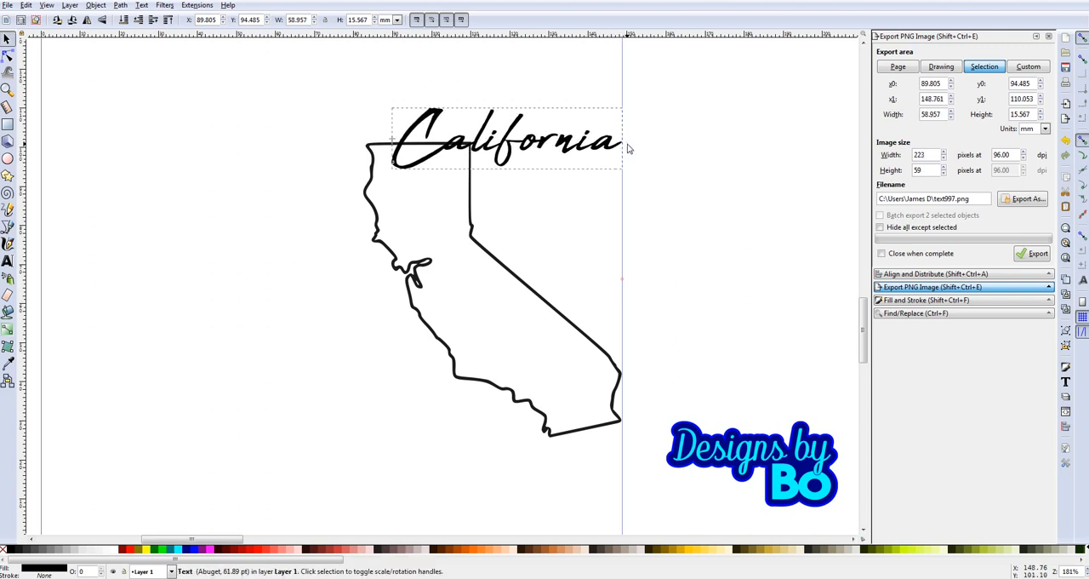
click(502, 145)
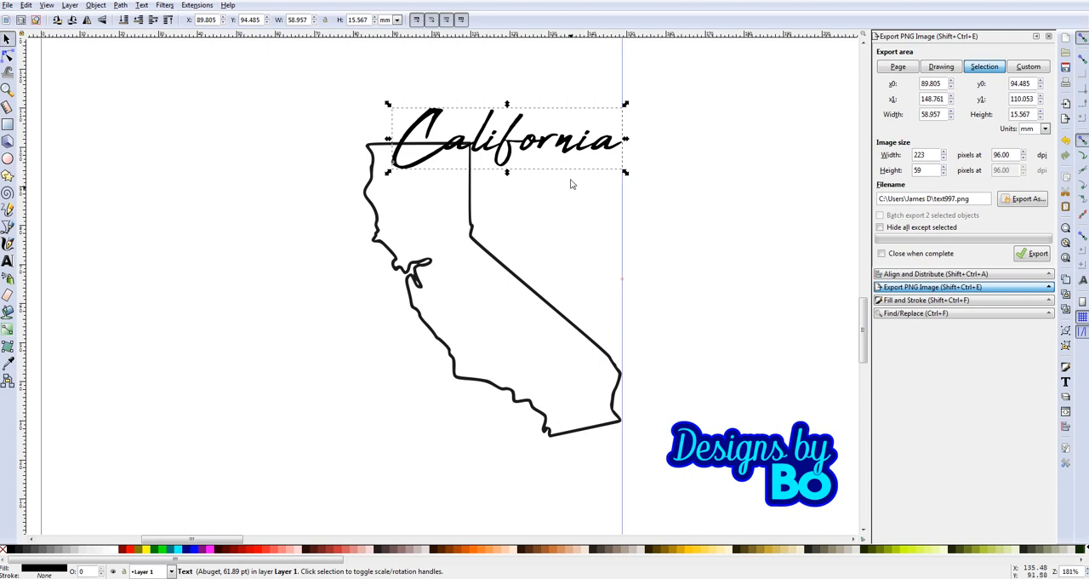
mouse_move(616, 194)
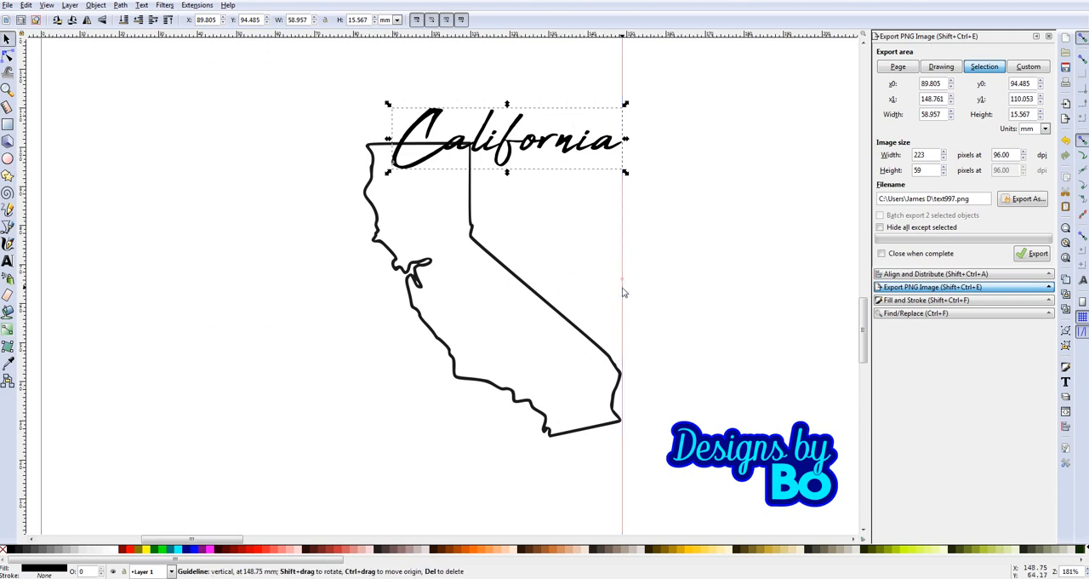
mouse_move(623, 296)
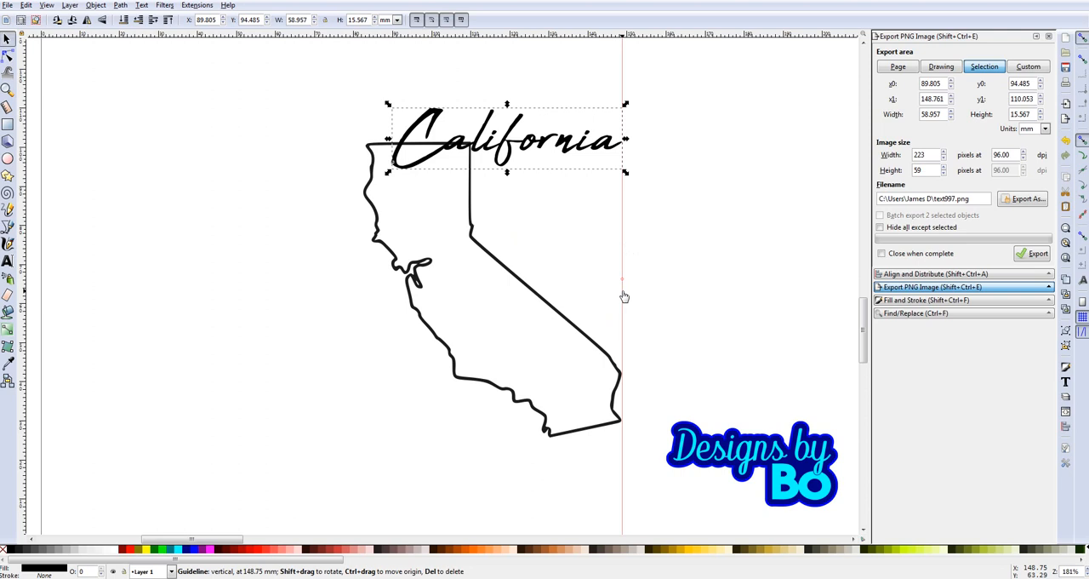
mouse_move(623, 295)
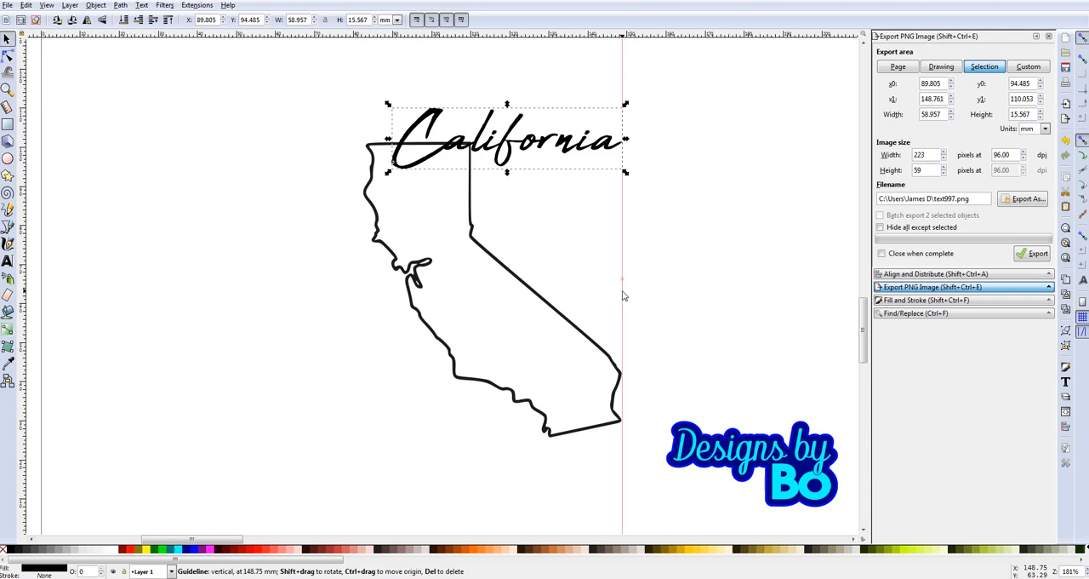
mouse_move(624, 291)
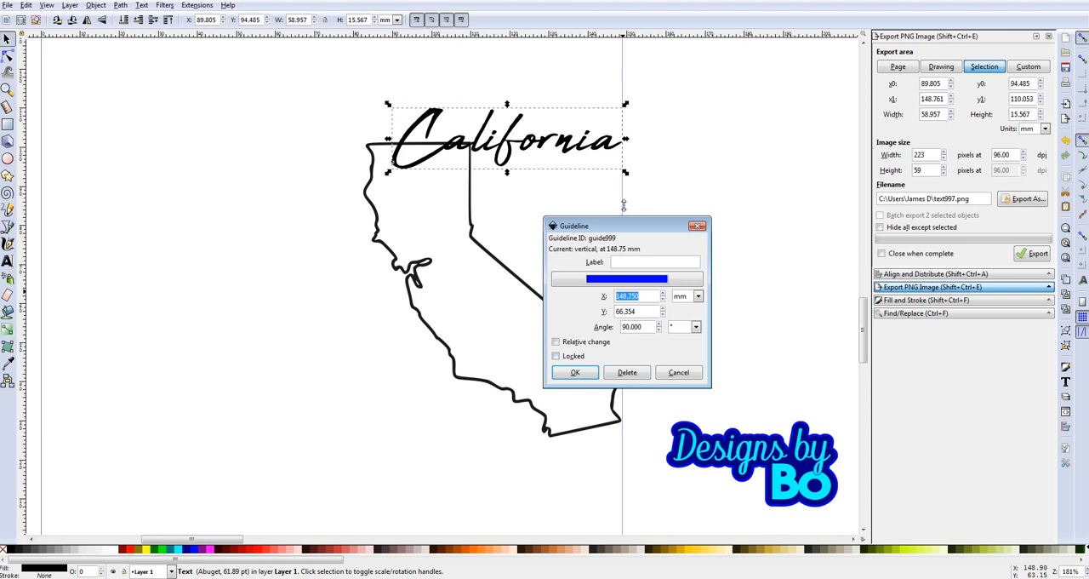
mouse_move(623, 214)
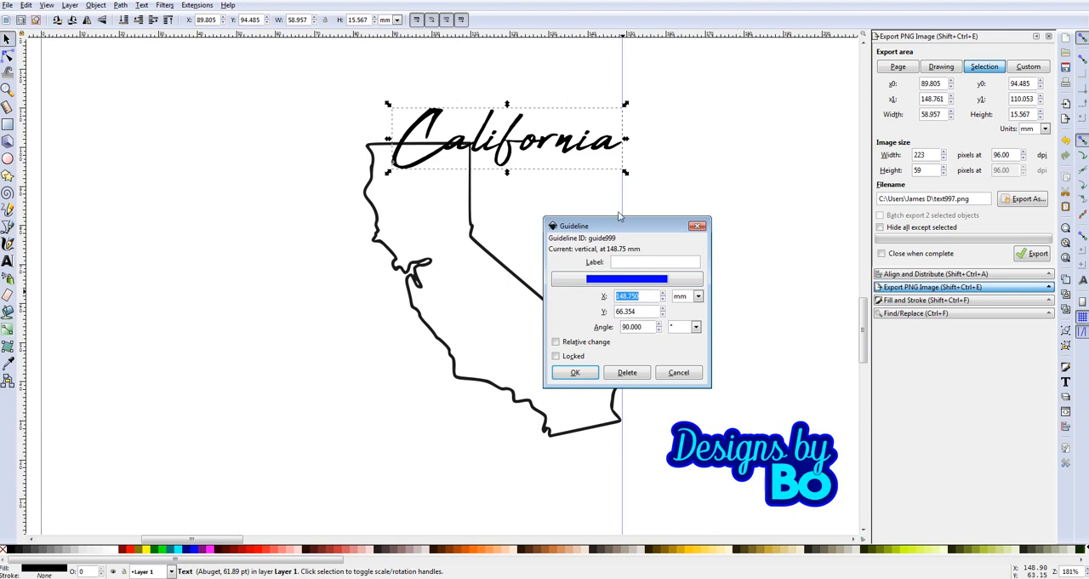
mouse_move(621, 279)
text(1.000)
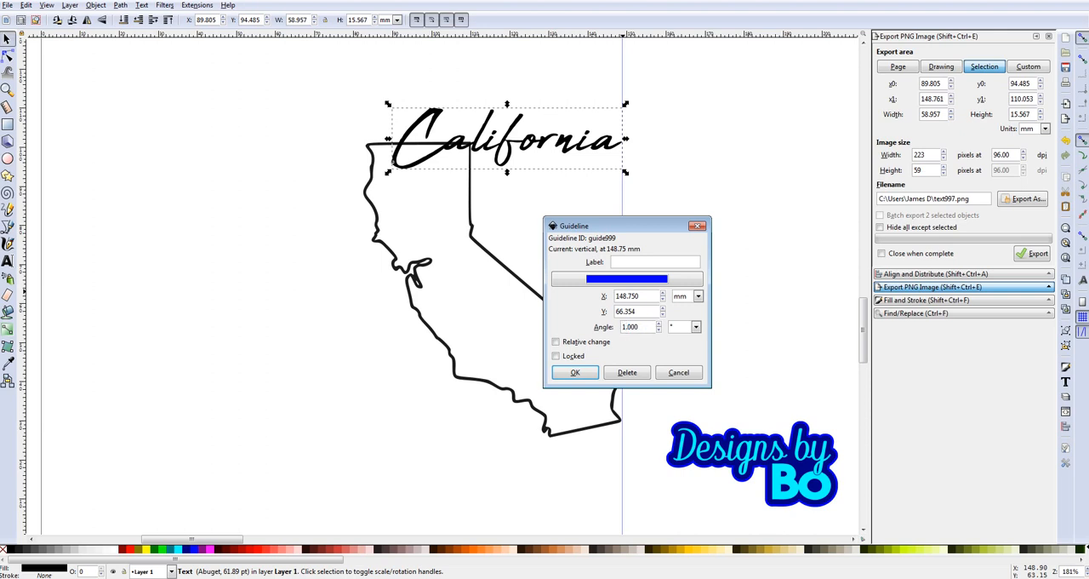
Set the guide angle to 135, delete the guide, and deselect everything.
text(135.000)
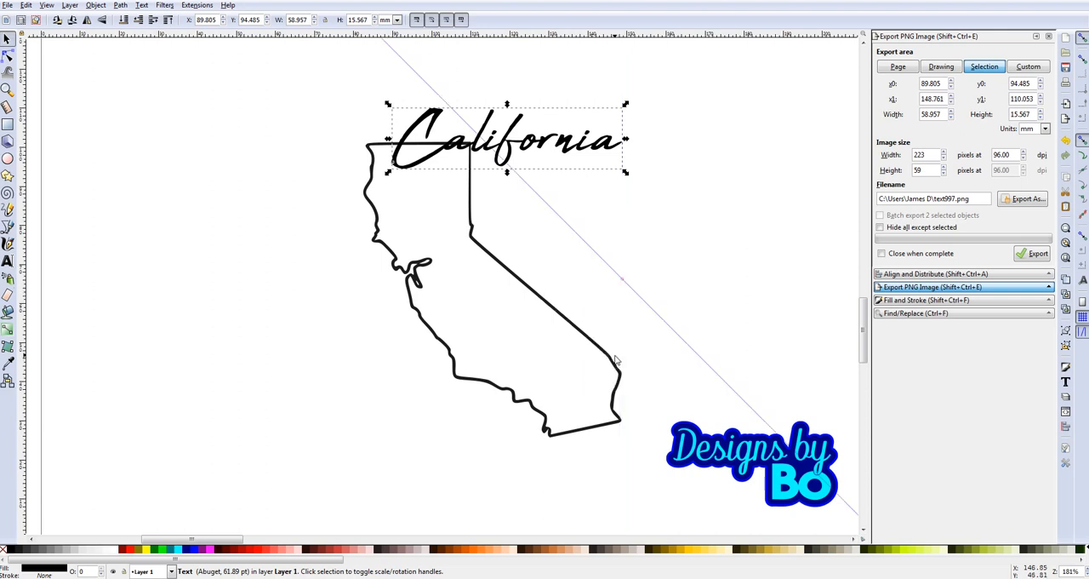
mouse_move(652, 310)
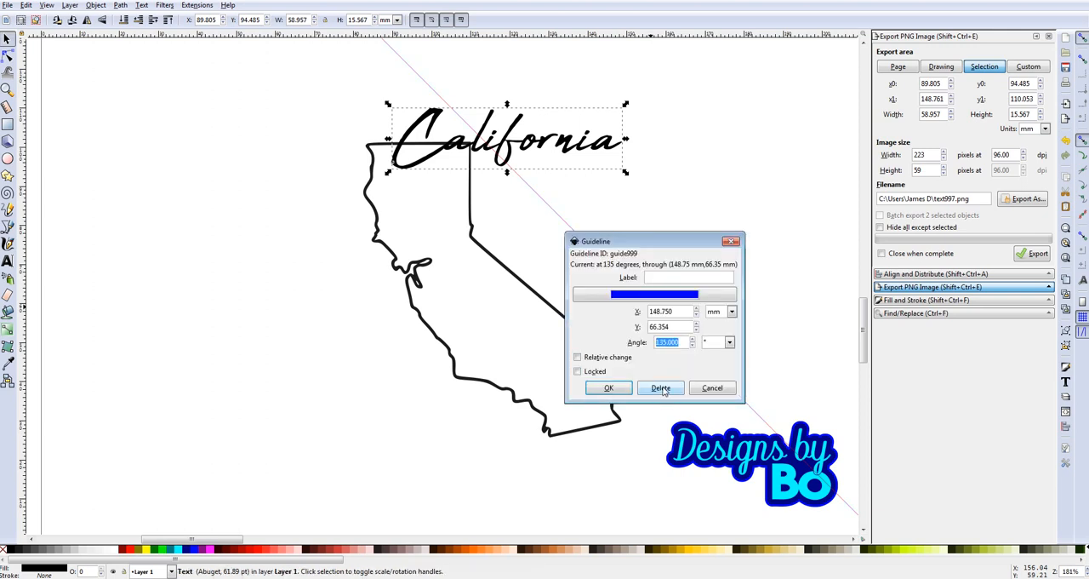
click(660, 387)
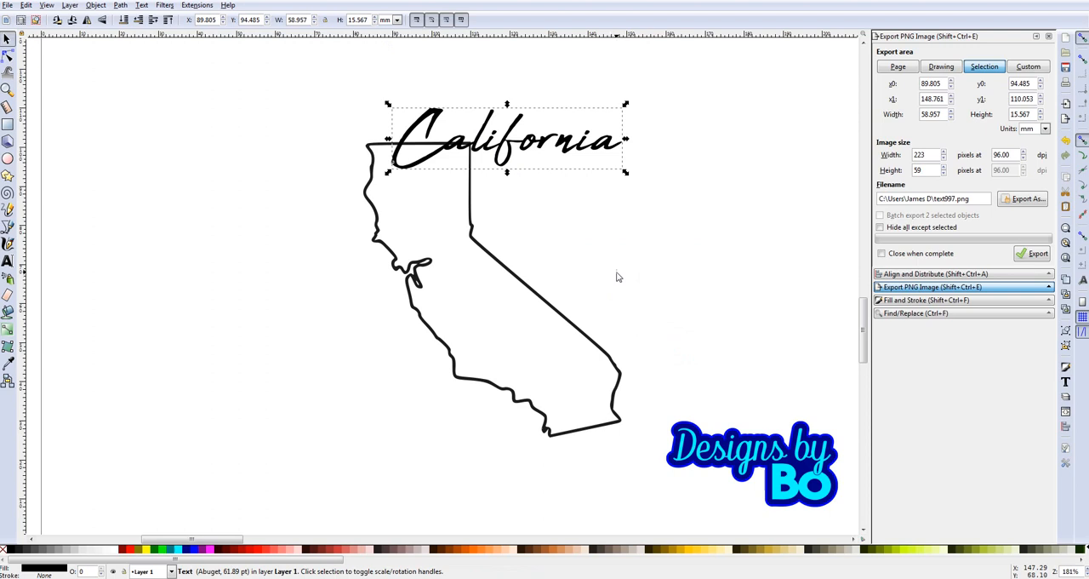
mouse_move(575, 272)
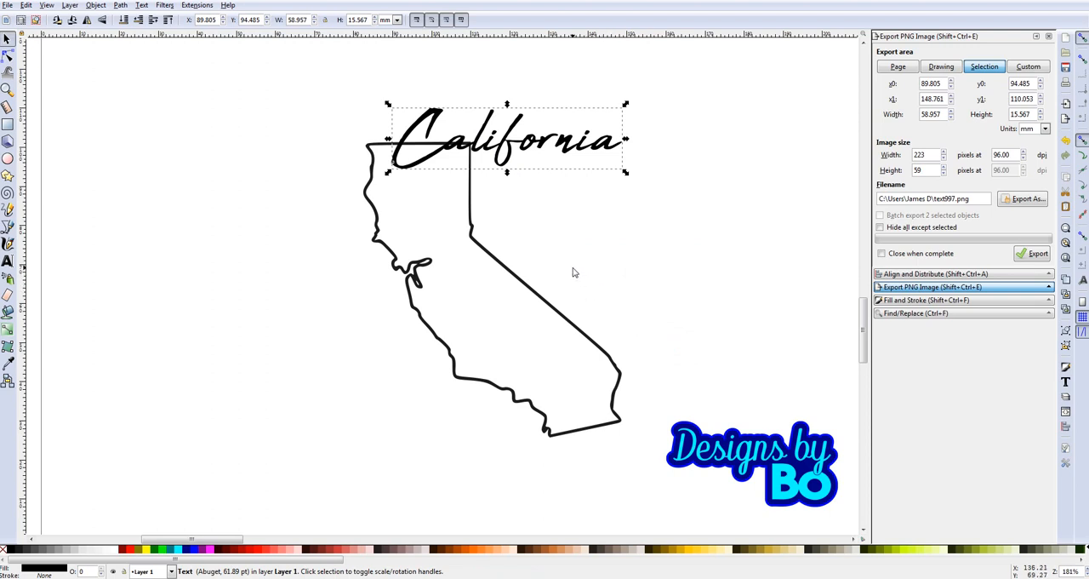
click(934, 67)
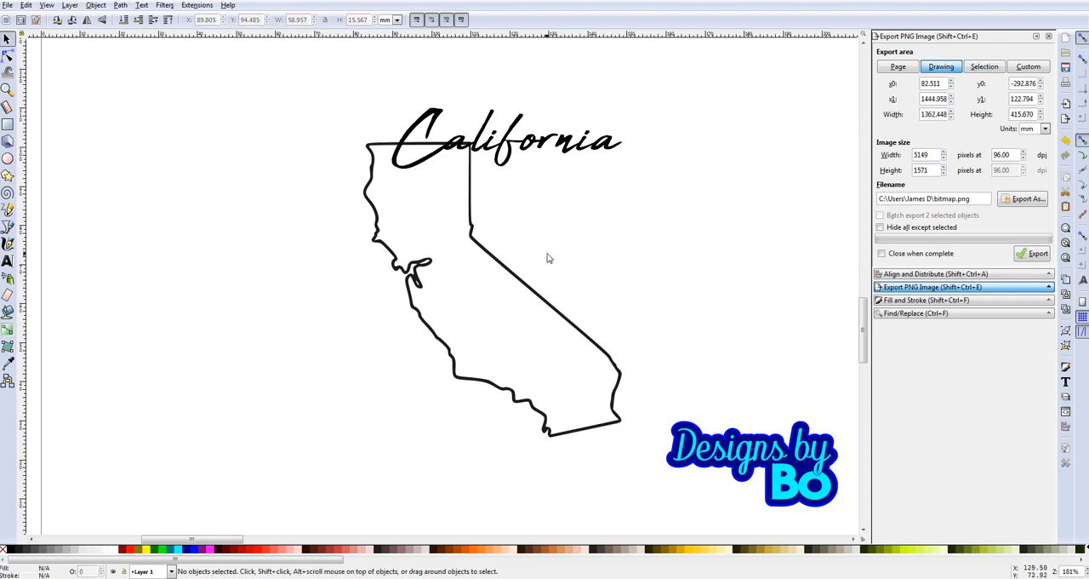
mouse_move(522, 263)
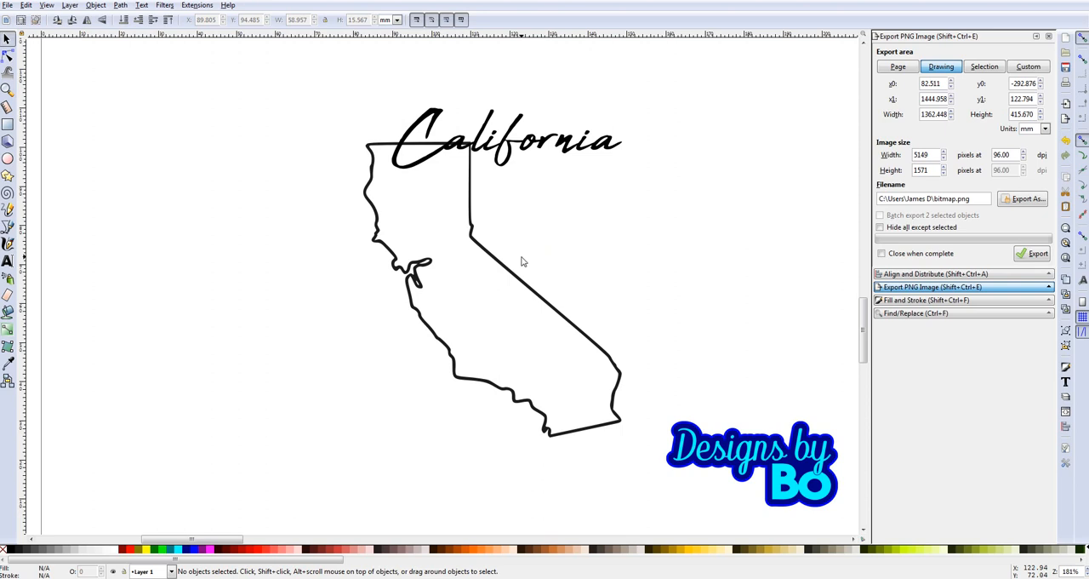
mouse_move(409, 151)
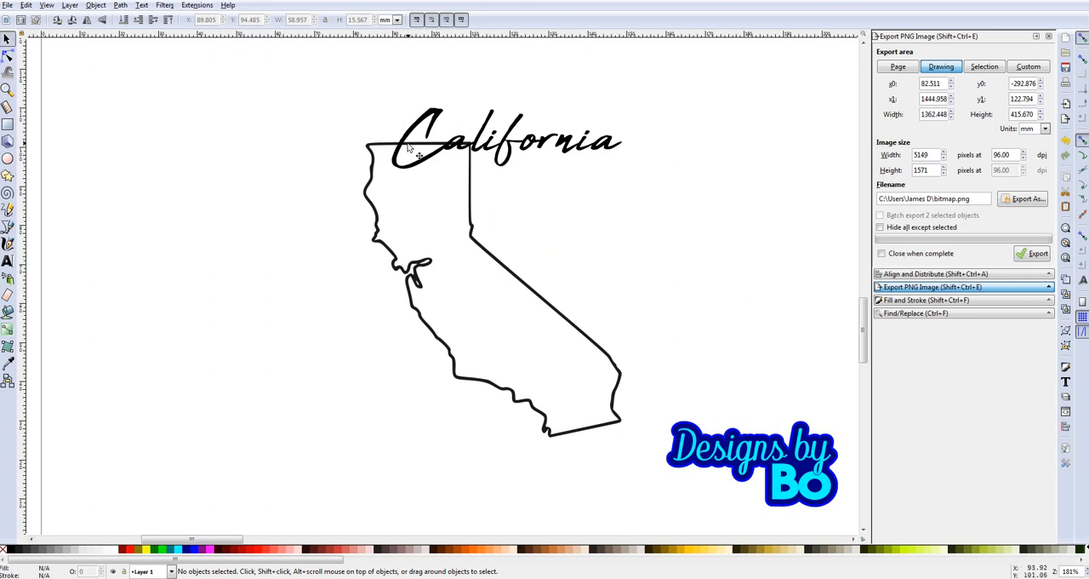
mouse_move(419, 149)
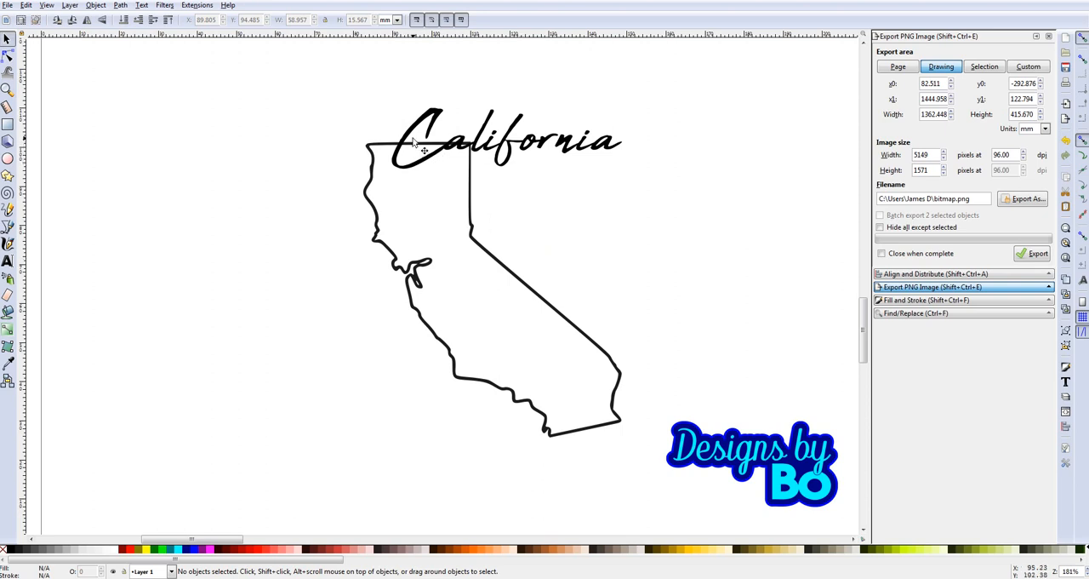
mouse_move(472, 157)
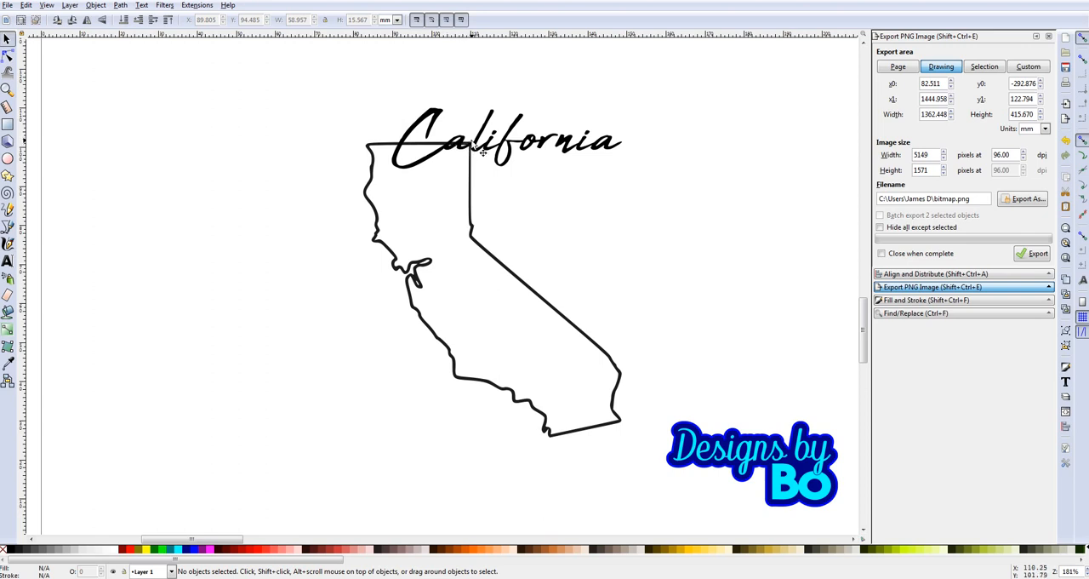
mouse_move(477, 162)
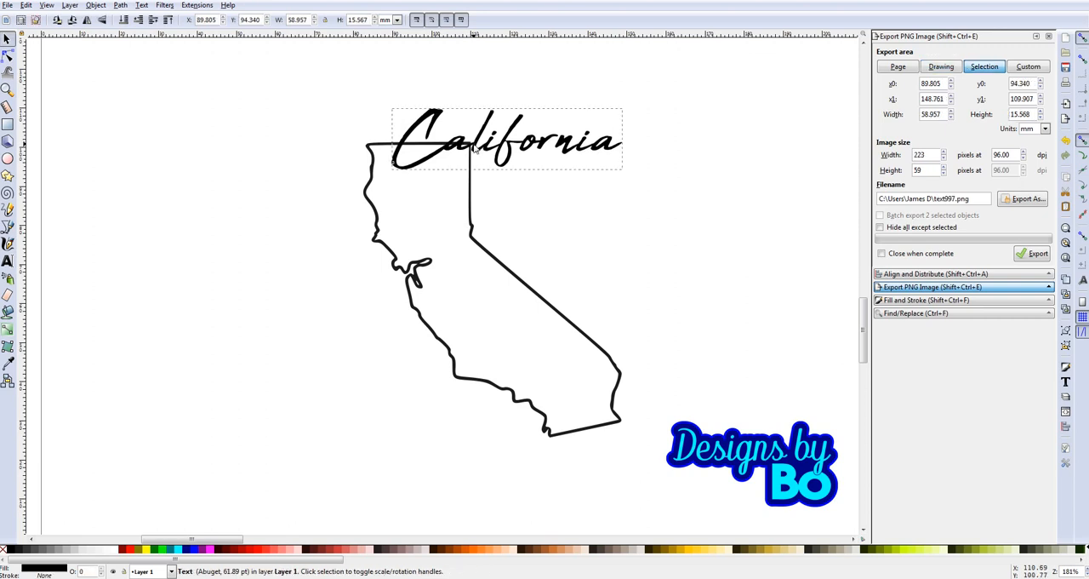
Select the script 'California' text object by itself.
click(502, 151)
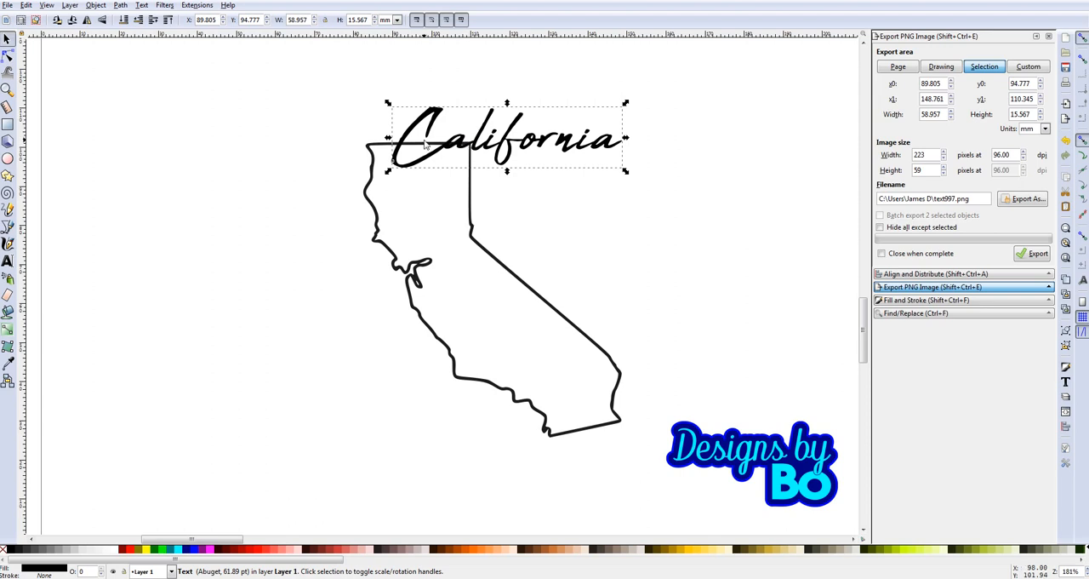
mouse_move(448, 158)
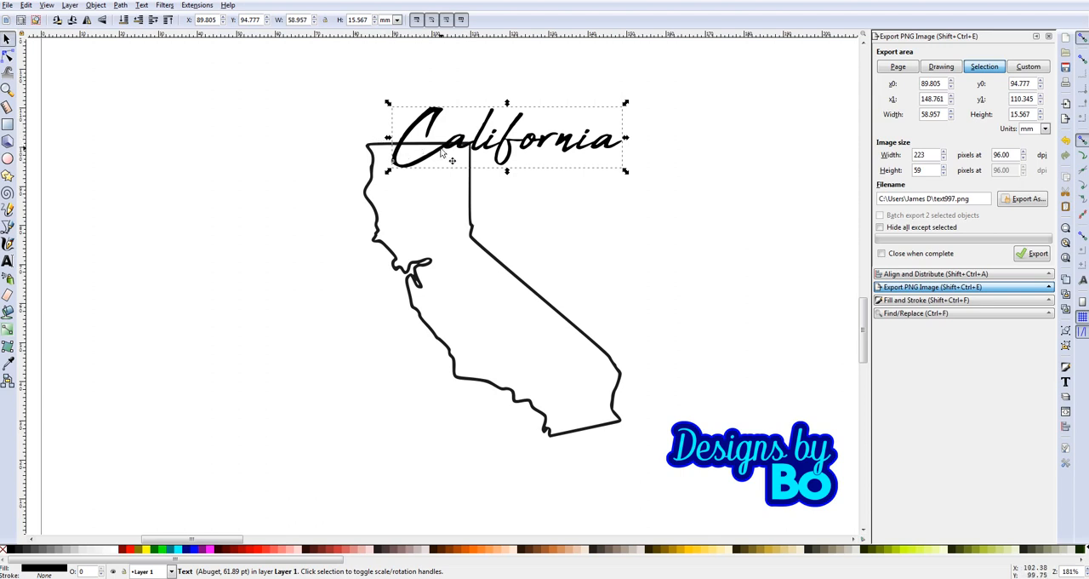
mouse_move(382, 153)
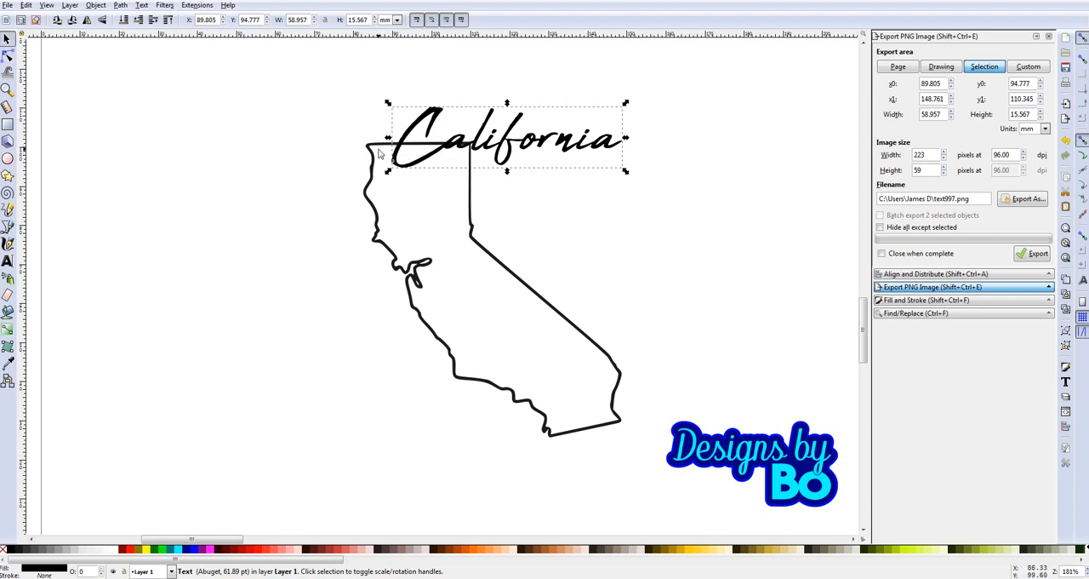
mouse_move(416, 170)
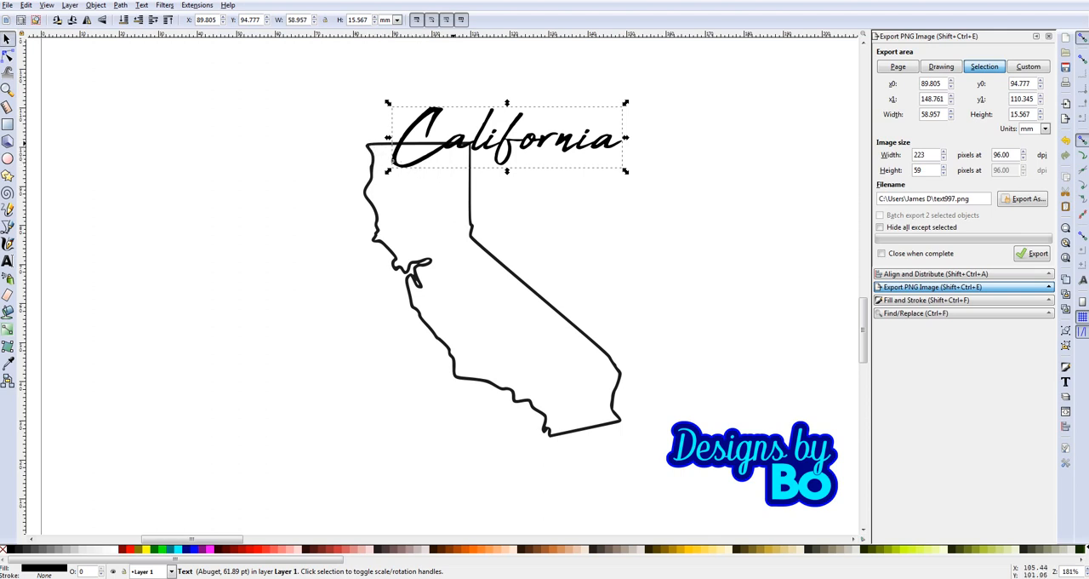
mouse_move(497, 191)
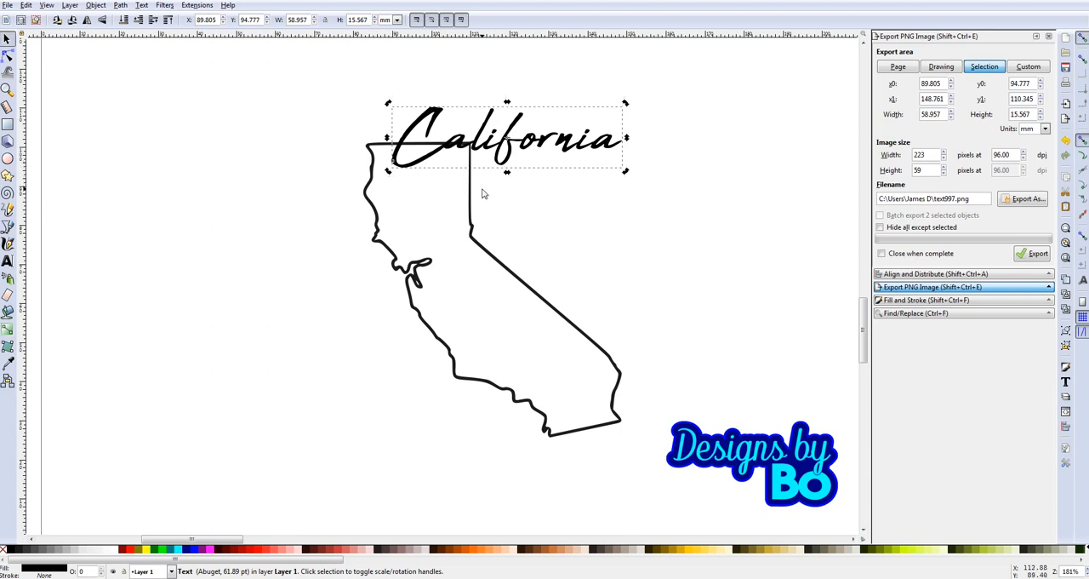
mouse_move(523, 164)
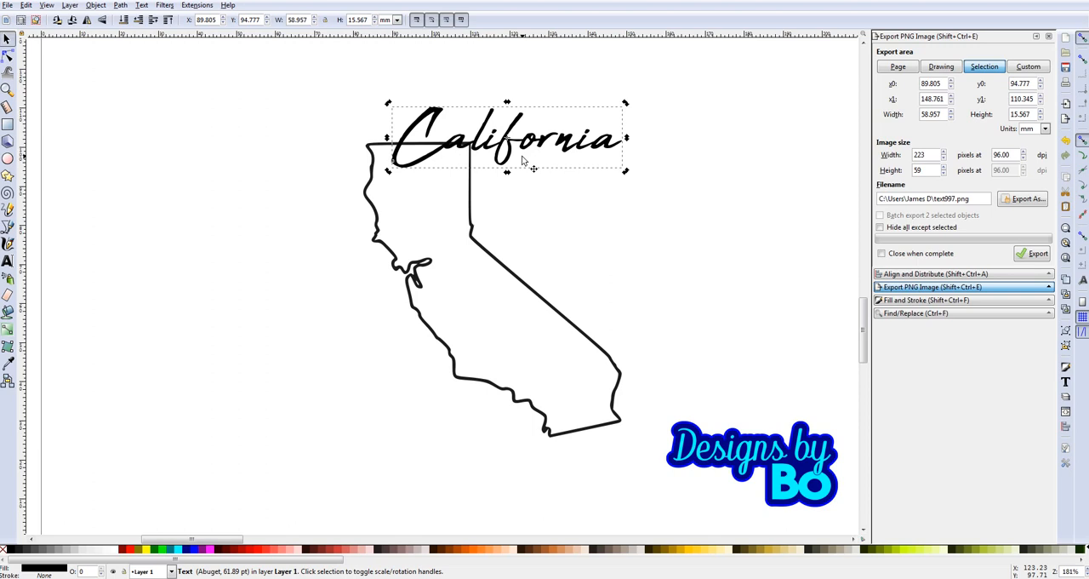
mouse_move(510, 170)
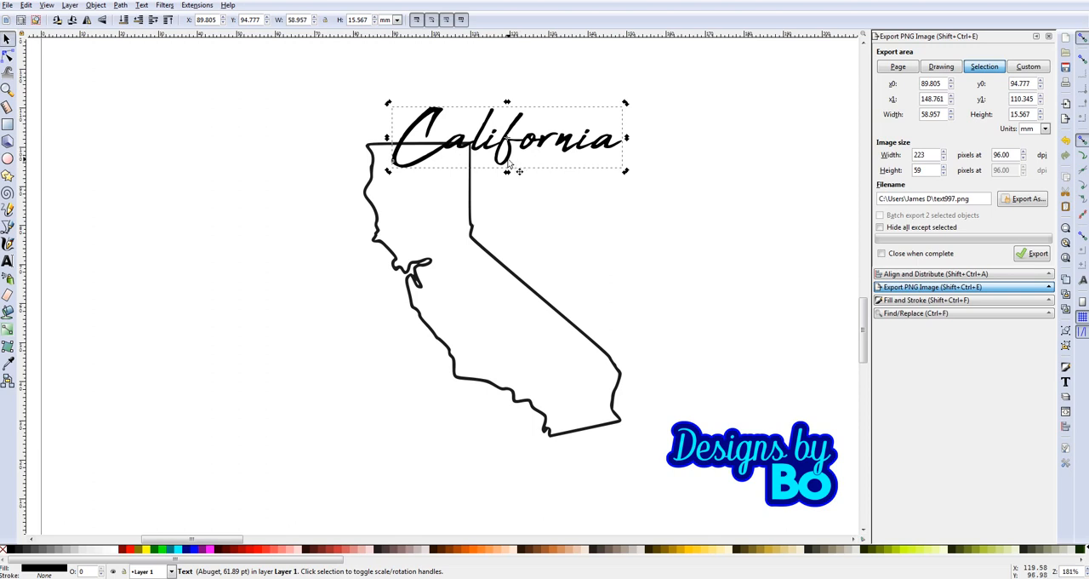
mouse_move(481, 158)
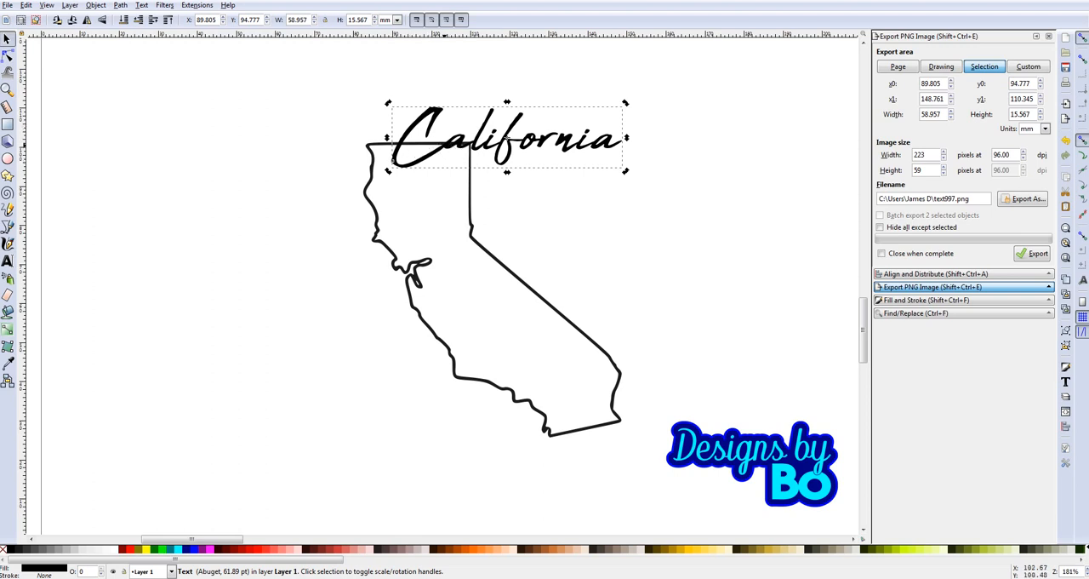
mouse_move(469, 215)
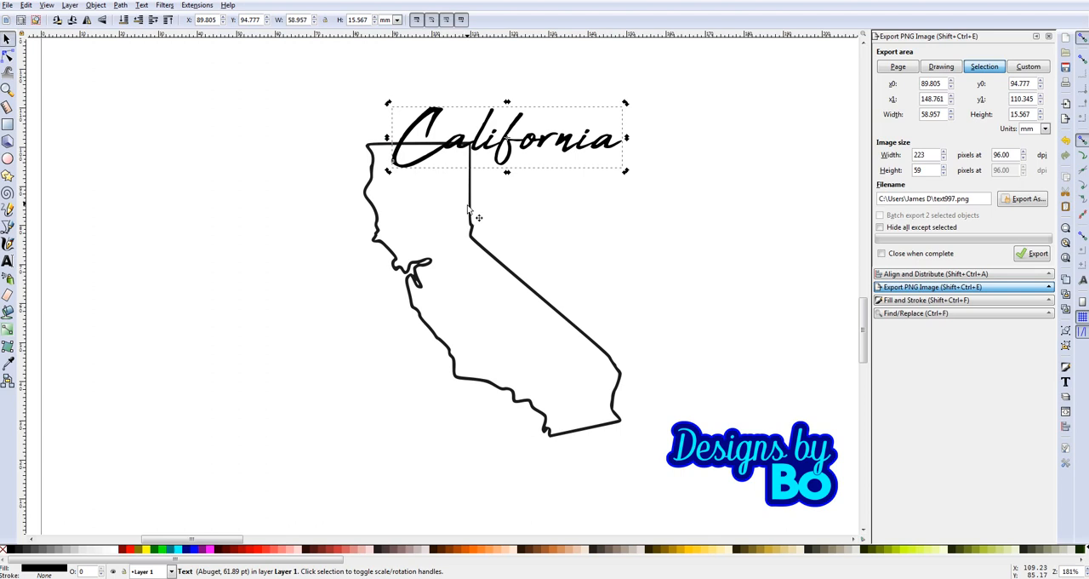
mouse_move(456, 199)
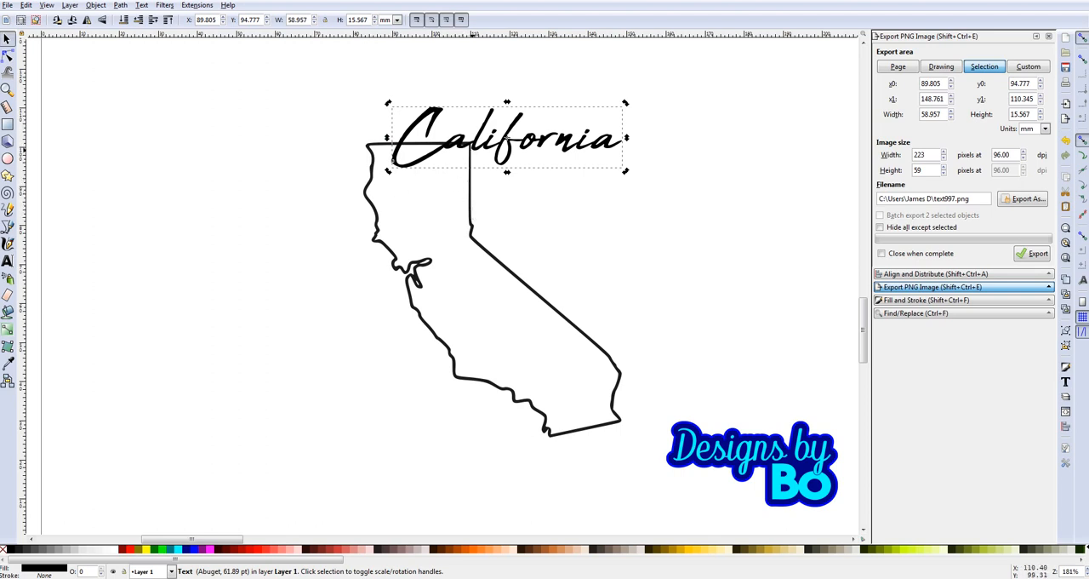
mouse_move(509, 164)
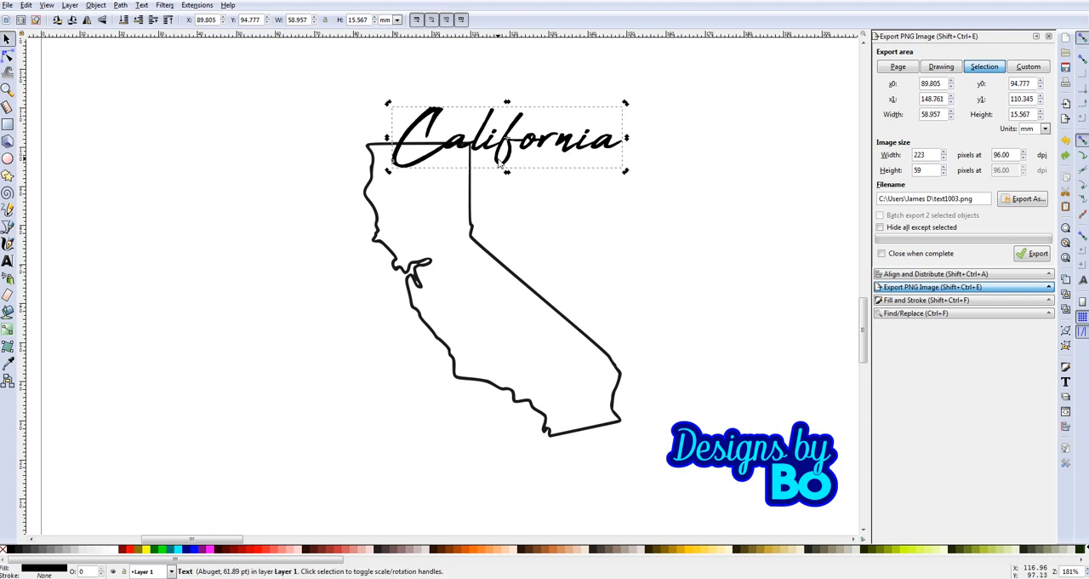
mouse_move(485, 199)
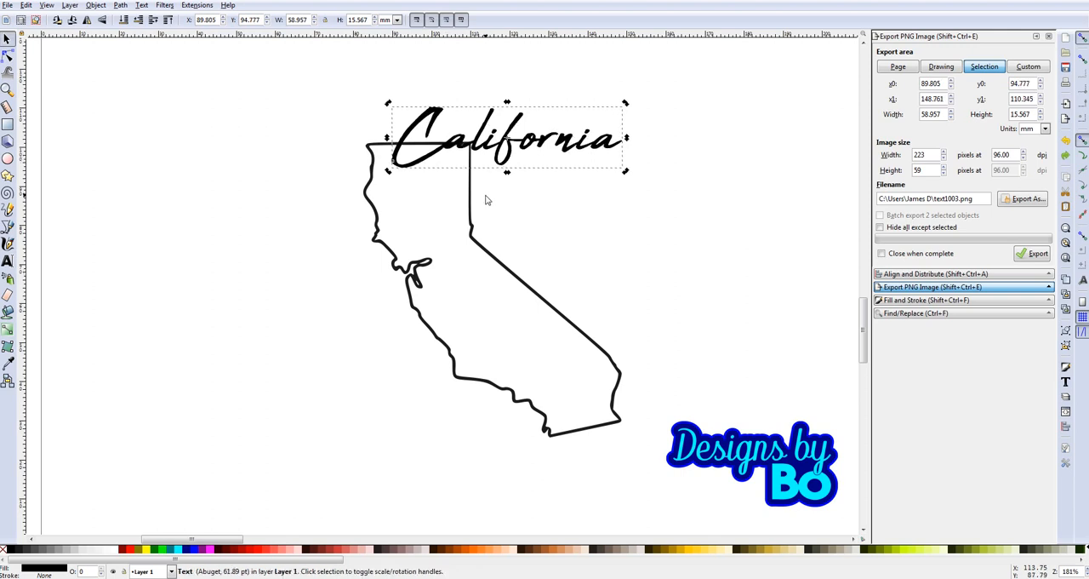
mouse_move(426, 429)
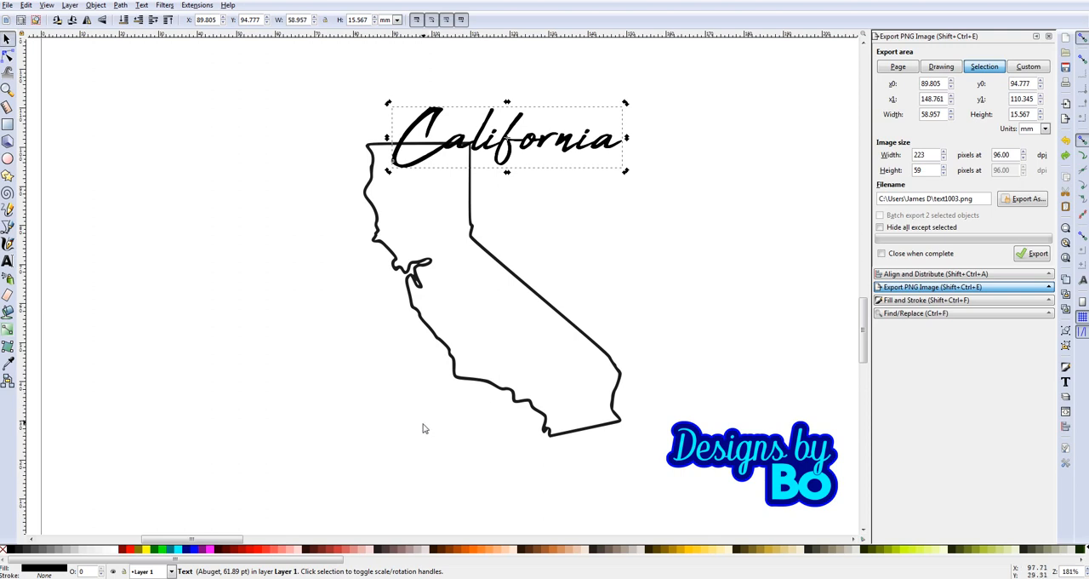
mouse_move(398, 455)
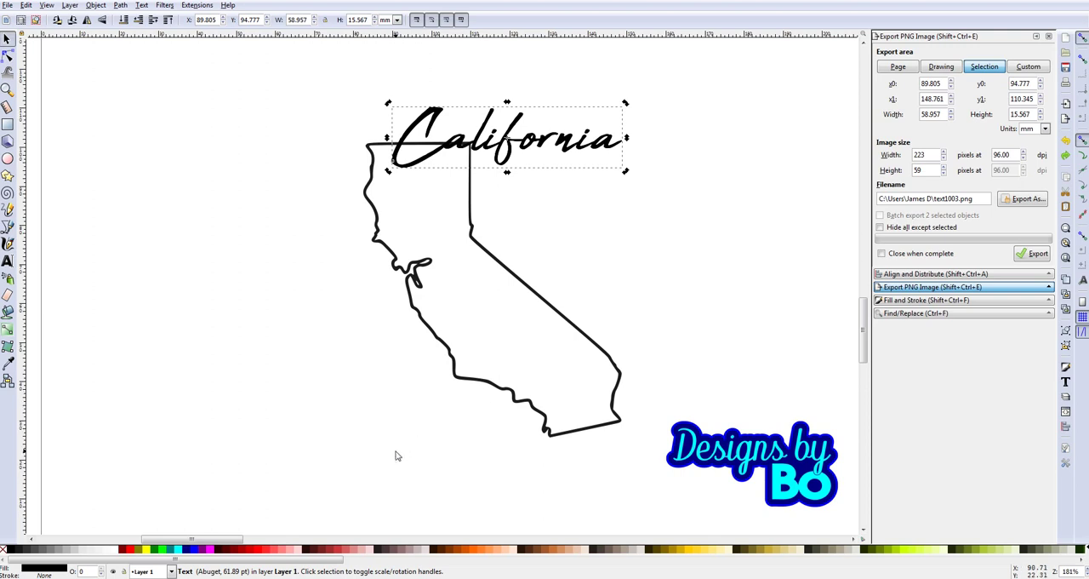
mouse_move(192, 542)
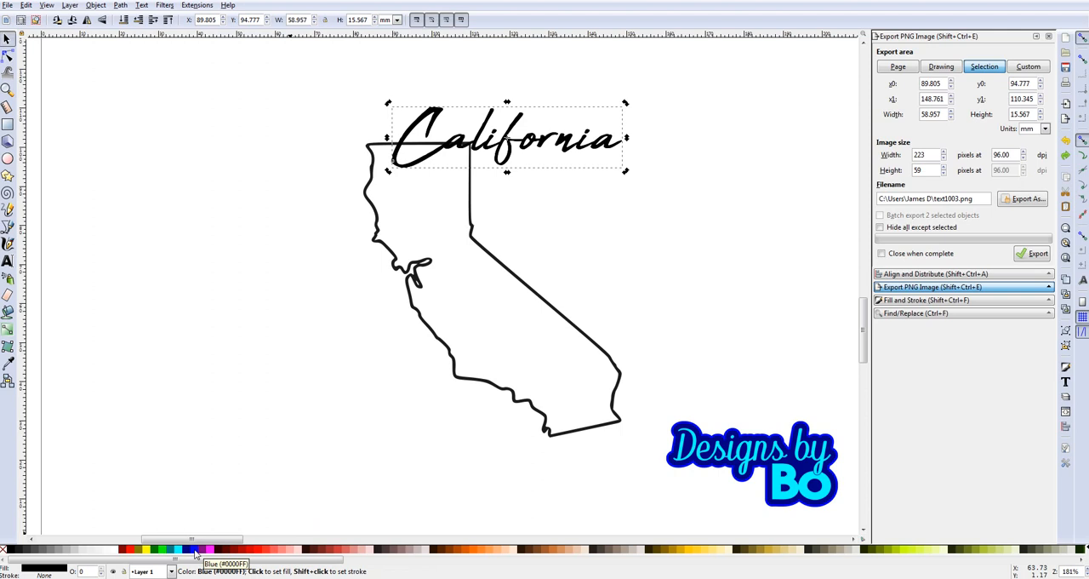
mouse_move(183, 554)
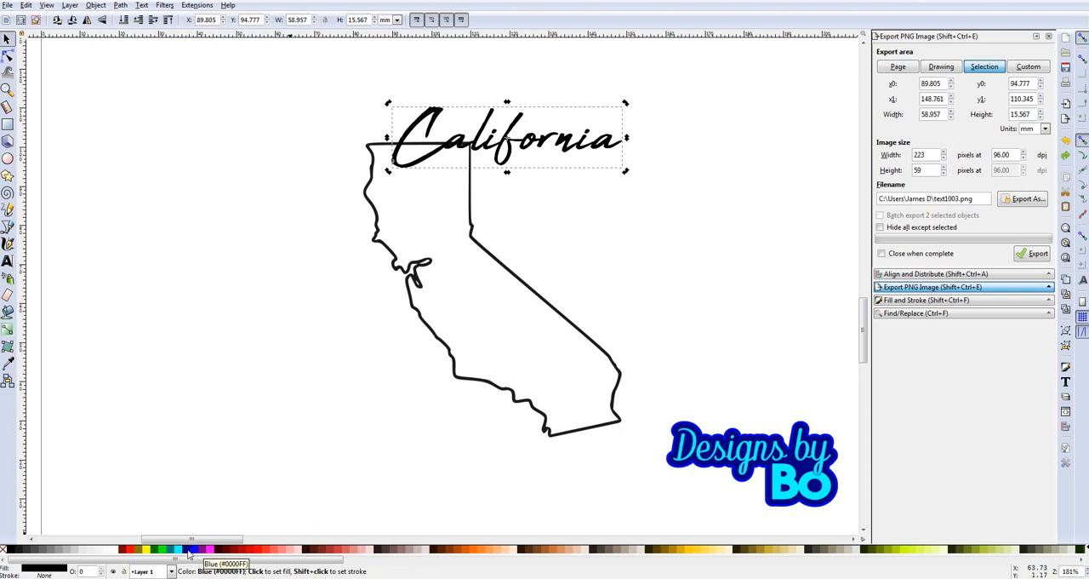
mouse_move(134, 554)
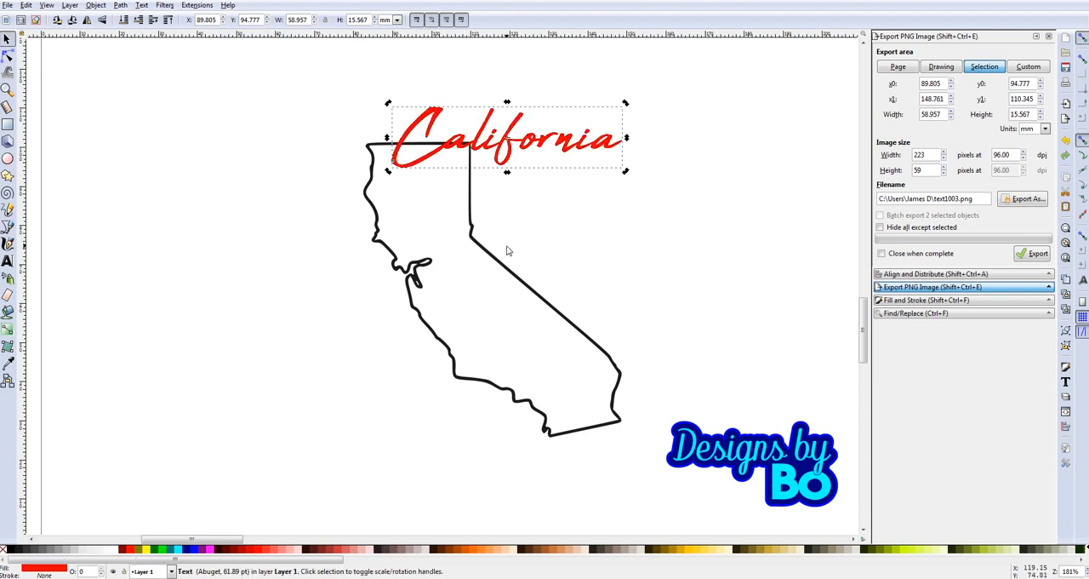
mouse_move(428, 151)
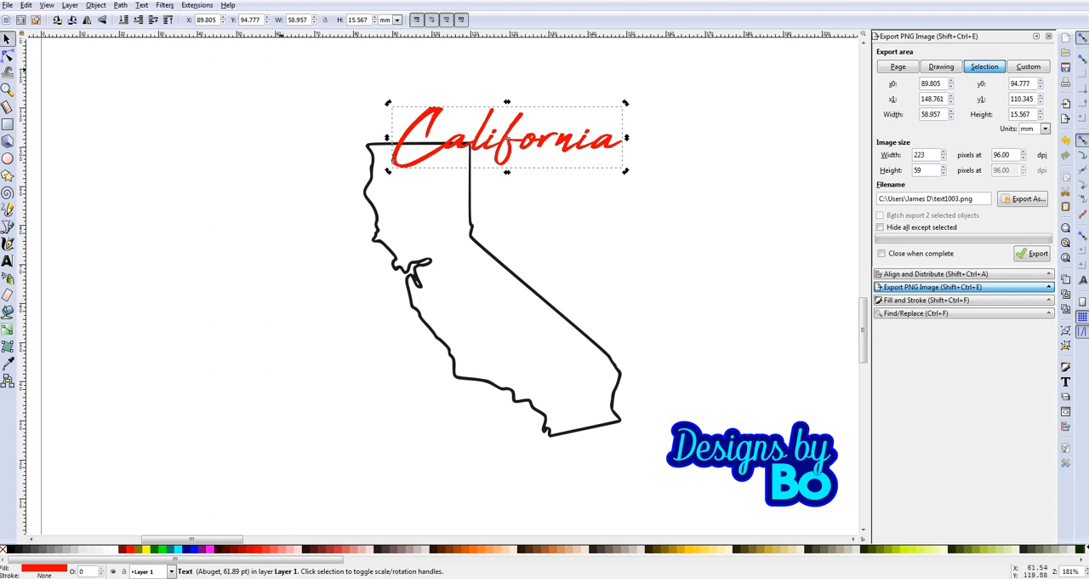
mouse_move(126, 22)
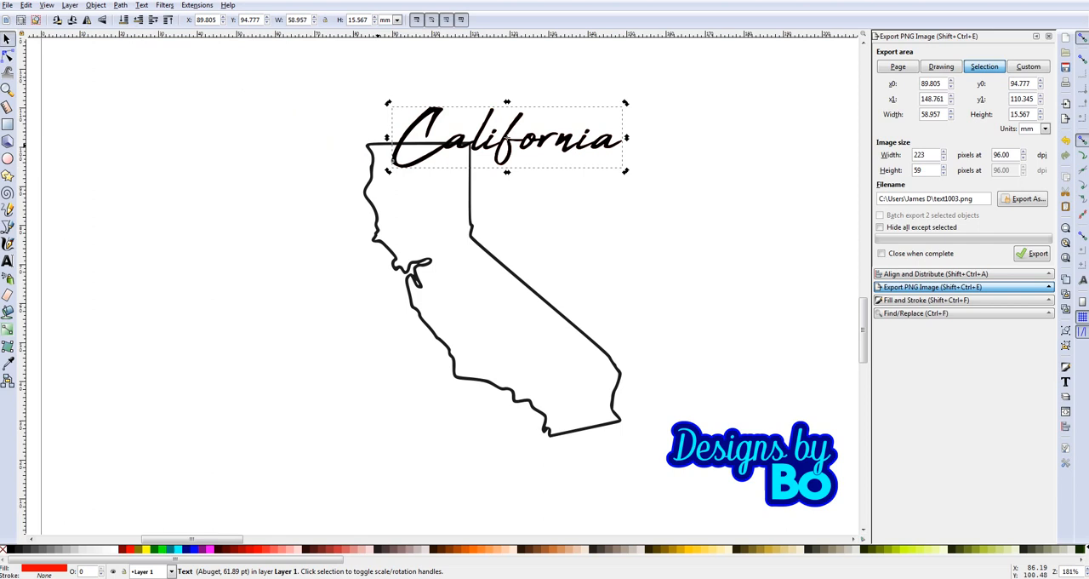
mouse_move(476, 173)
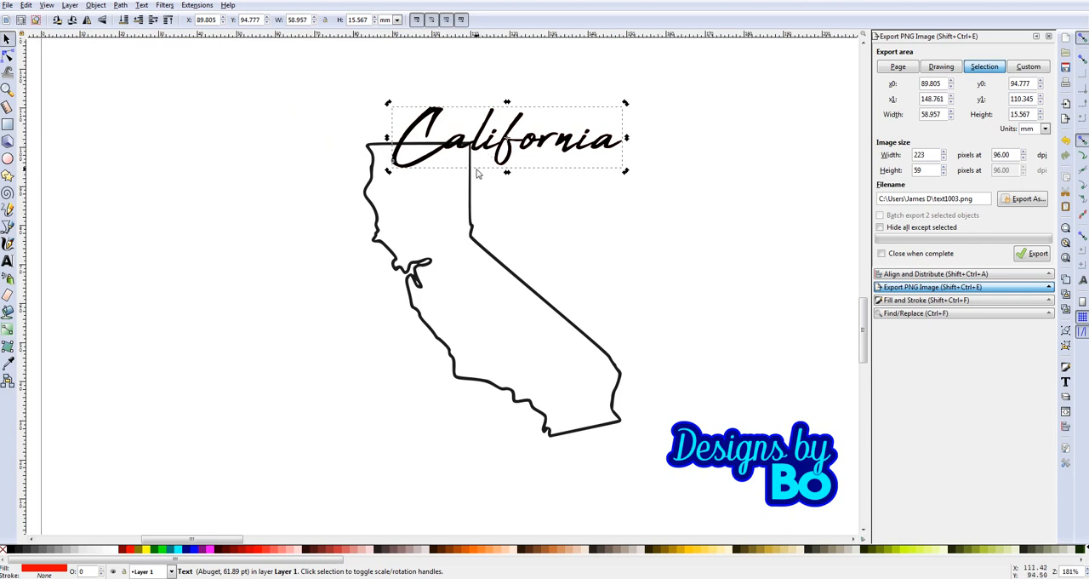
click(933, 66)
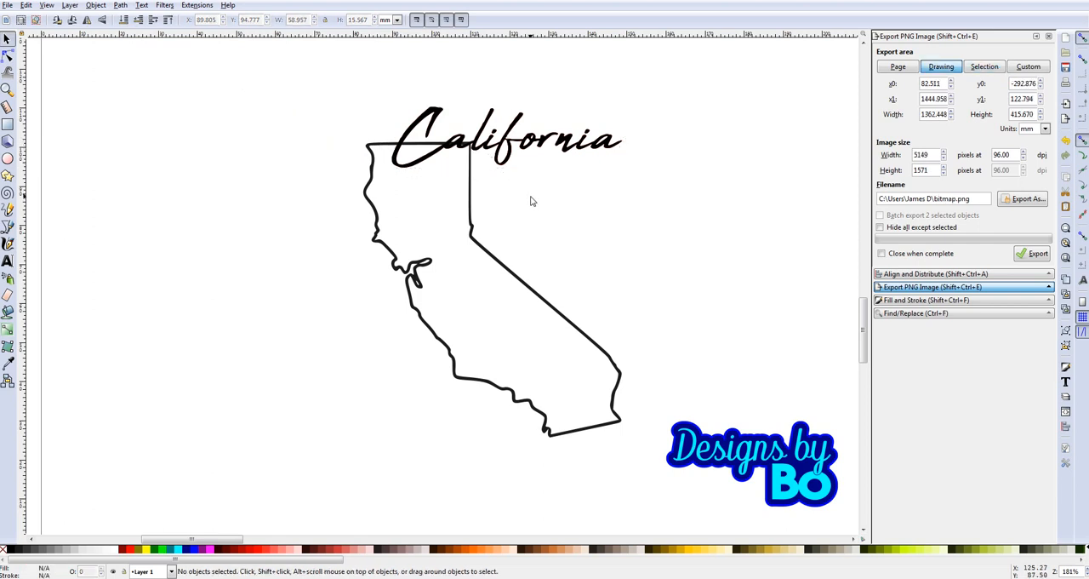
click(502, 140)
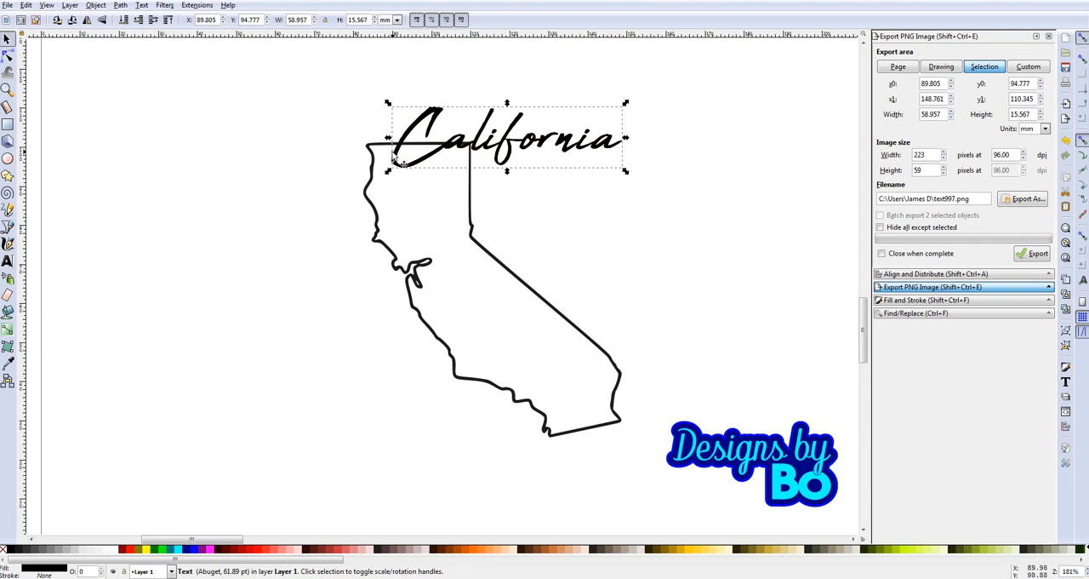
mouse_move(381, 154)
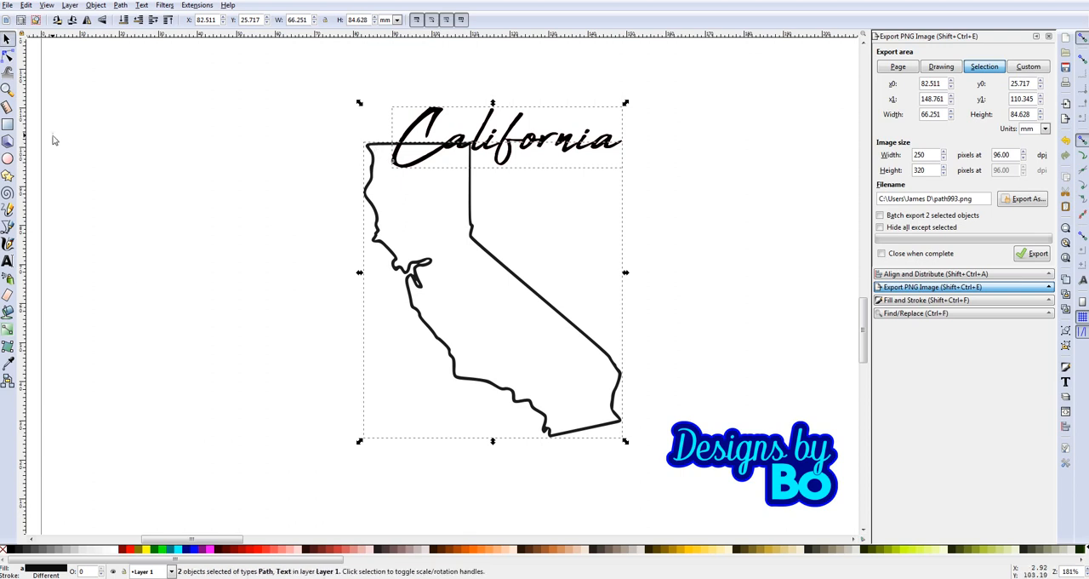
click(134, 8)
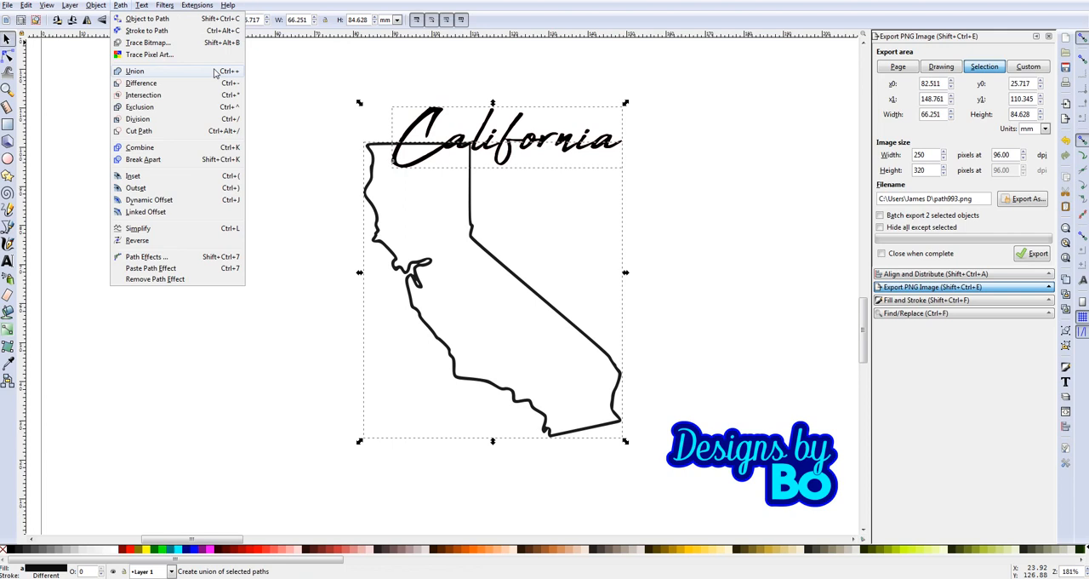
mouse_move(146, 82)
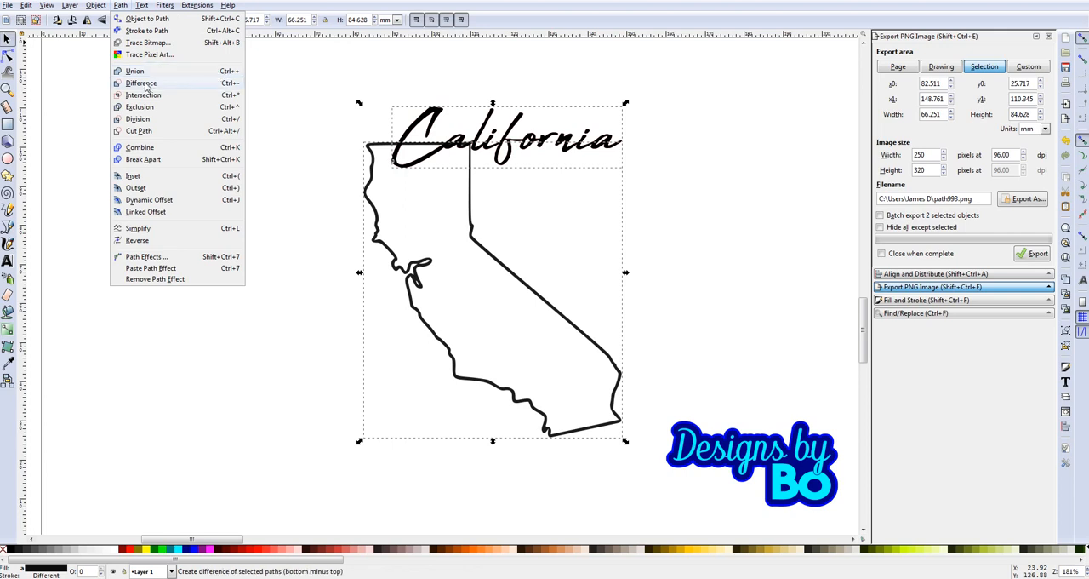
click(138, 83)
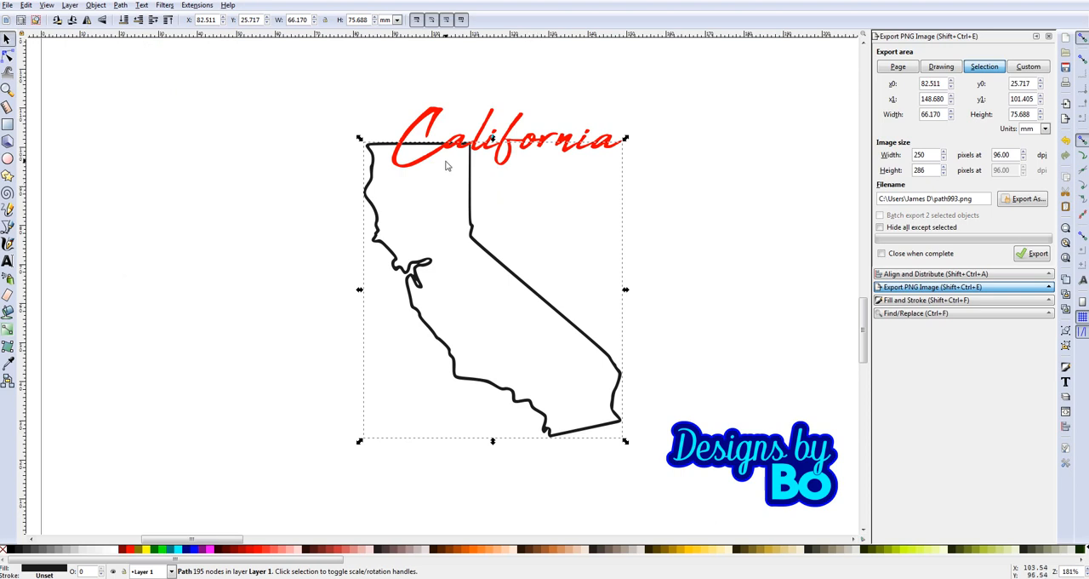
click(933, 66)
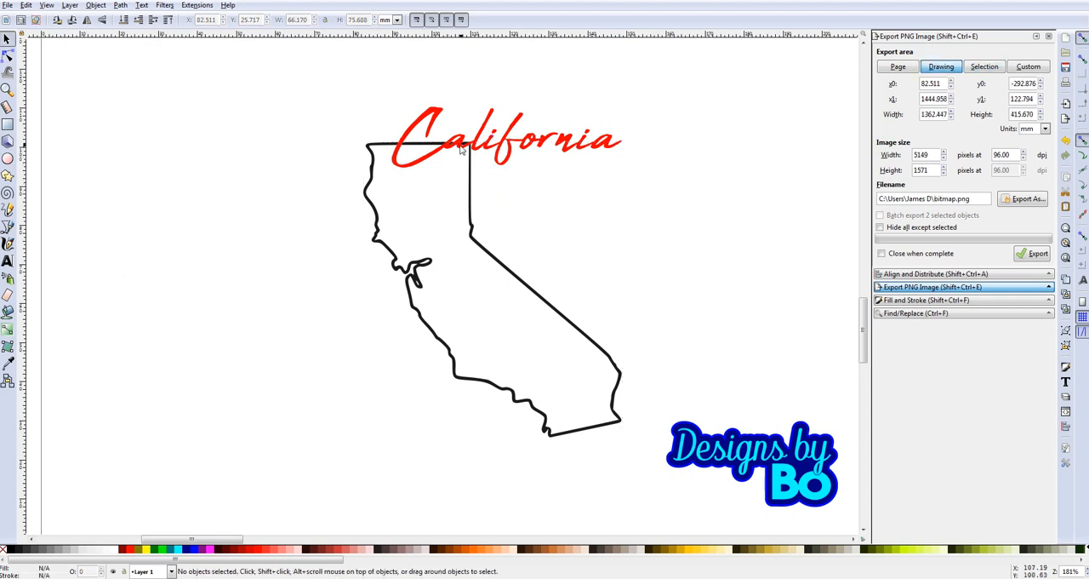
mouse_move(397, 157)
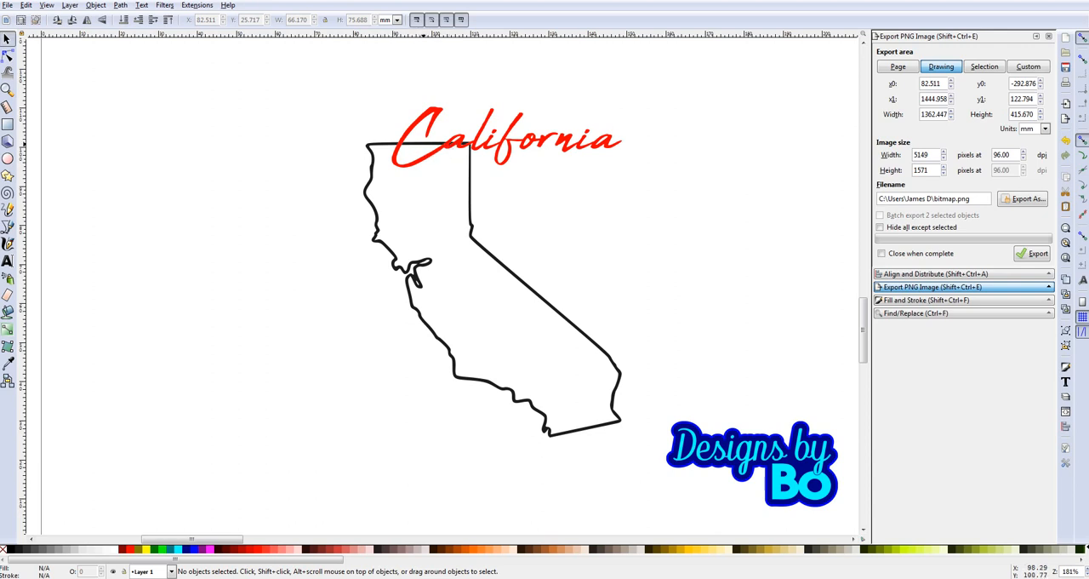
mouse_move(470, 157)
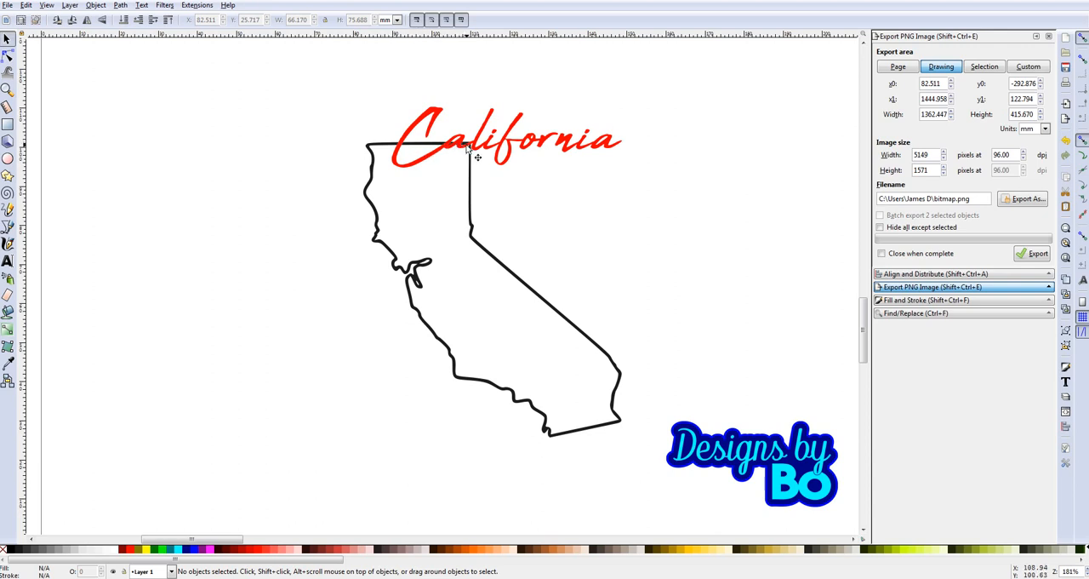
mouse_move(431, 125)
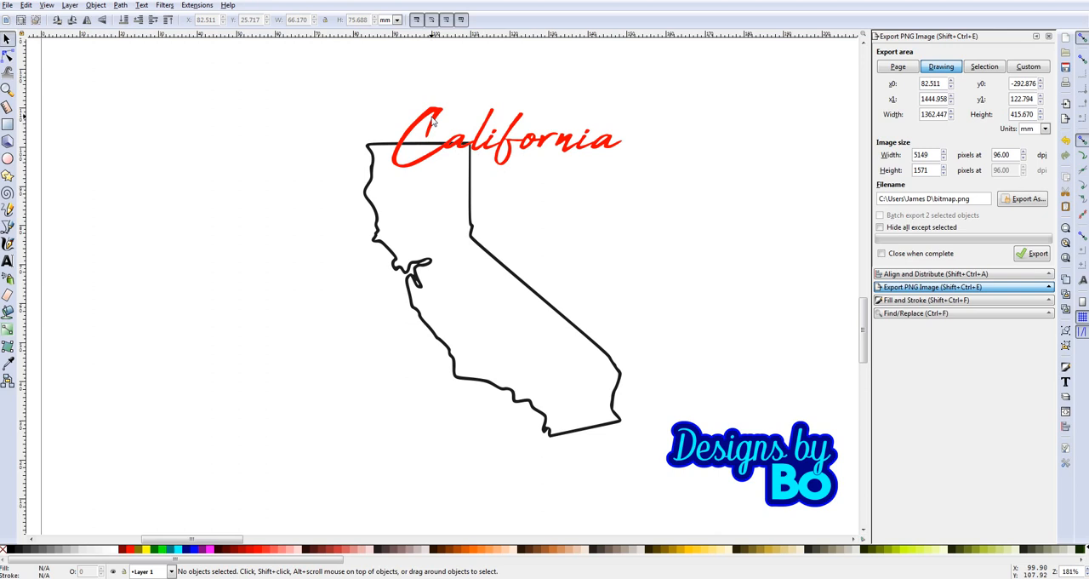
mouse_move(457, 178)
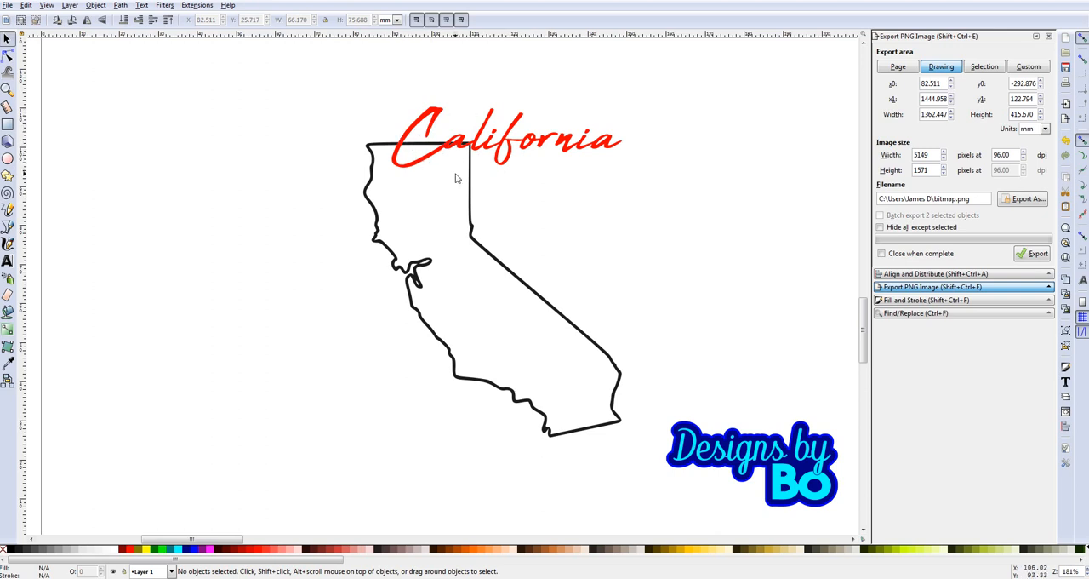
mouse_move(511, 154)
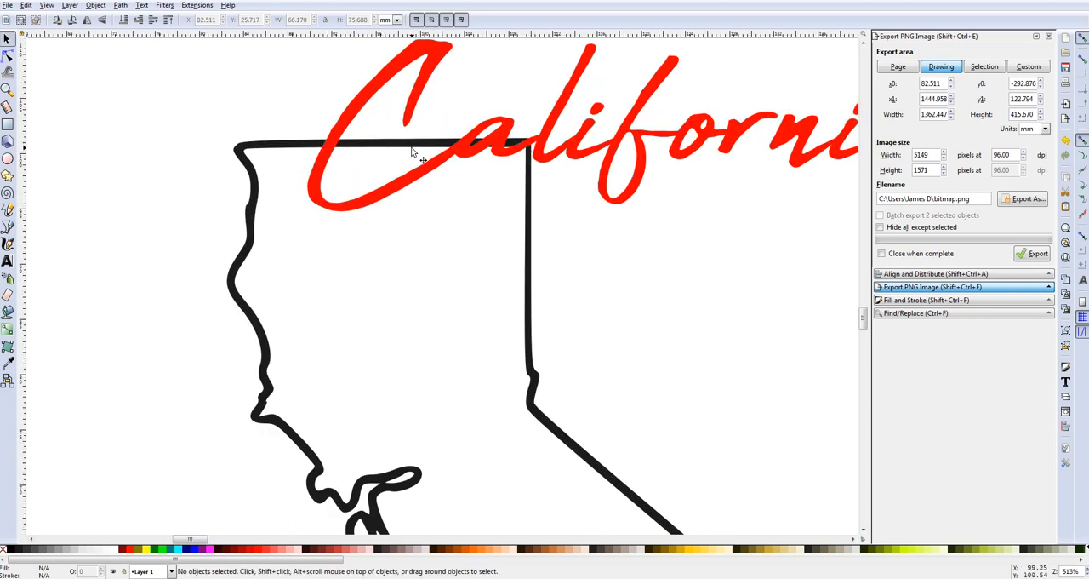
mouse_move(382, 150)
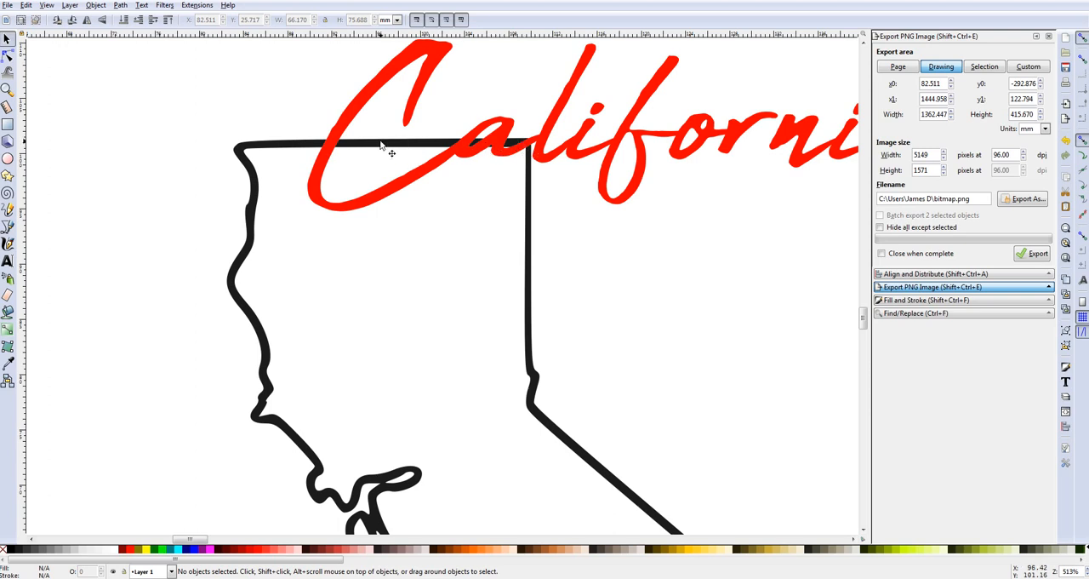
mouse_move(344, 145)
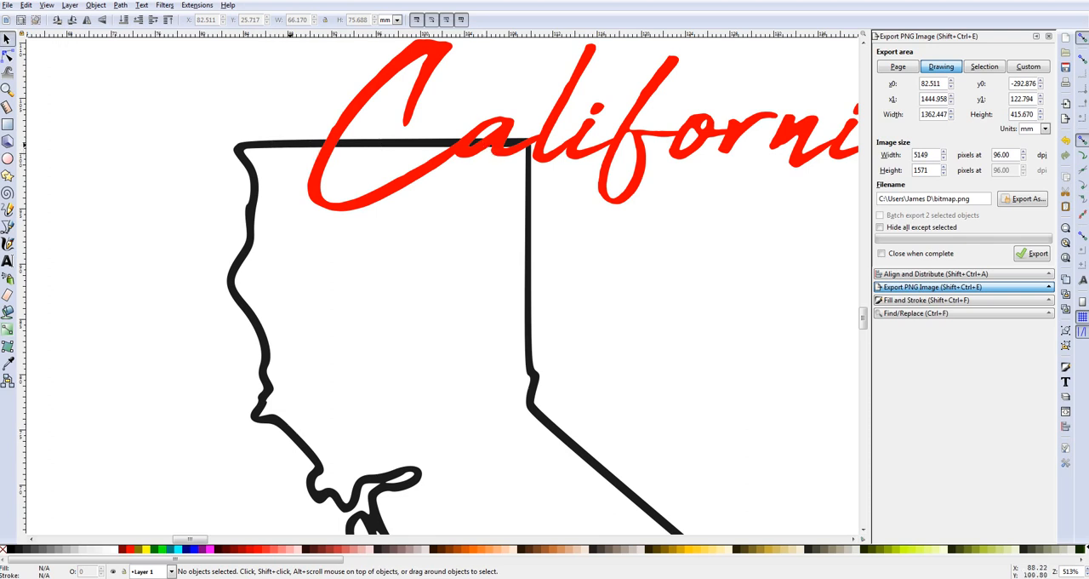
mouse_move(301, 161)
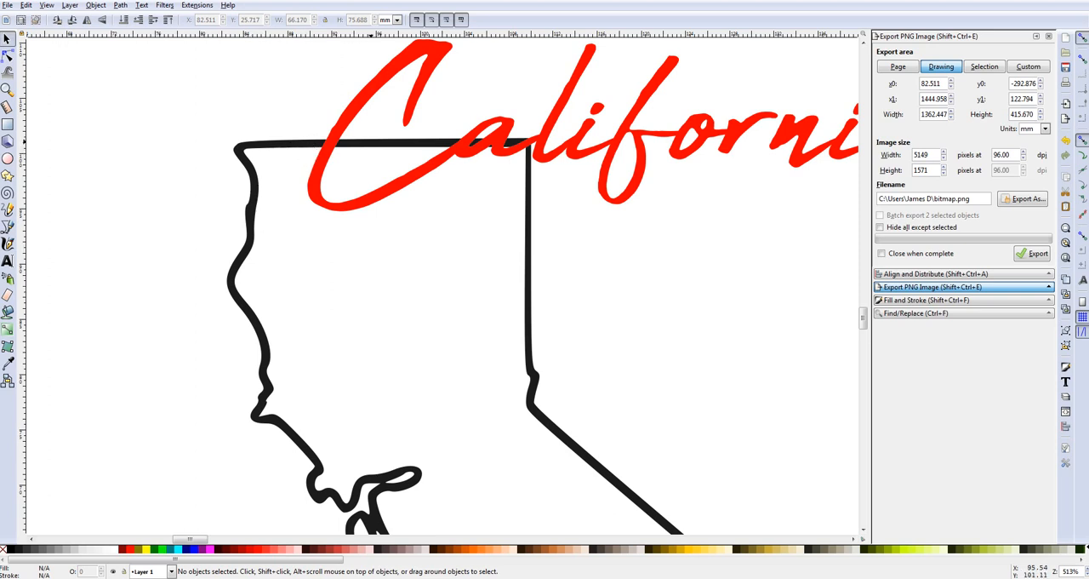
mouse_move(481, 144)
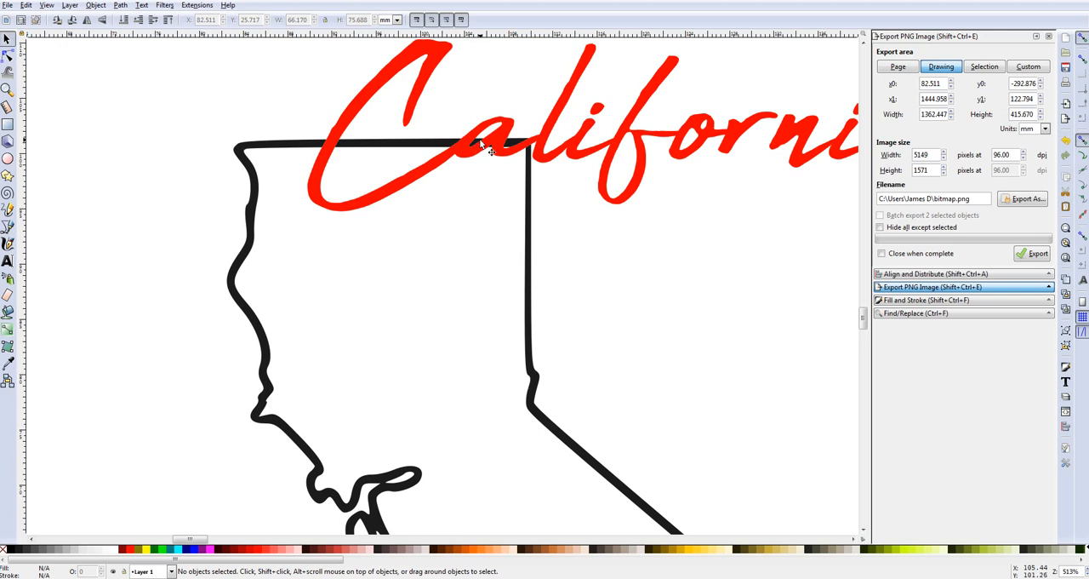
mouse_move(515, 158)
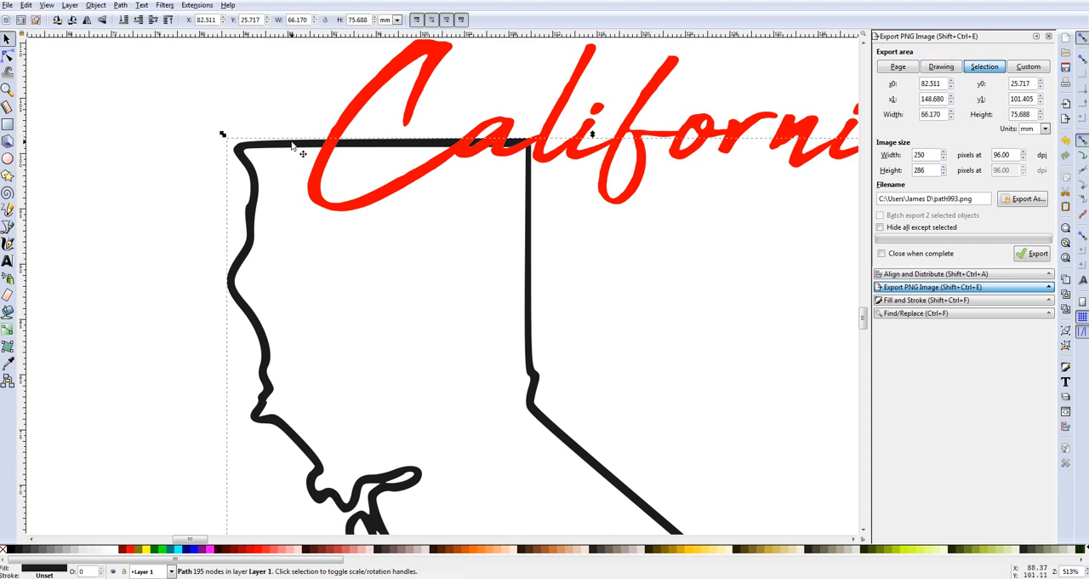
mouse_move(307, 156)
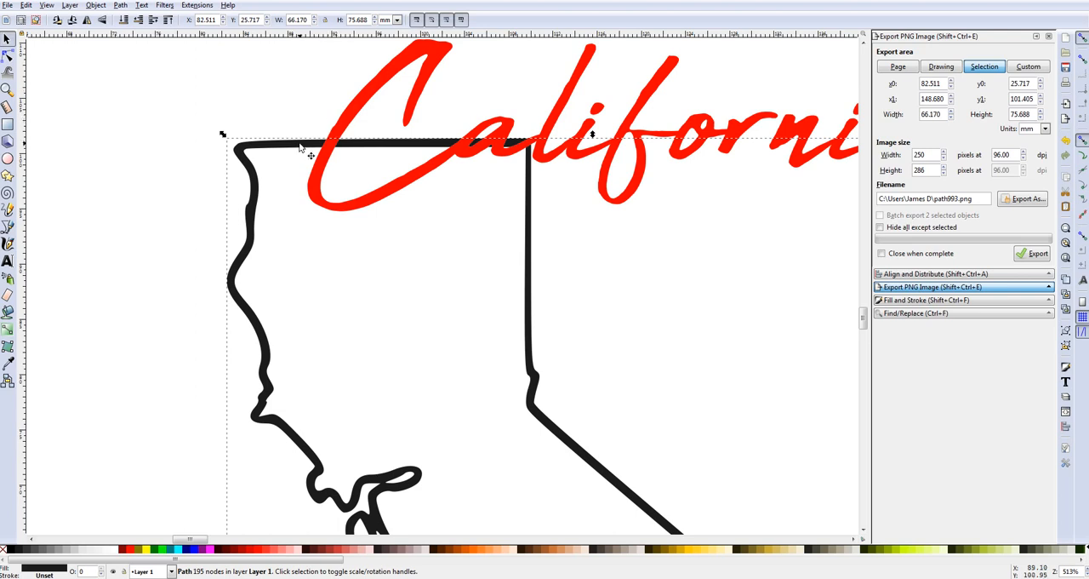
Apply Break Apart to the state outline, yielding seven separate paths.
click(120, 6)
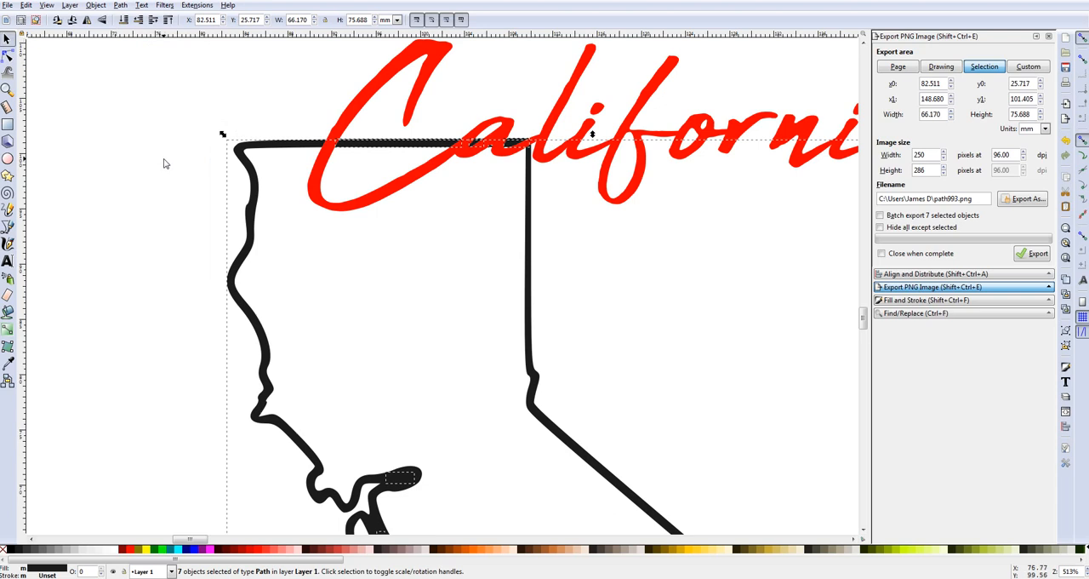
mouse_move(450, 160)
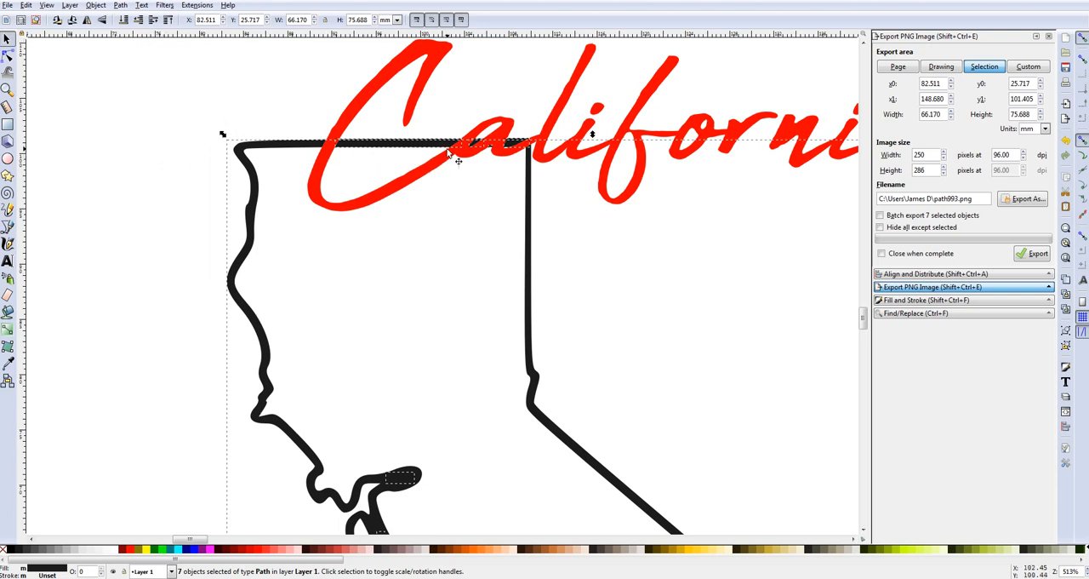
mouse_move(490, 153)
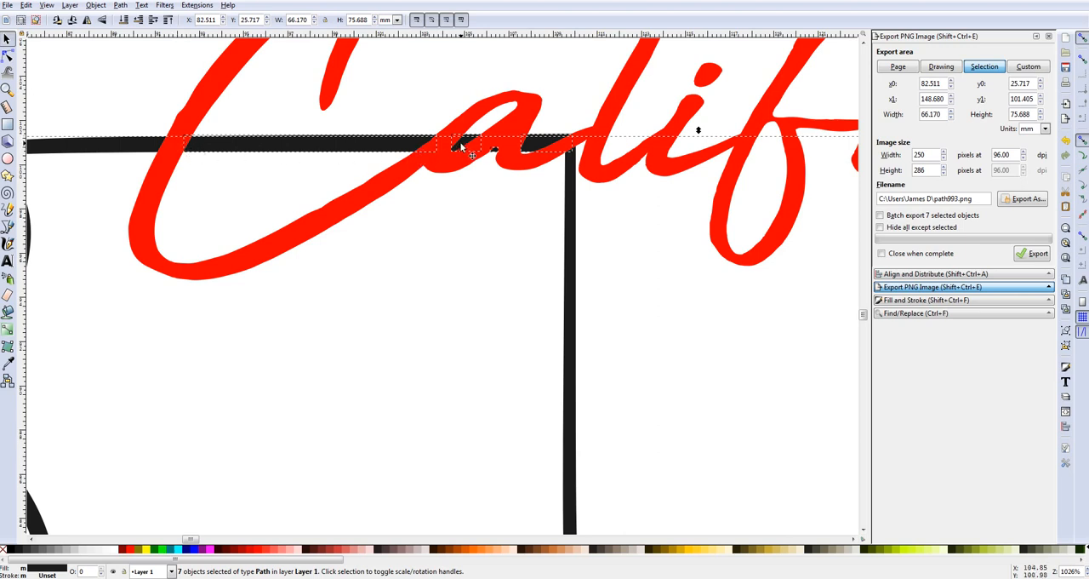
mouse_move(567, 153)
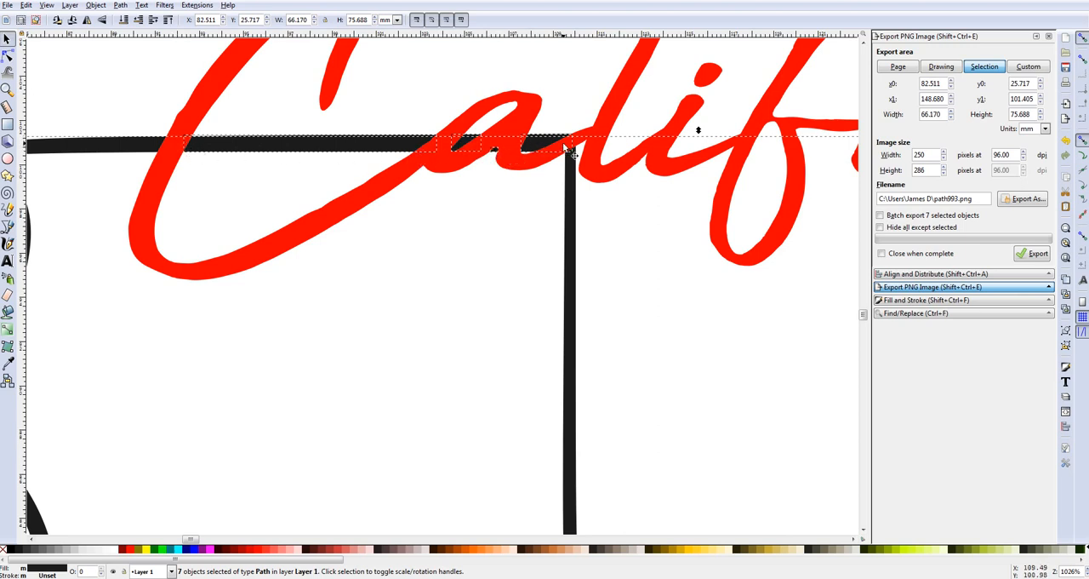
mouse_move(143, 97)
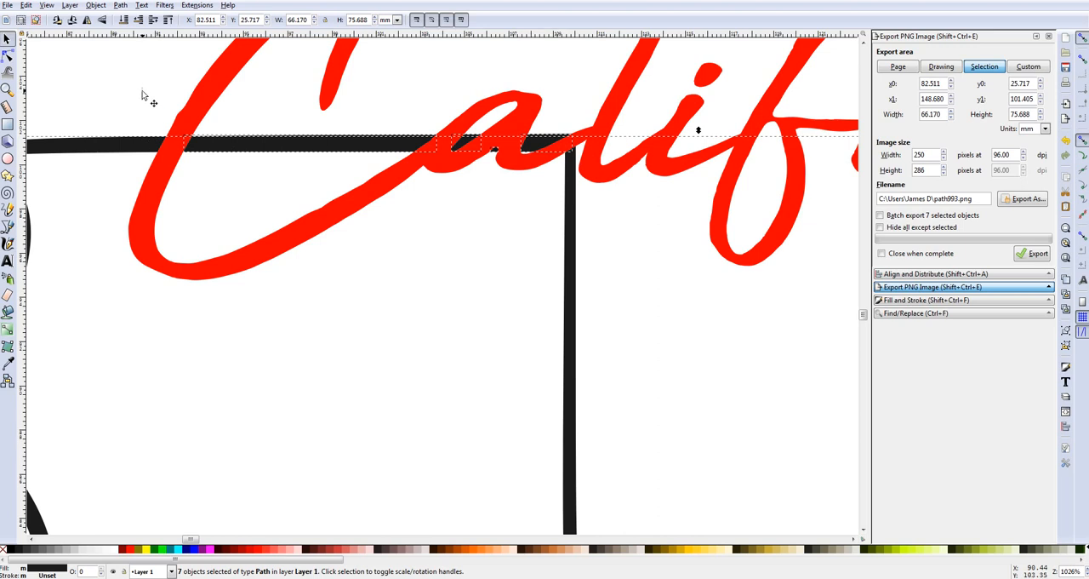
Rubber-band select the top-edge outline pieces beneath the 'Cal' letters.
click(940, 67)
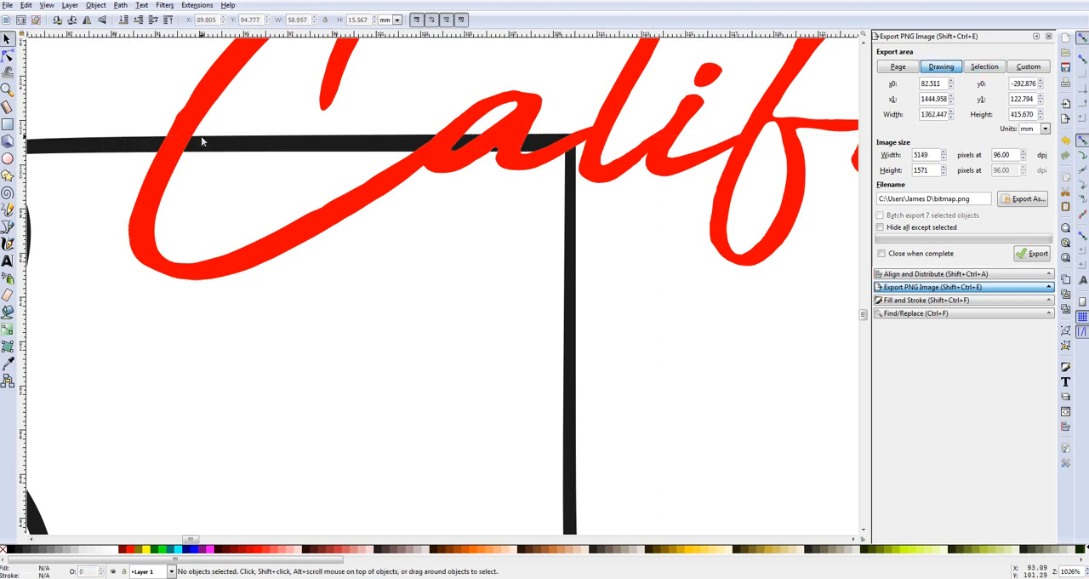
mouse_move(239, 154)
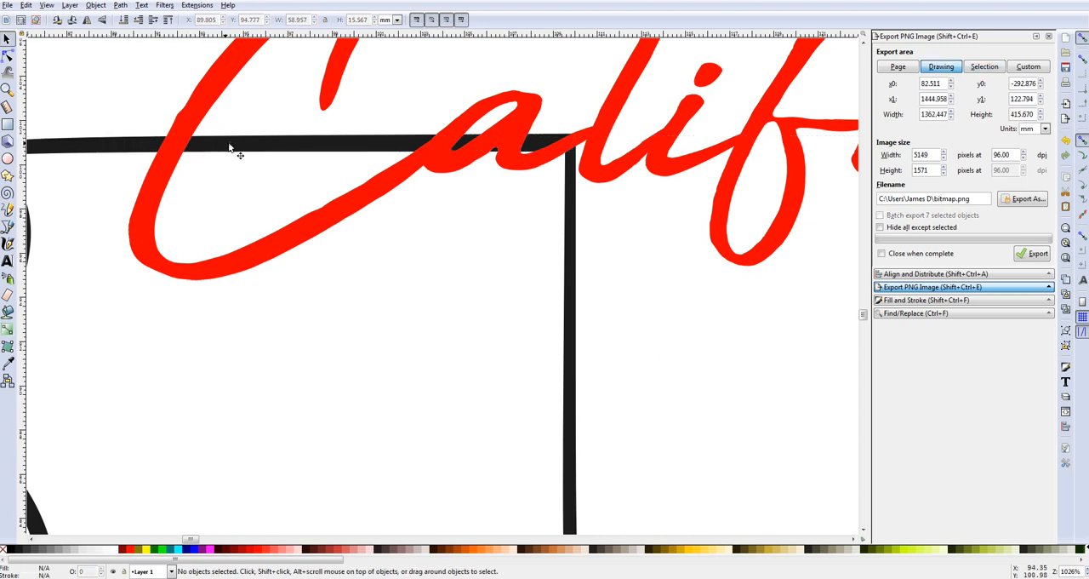
mouse_move(308, 151)
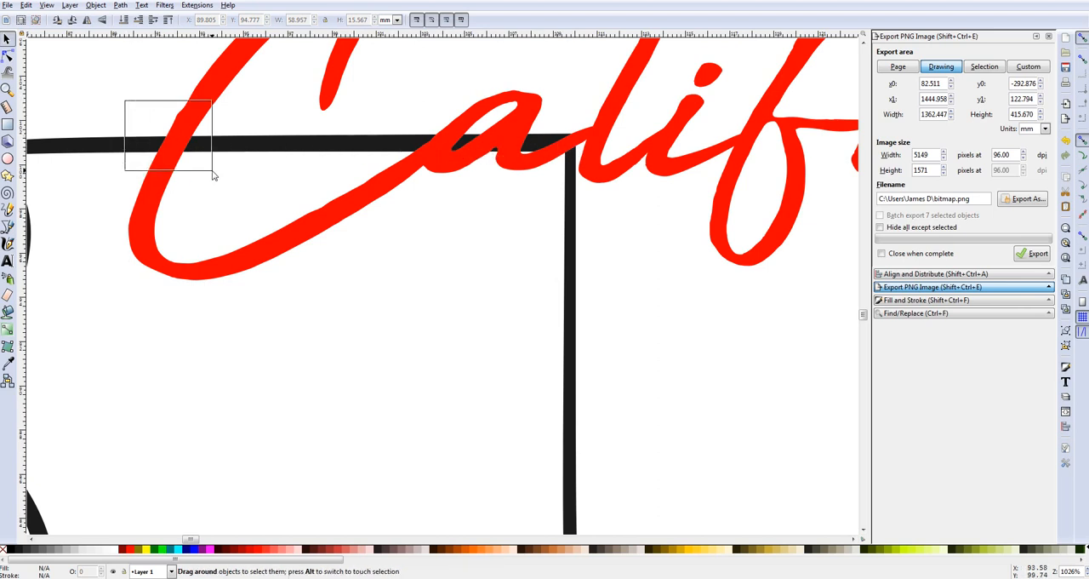
drag(212, 175, 601, 202)
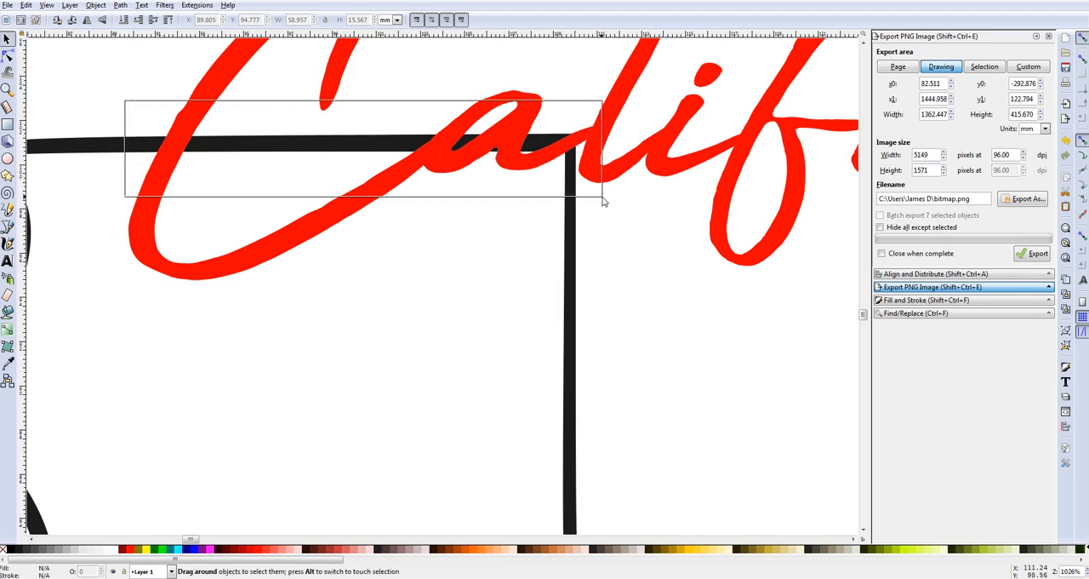
drag(128, 102, 602, 192)
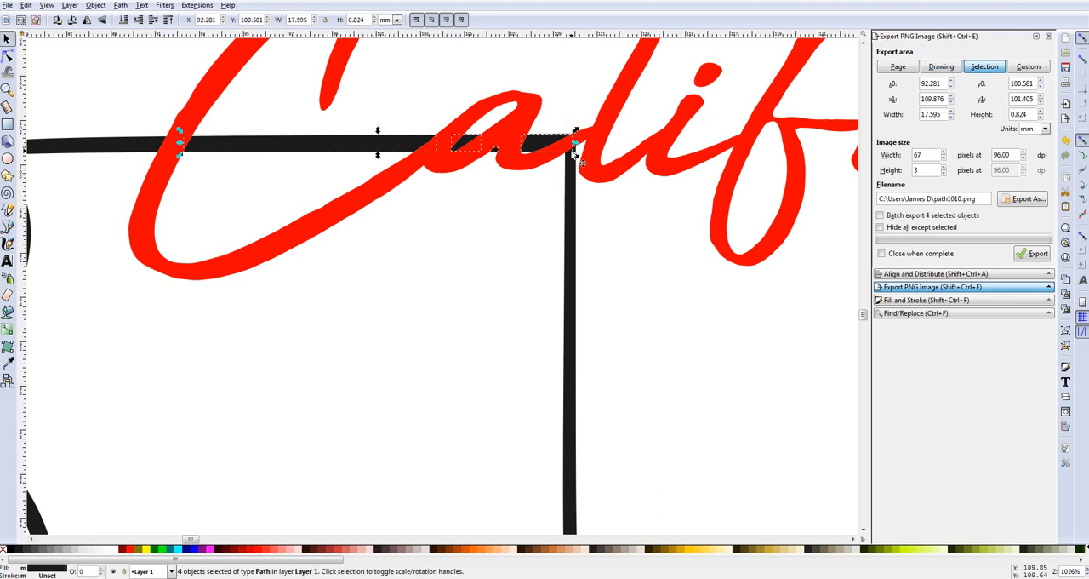
mouse_move(462, 204)
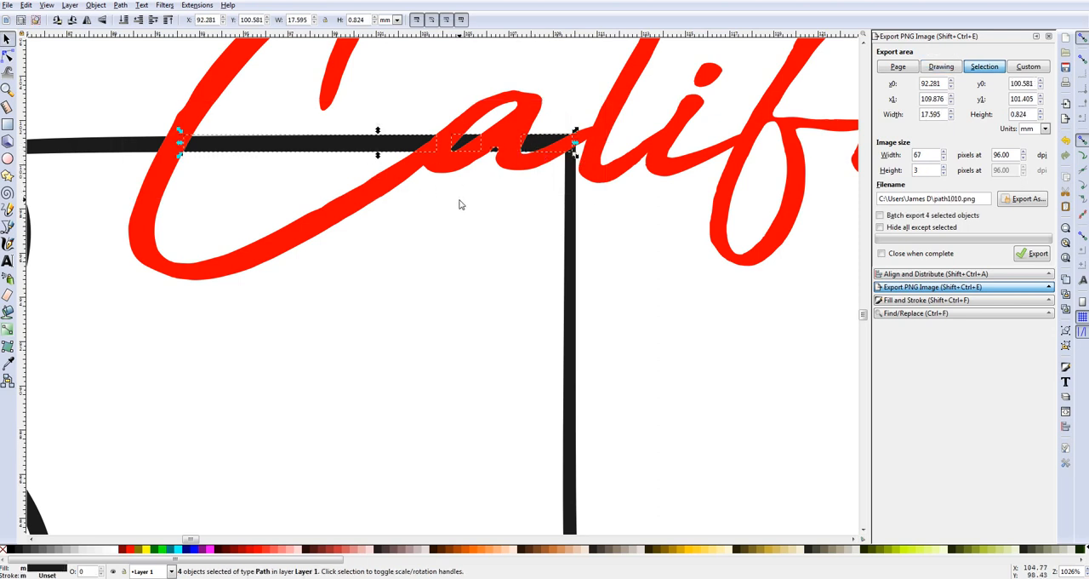
click(944, 66)
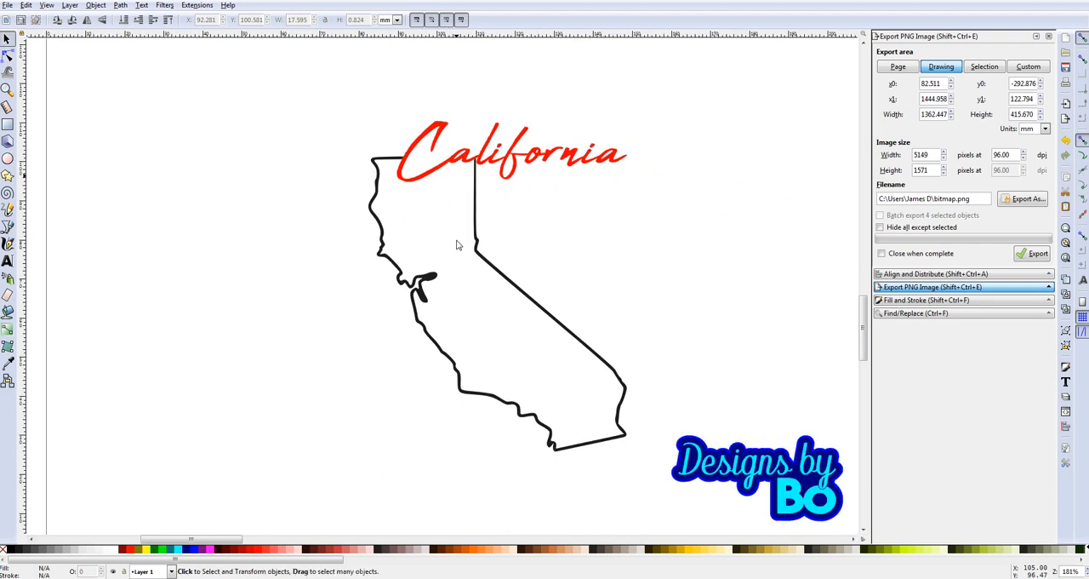
mouse_move(466, 175)
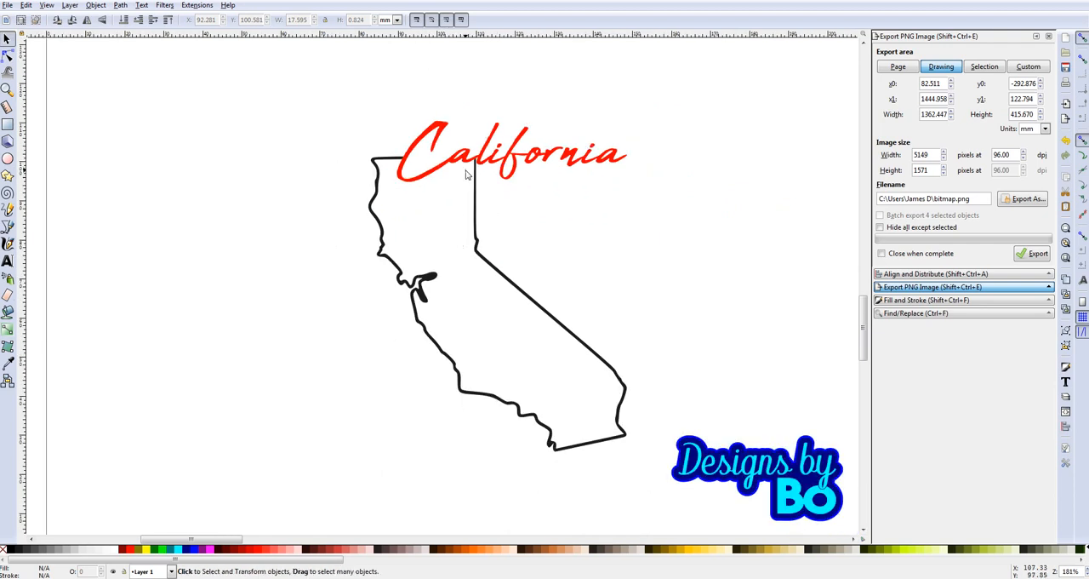
mouse_move(566, 171)
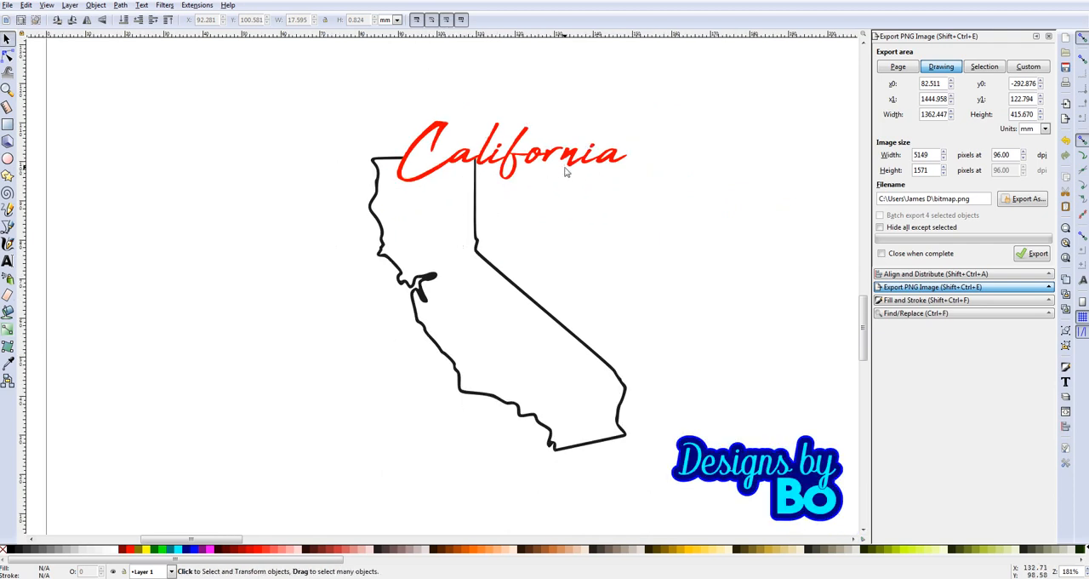
mouse_move(416, 160)
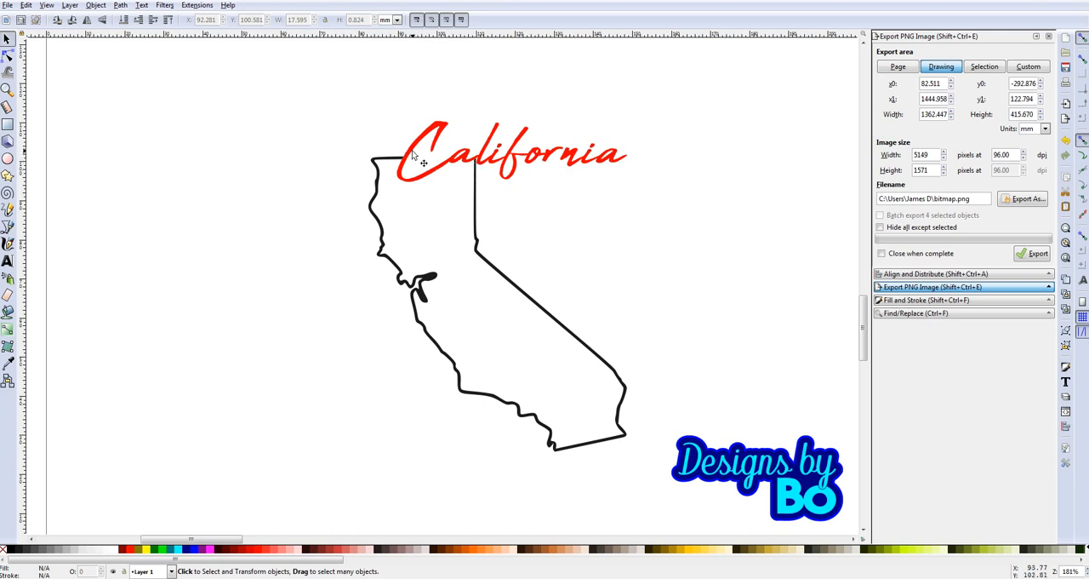
mouse_move(412, 168)
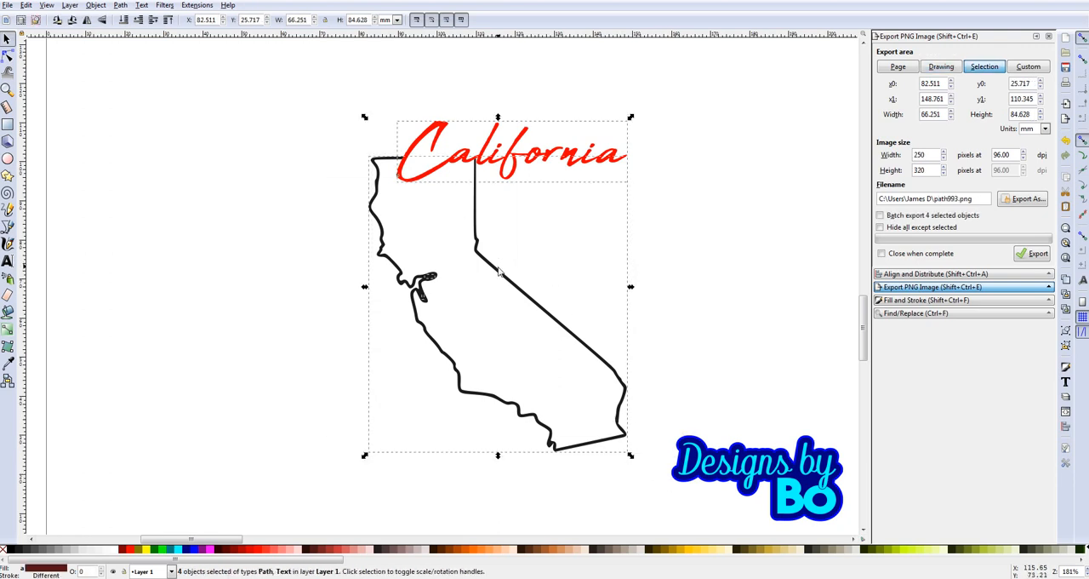
mouse_move(225, 64)
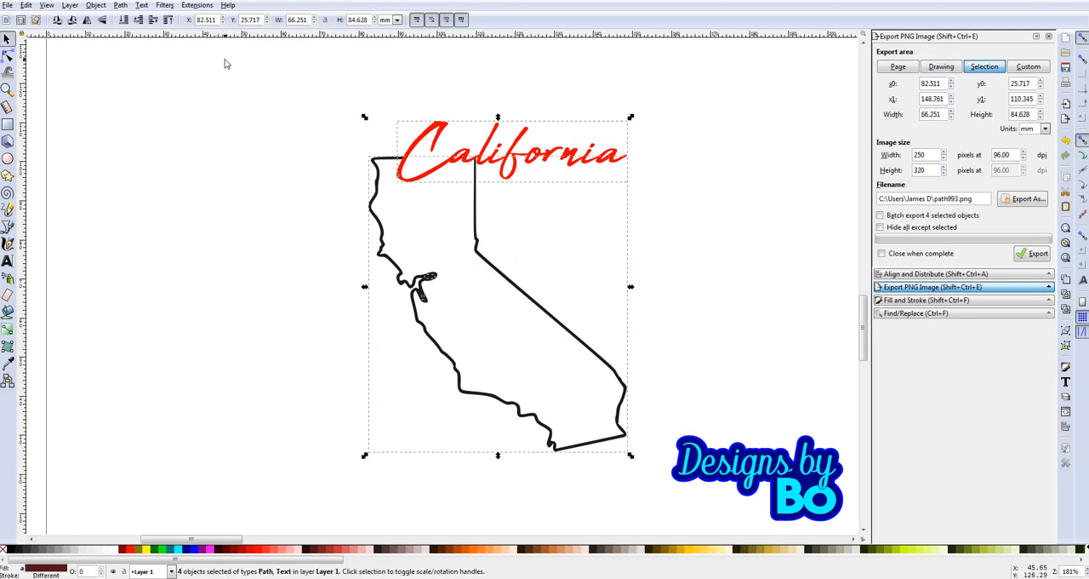
Join the remaining outline pieces into one path, leaving outline and lettering.
click(93, 4)
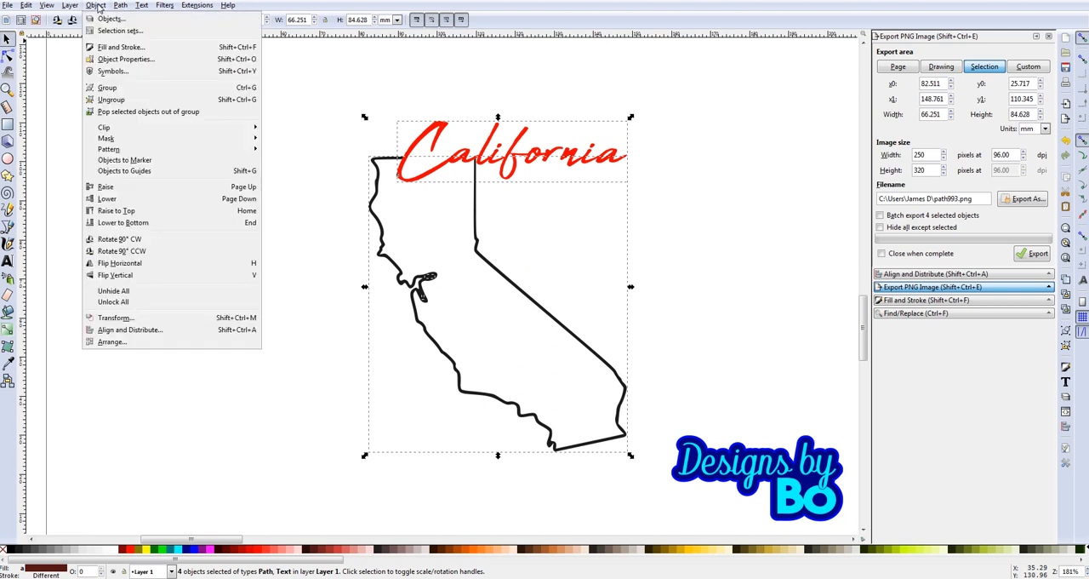
mouse_move(125, 62)
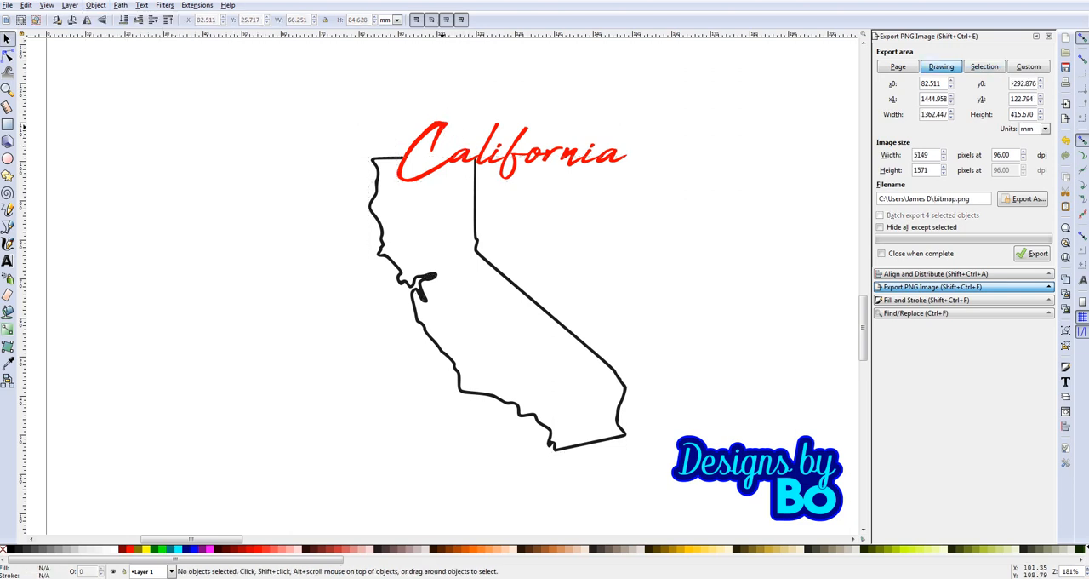
click(502, 157)
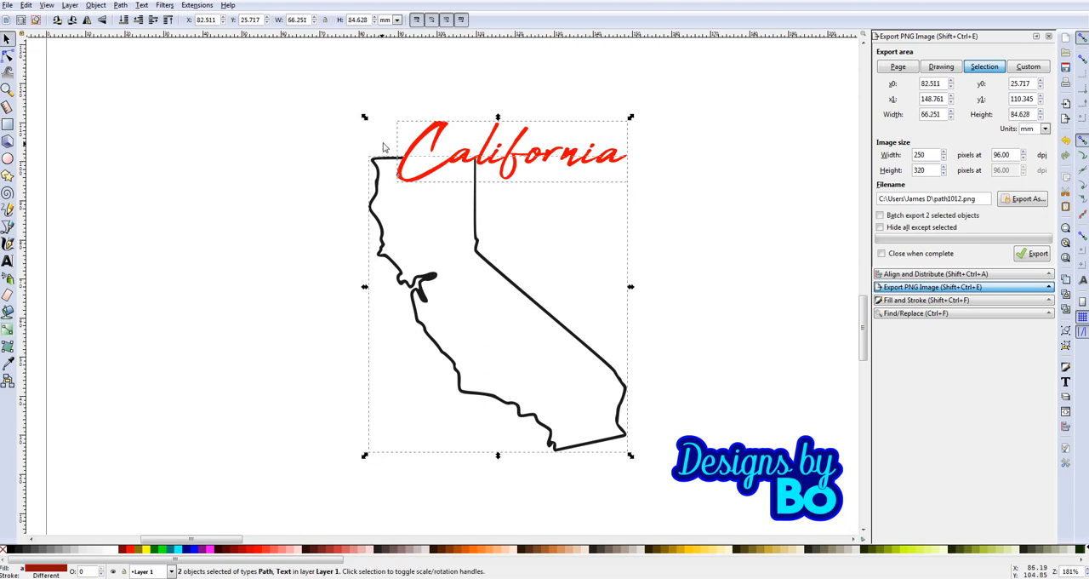
mouse_move(384, 146)
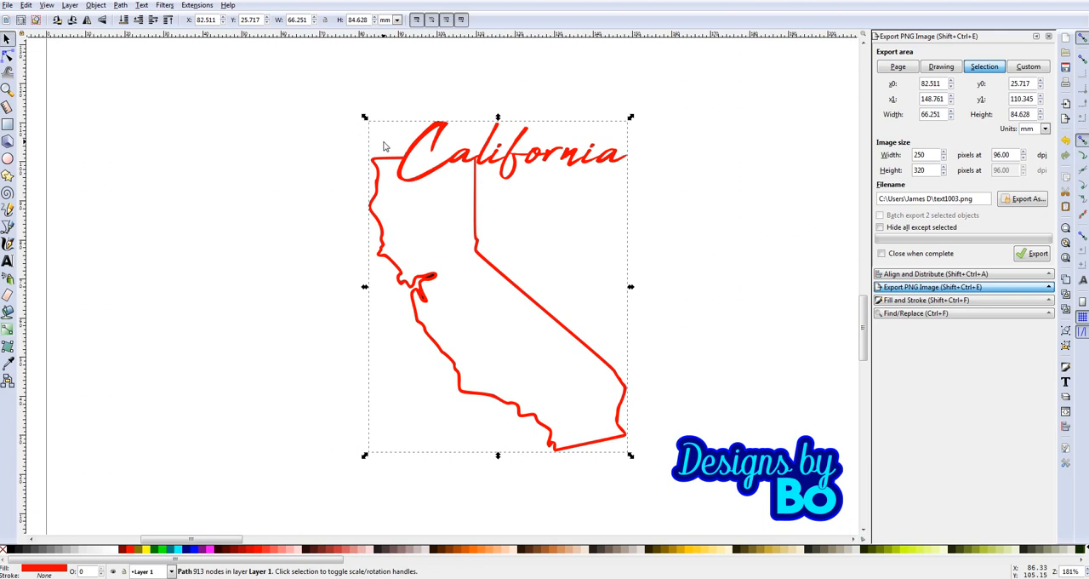
mouse_move(441, 215)
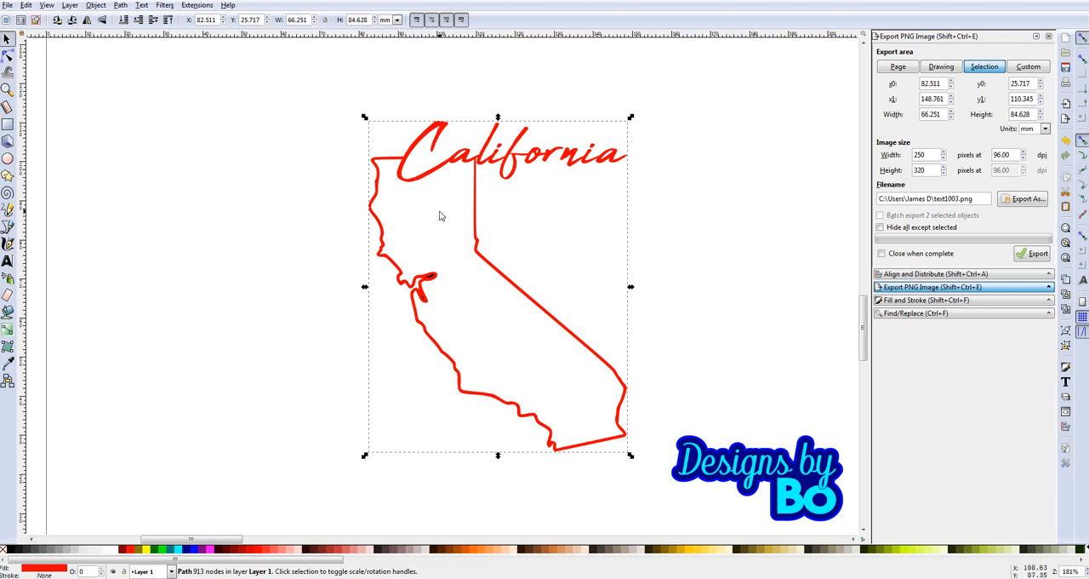
mouse_move(444, 272)
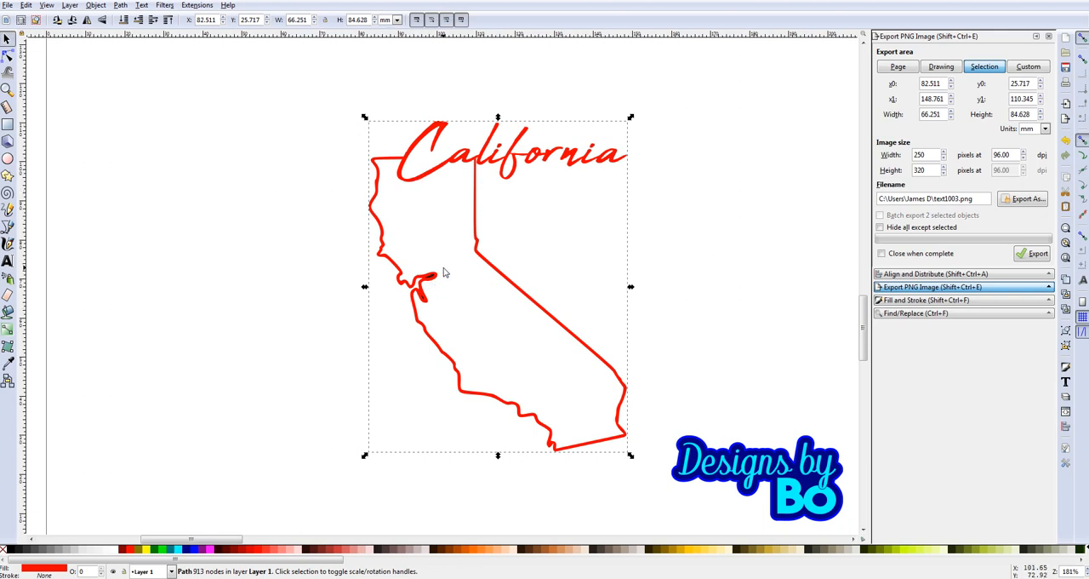
mouse_move(416, 292)
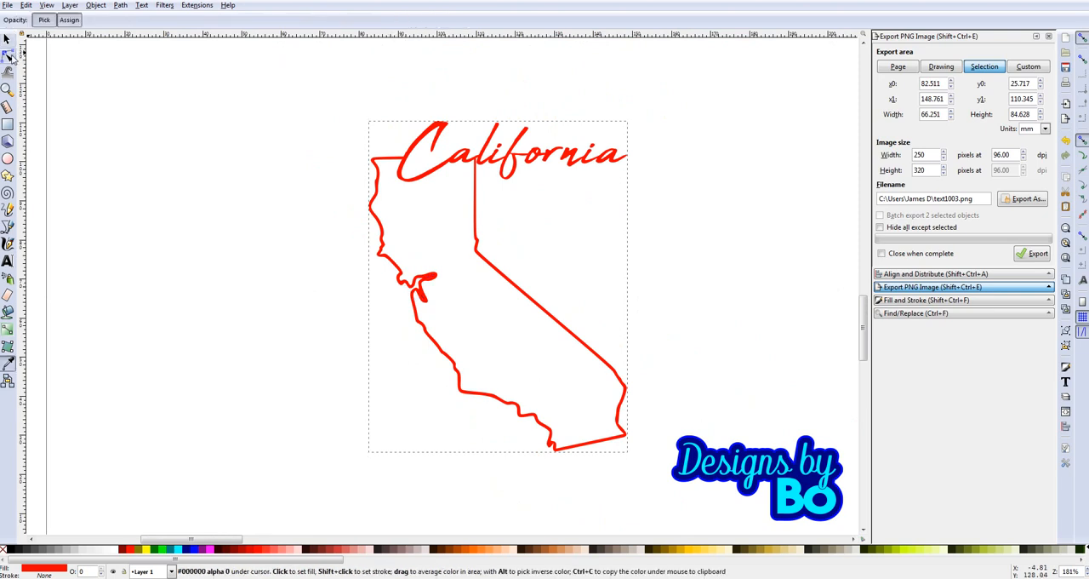
Inspect the merged path's nodes with the Node tool, then return to the Selector.
click(9, 58)
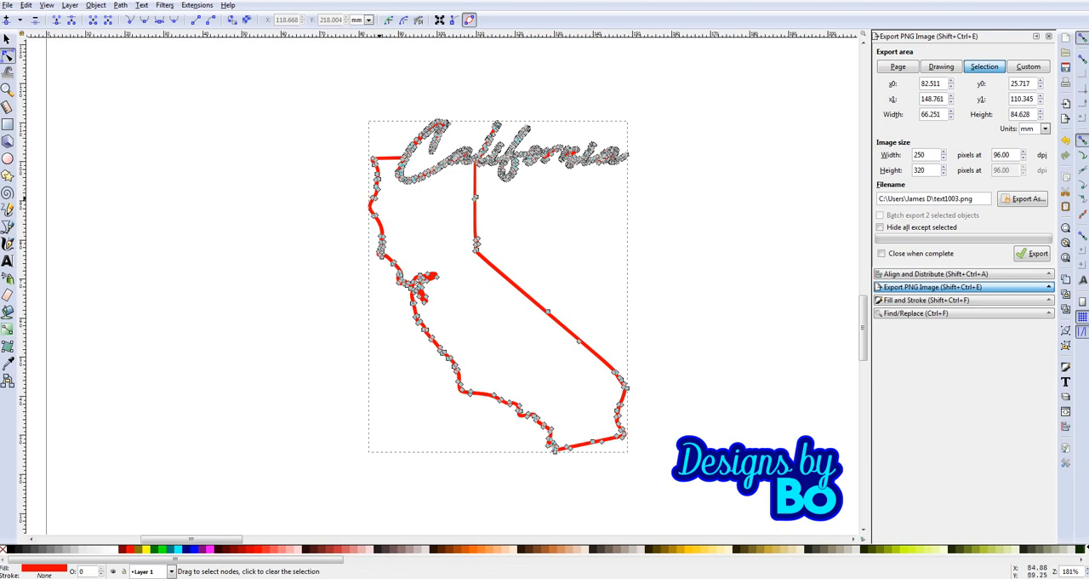
mouse_move(508, 251)
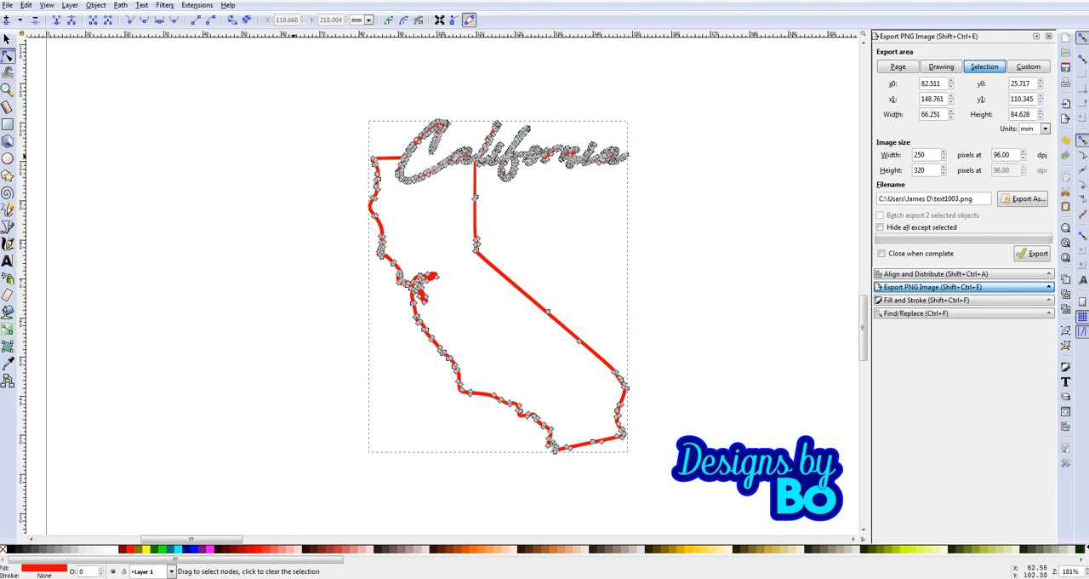
click(932, 66)
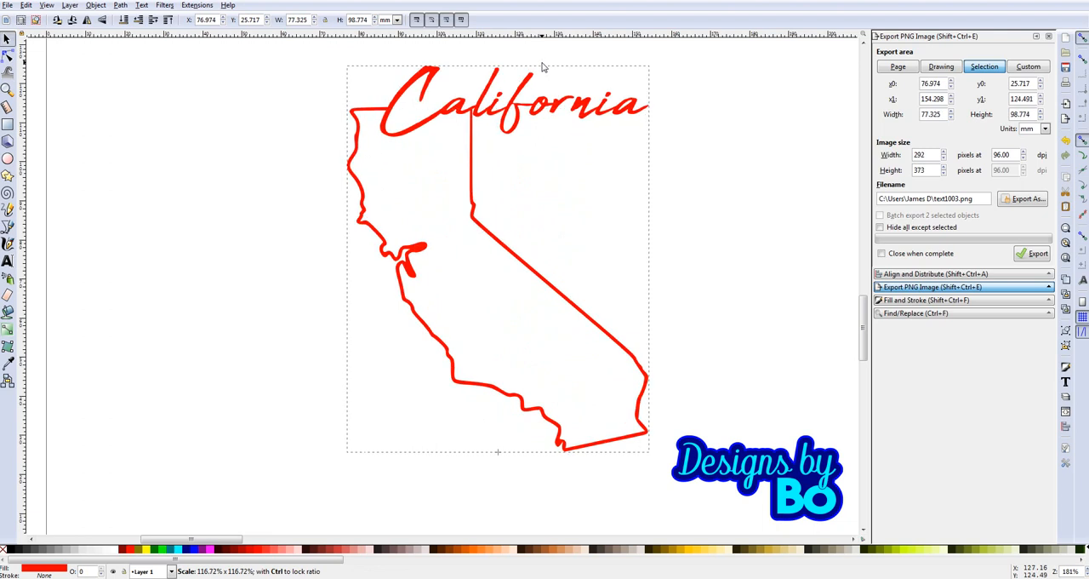
Scale the merged California path up slightly, then test black, yellow and red fills before settling on blue.
click(468, 256)
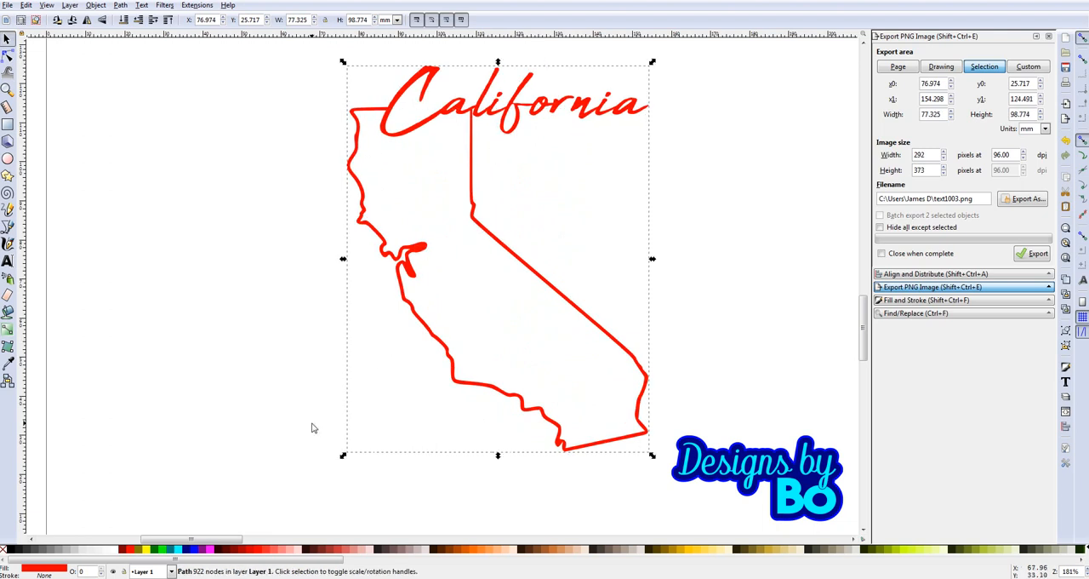
mouse_move(9, 545)
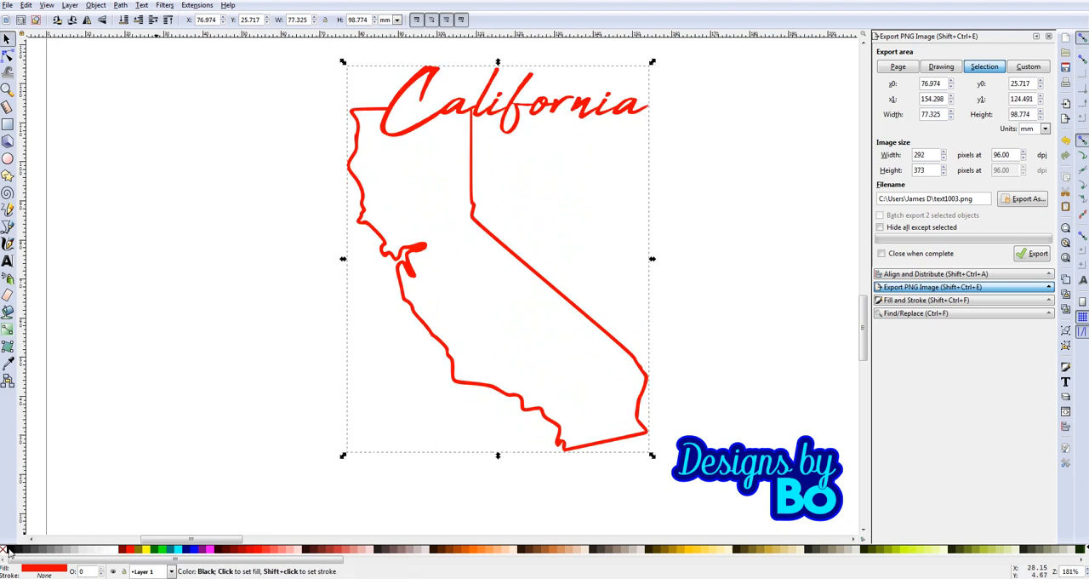
click(44, 558)
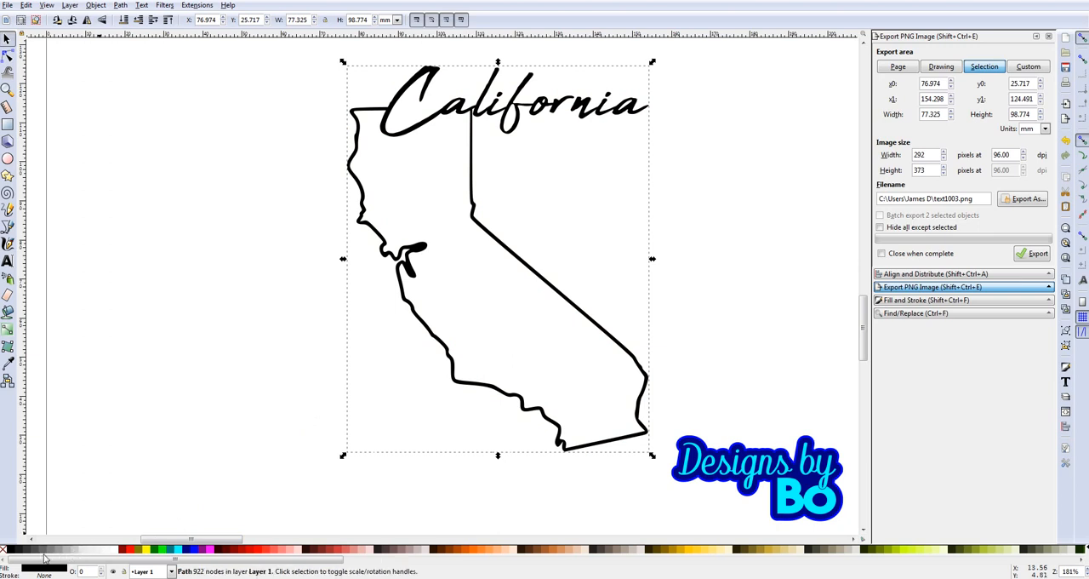
click(198, 543)
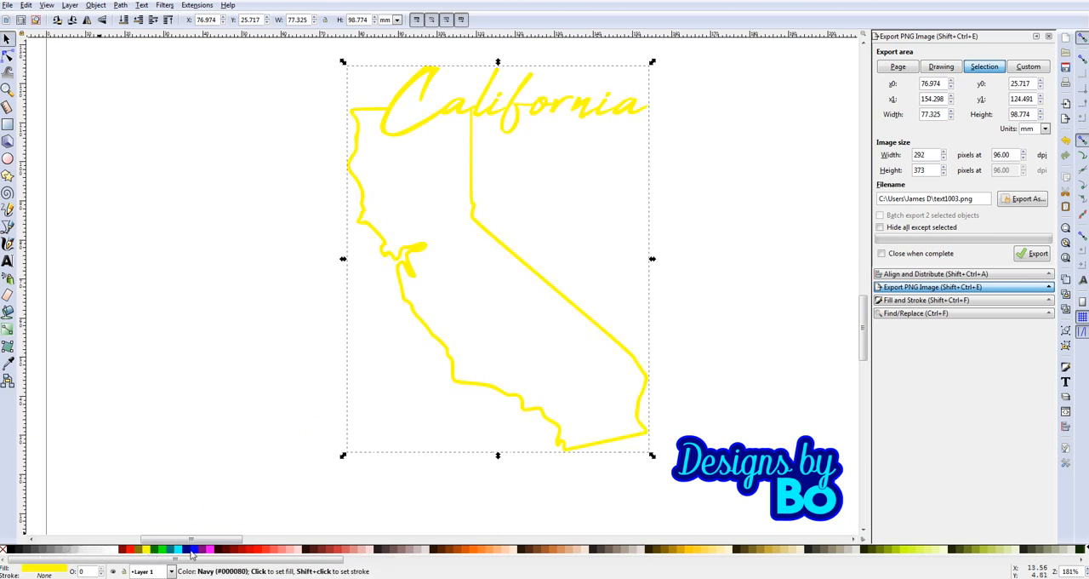
click(166, 547)
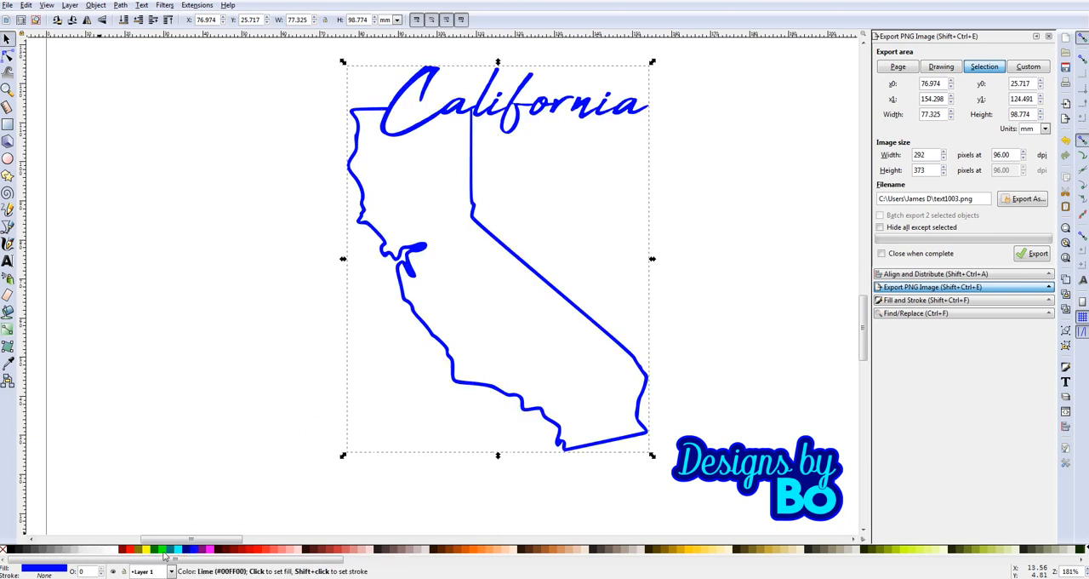
click(132, 546)
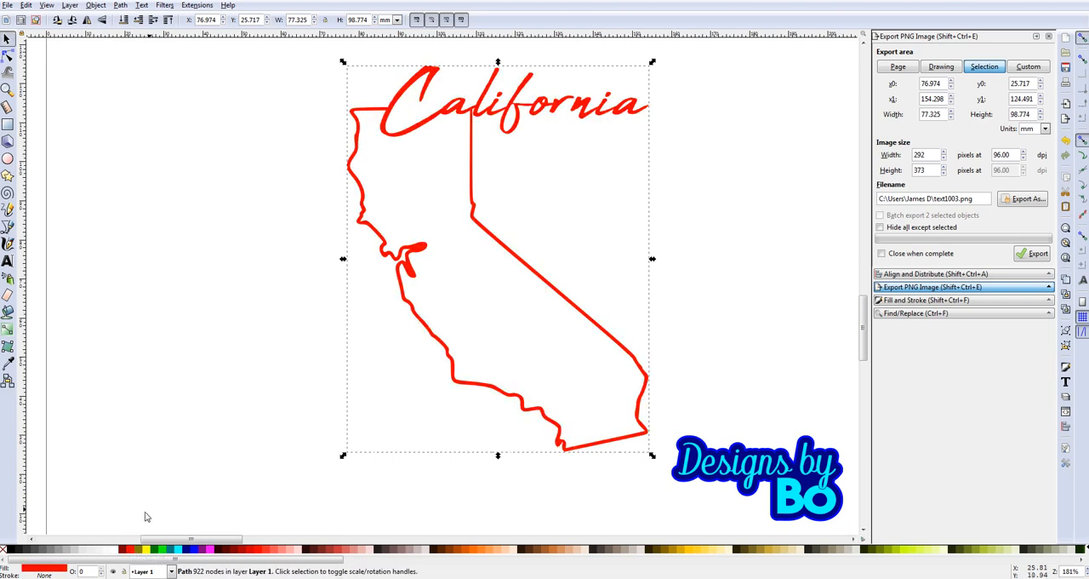
click(193, 544)
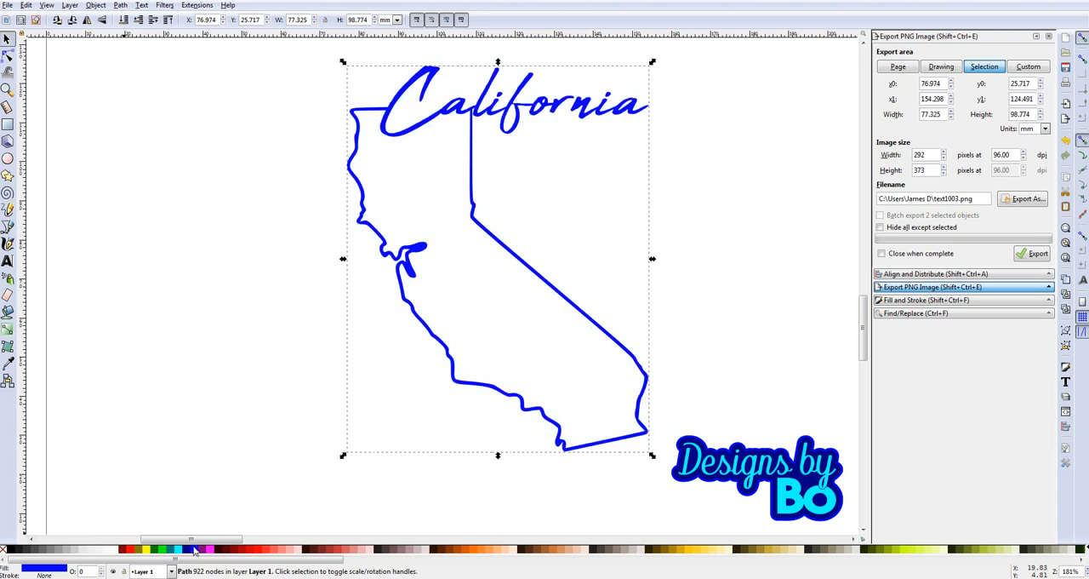
mouse_move(182, 429)
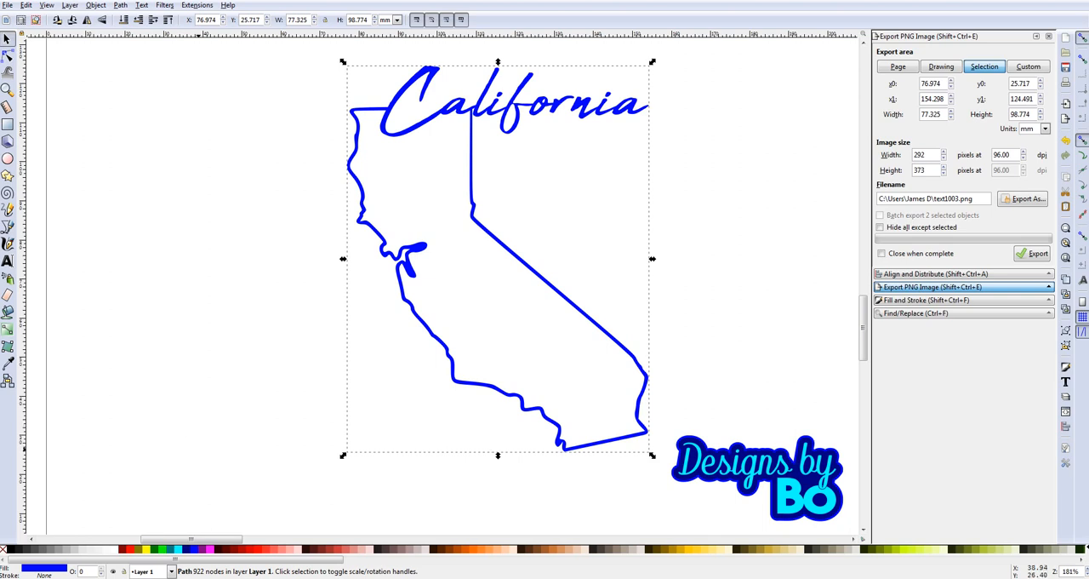
mouse_move(200, 453)
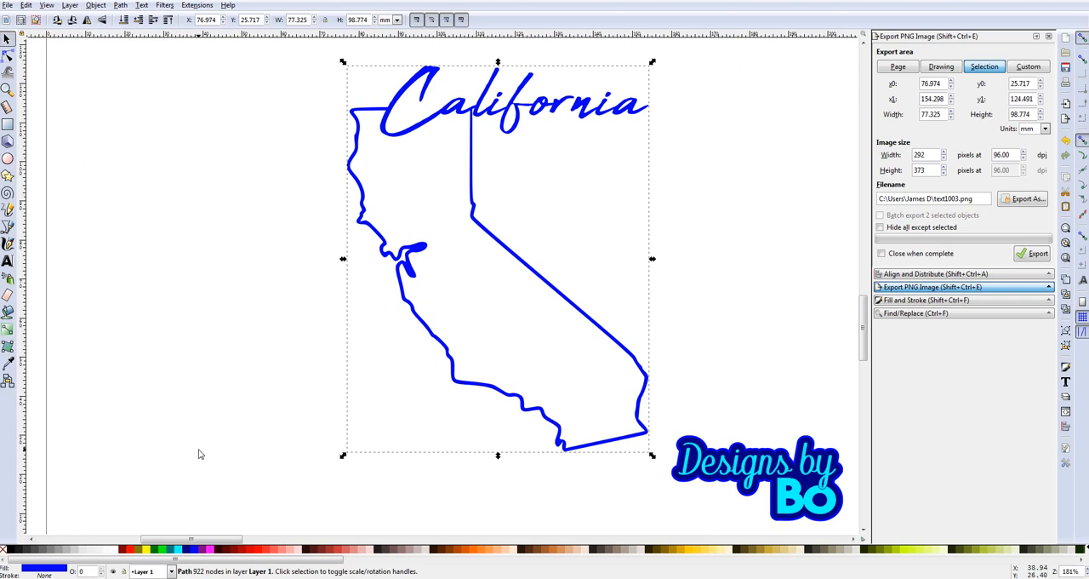
mouse_move(182, 463)
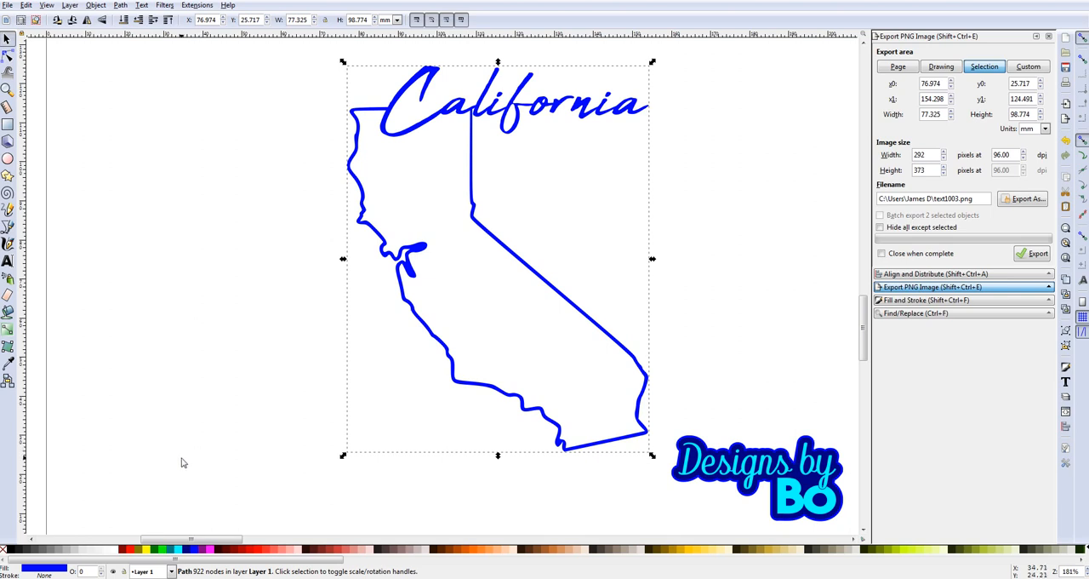